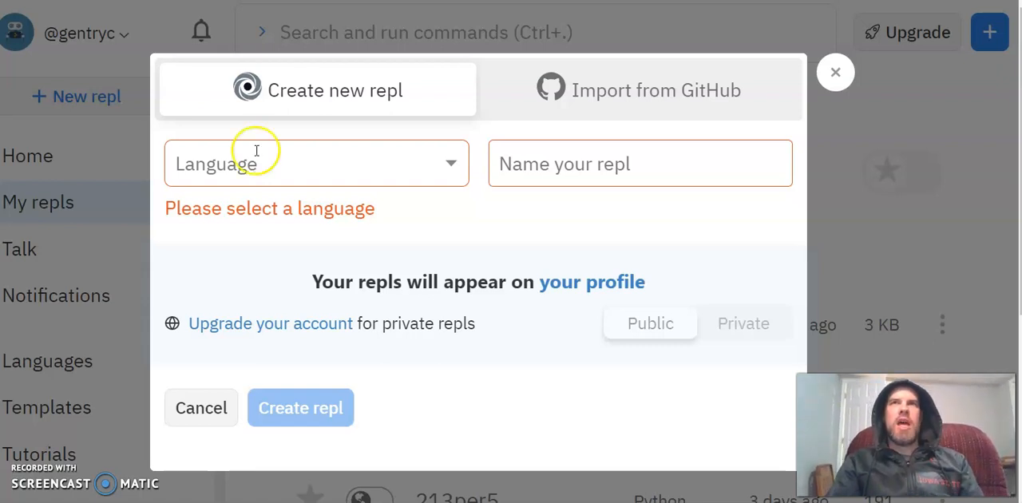
{"action": "mouse_move", "coordinate": [314, 180]}
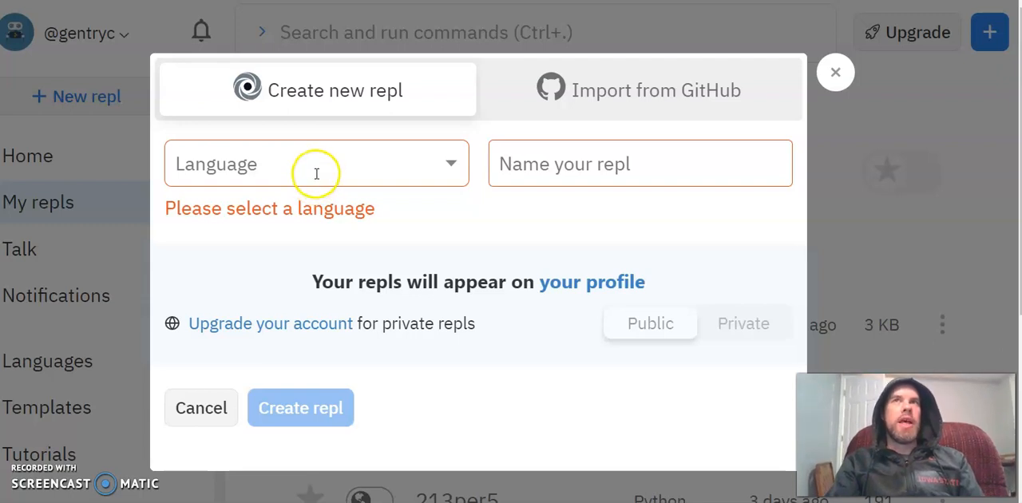
Step: Search for and pick the Tkinter template, then name the repl 214Login
{"action": "left_click", "coordinate": [316, 164]}
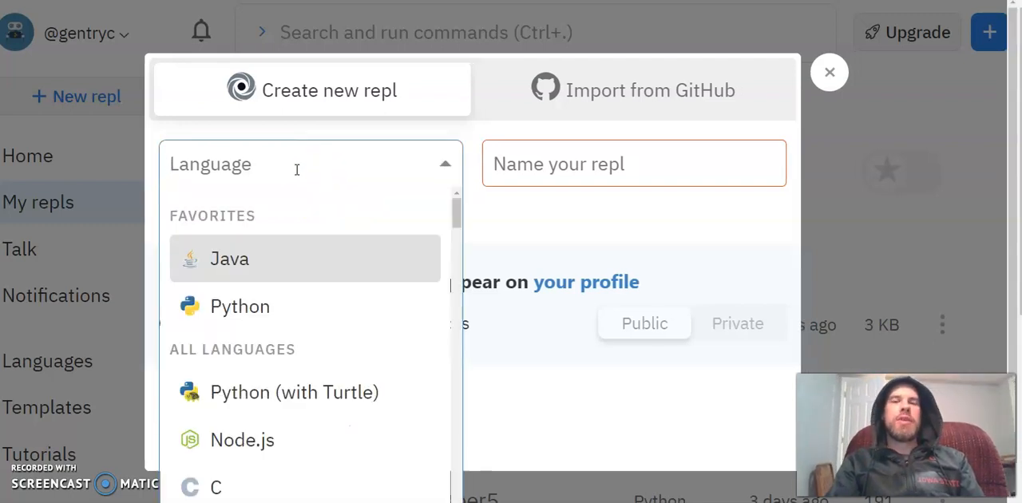
{"action": "mouse_move", "coordinate": [296, 164]}
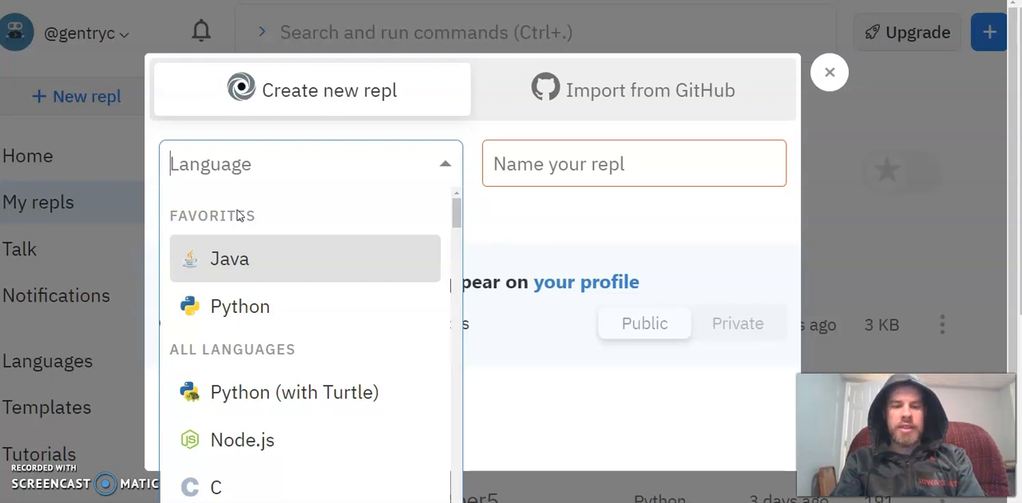
{"action": "type", "text": "tki"}
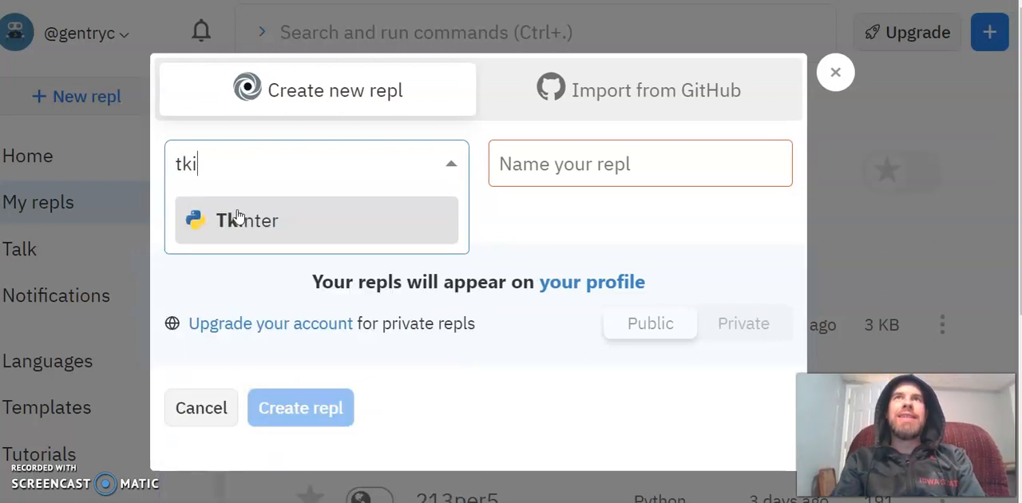
{"action": "type", "text": "n"}
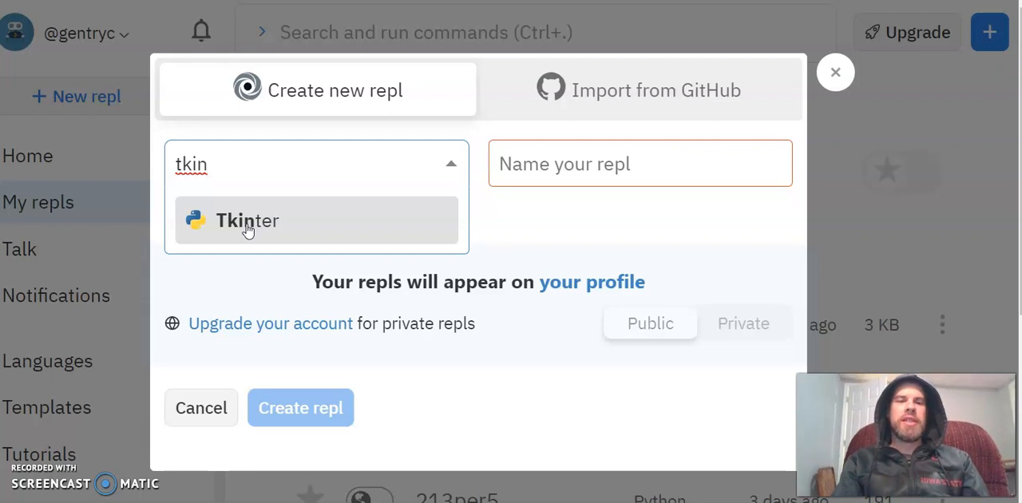
{"action": "left_click", "coordinate": [247, 220]}
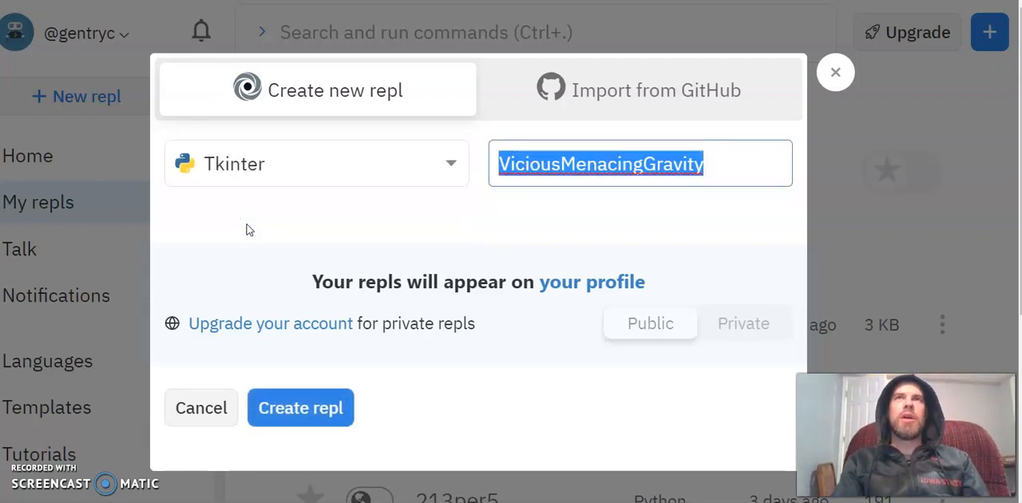
{"action": "mouse_move", "coordinate": [557, 202]}
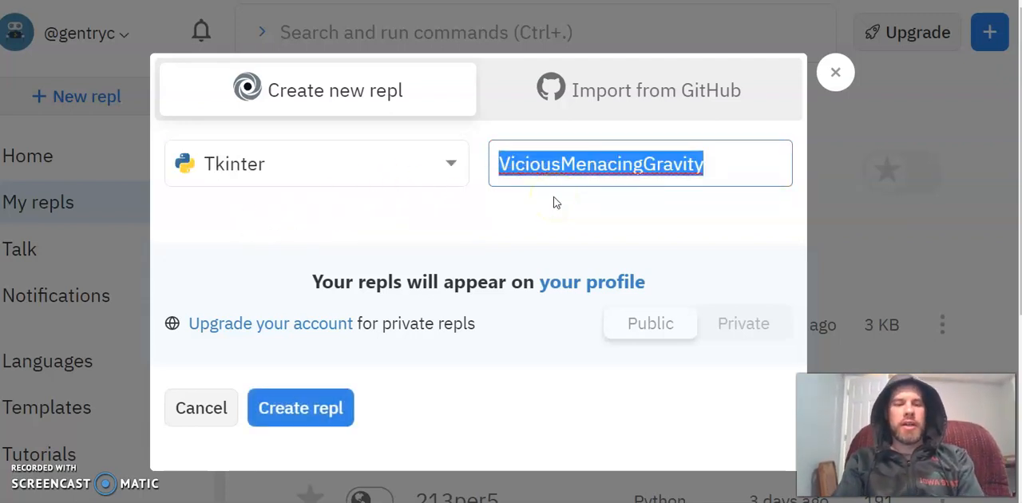
{"action": "type", "text": "214"}
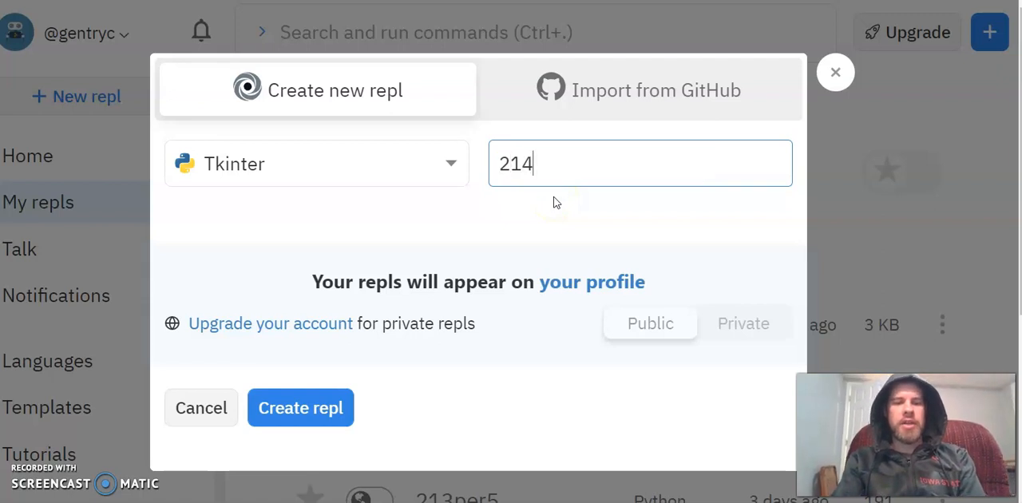
{"action": "type", "text": "Lo"}
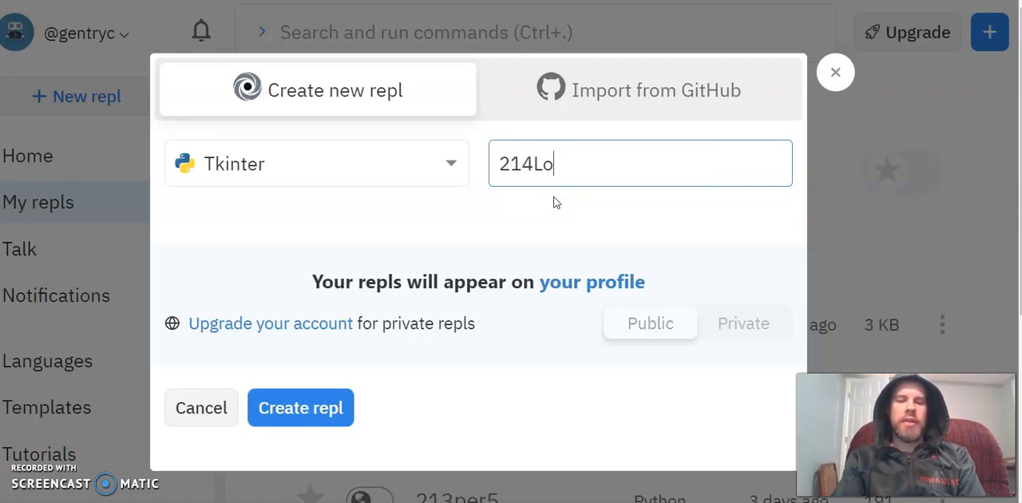
{"action": "type", "text": "gin"}
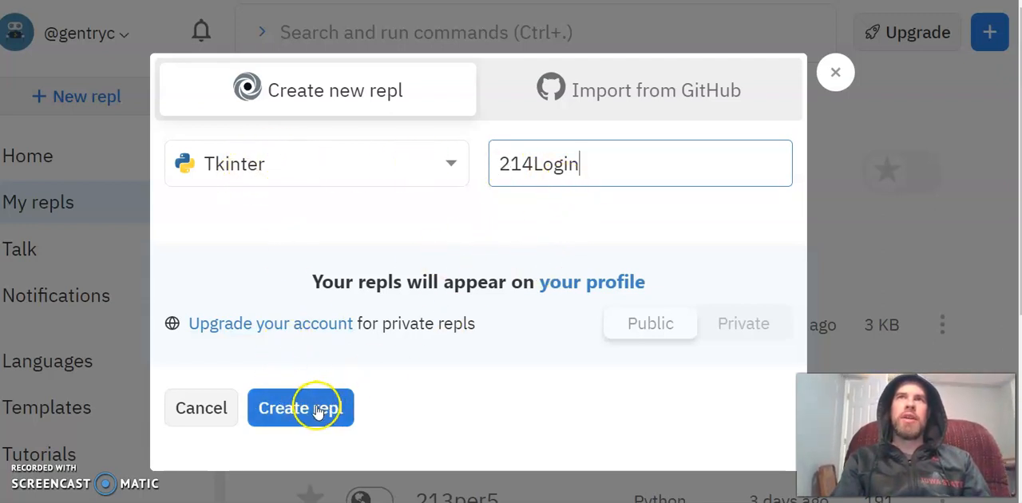
Step: Create the 214Login repl and scroll the PLTW page to step 5's sample code
{"action": "left_click", "coordinate": [300, 407]}
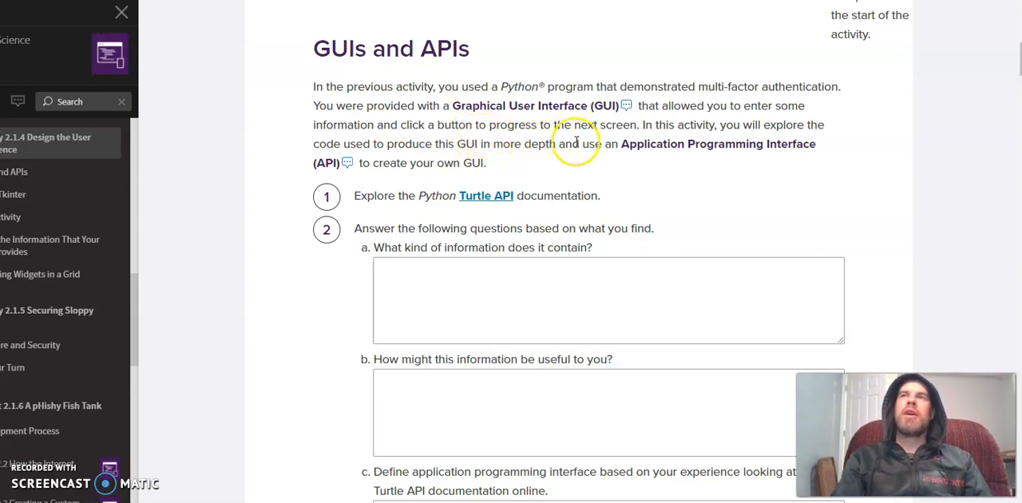
{"action": "mouse_move", "coordinate": [711, 147]}
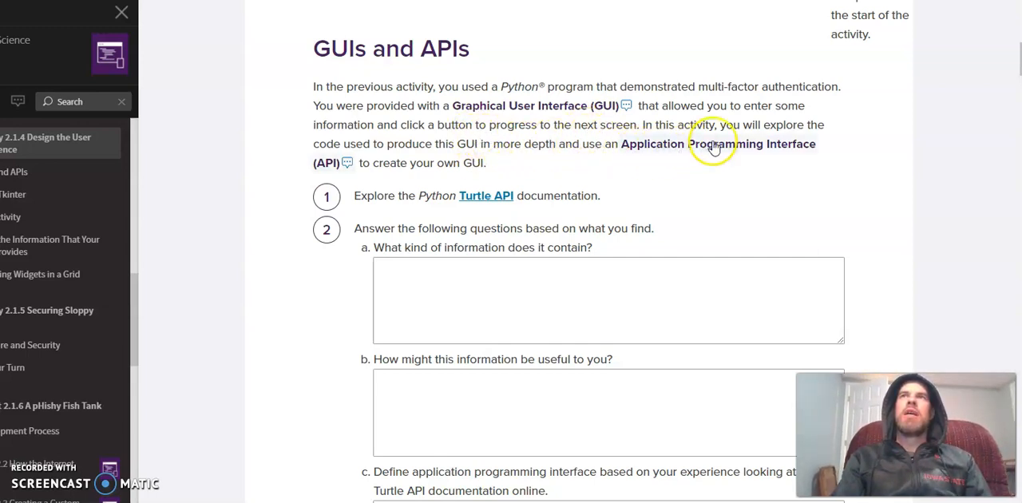
{"action": "mouse_move", "coordinate": [651, 152]}
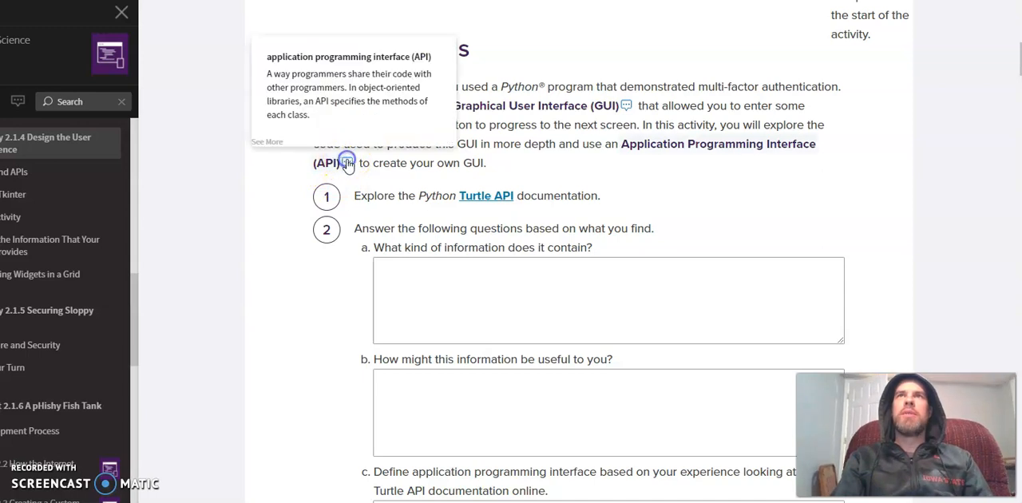
{"action": "mouse_move", "coordinate": [444, 112]}
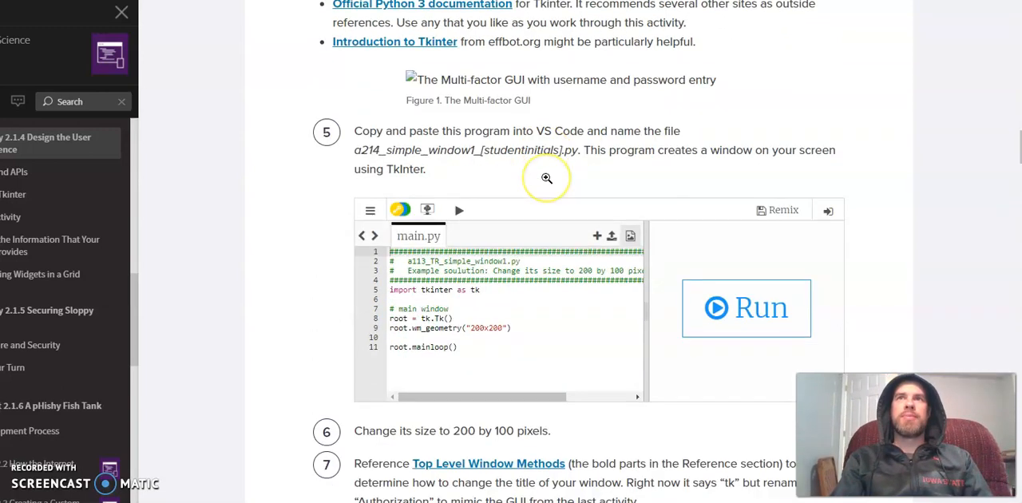
{"action": "scroll", "scroll_direction": "down", "scroll_amount": 3}
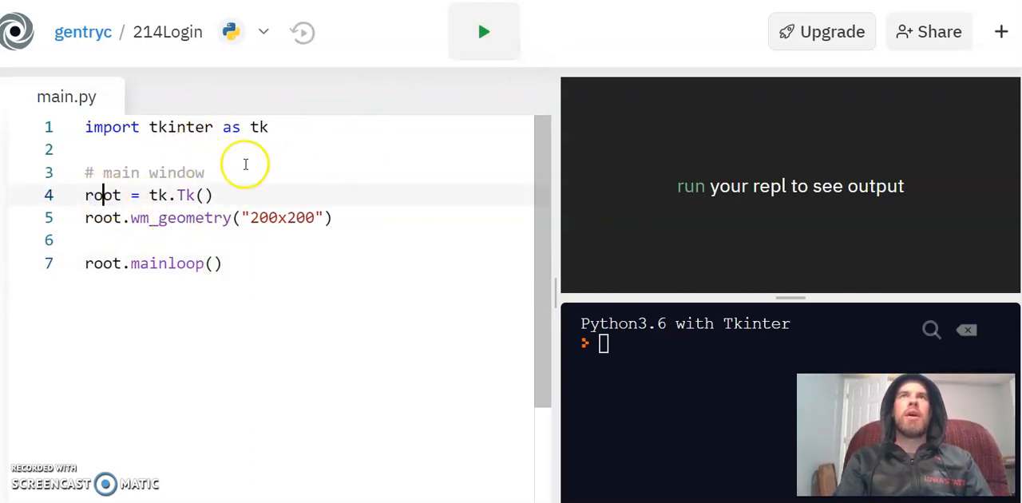
Step: Run main.py to display the blank 200x200 tk window
{"action": "left_click", "coordinate": [483, 32]}
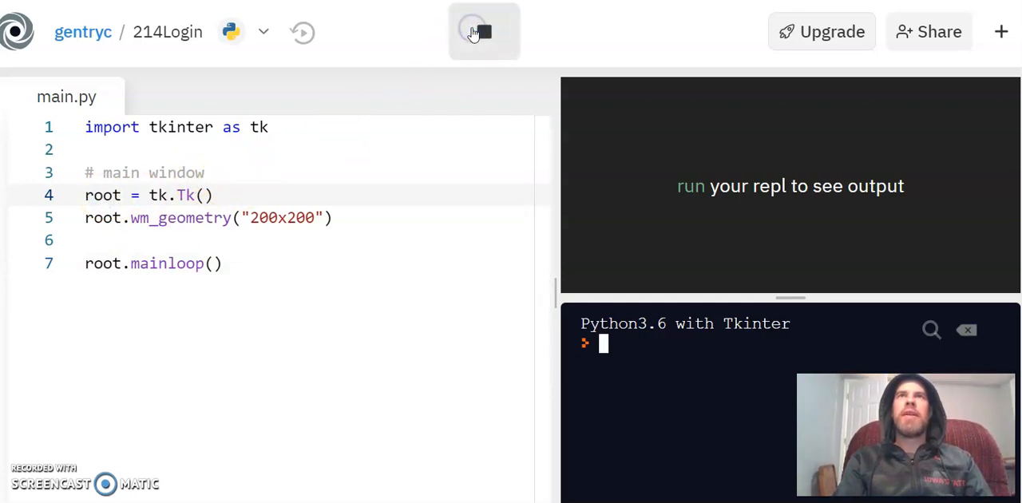
{"action": "left_click", "coordinate": [483, 32]}
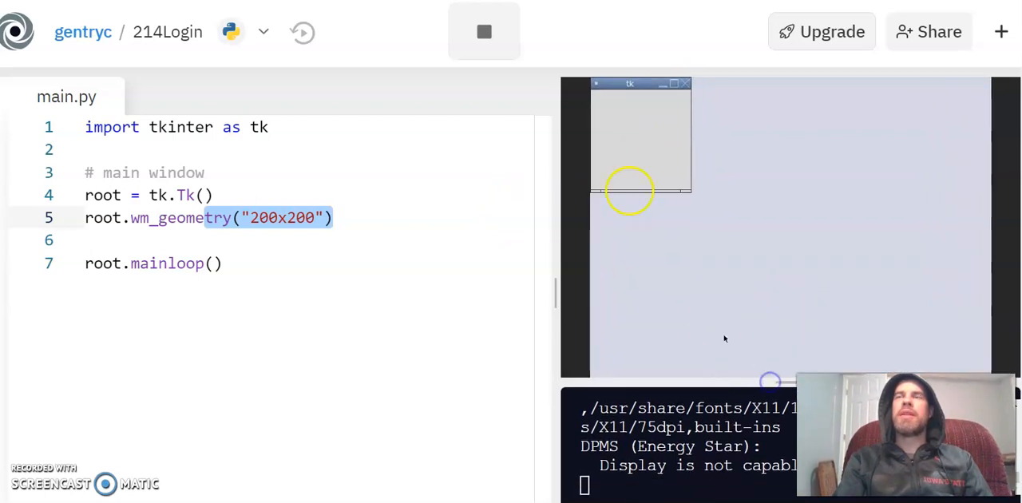
{"action": "mouse_move", "coordinate": [334, 77]}
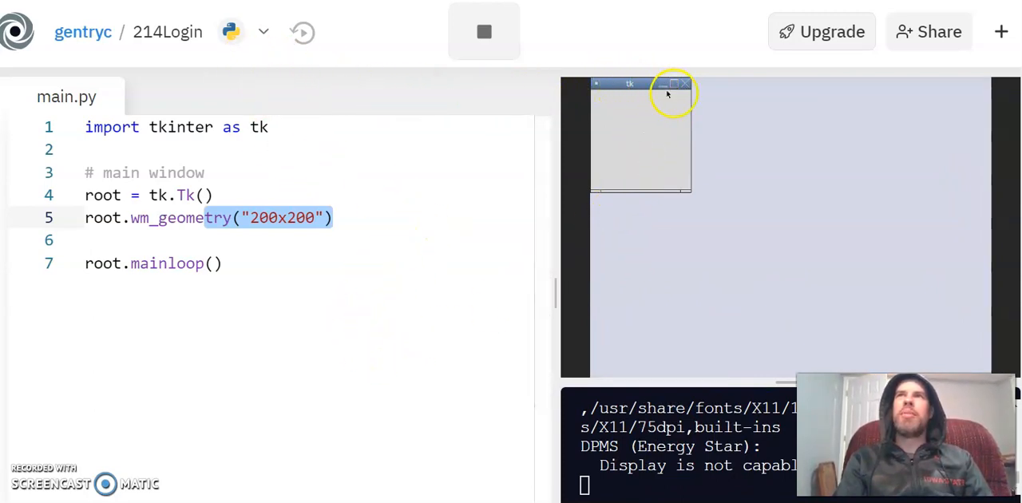
{"action": "mouse_move", "coordinate": [687, 90]}
{"action": "type", "text": "1"}
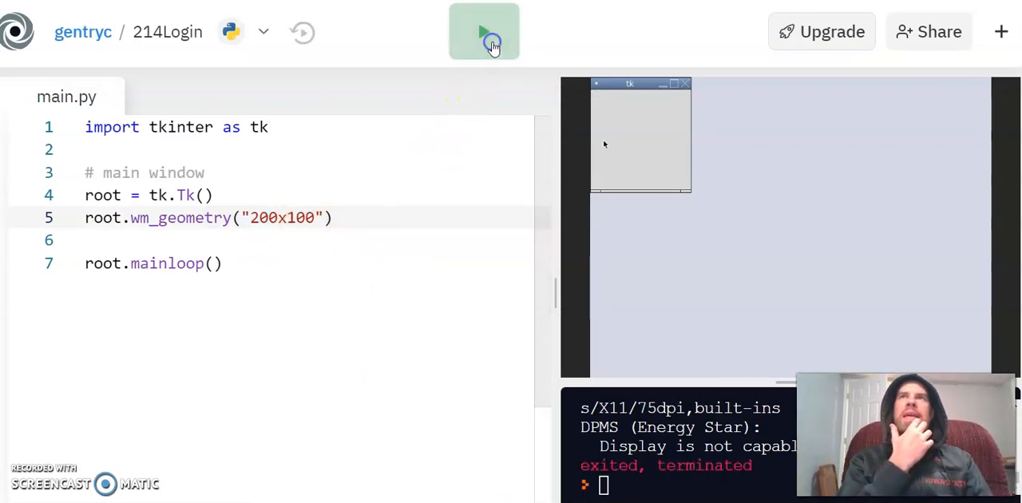
Step: Run the program at 200x100, then stop and relaunch it at 600x300
{"action": "left_click", "coordinate": [484, 32]}
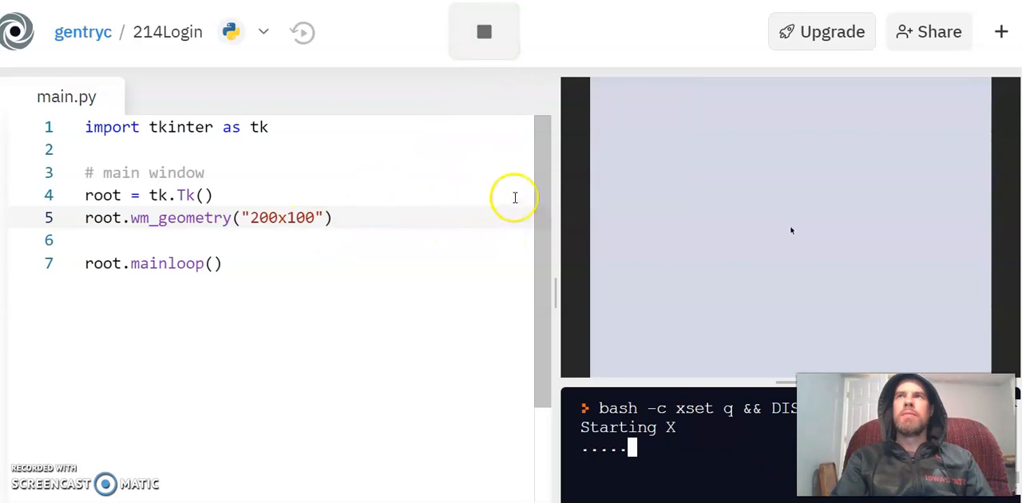
{"action": "mouse_move", "coordinate": [655, 159]}
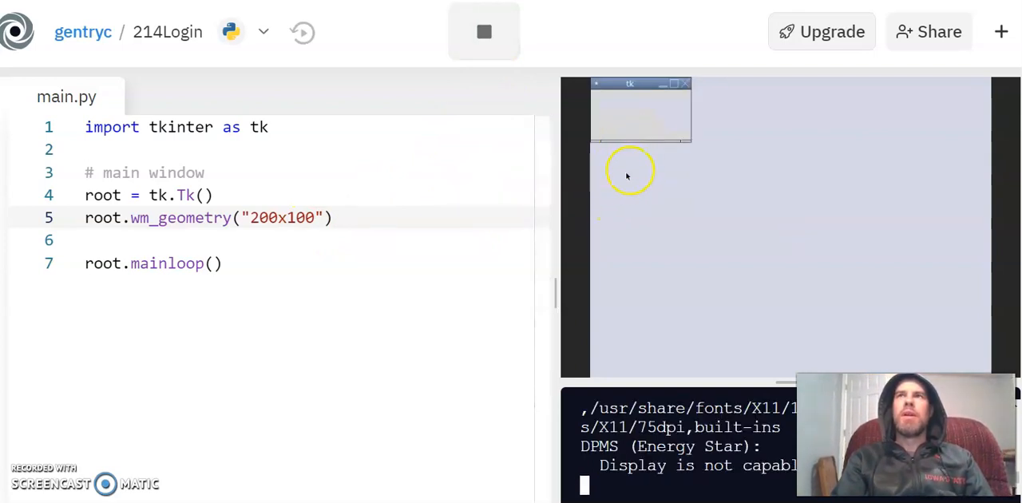
{"action": "mouse_move", "coordinate": [694, 115]}
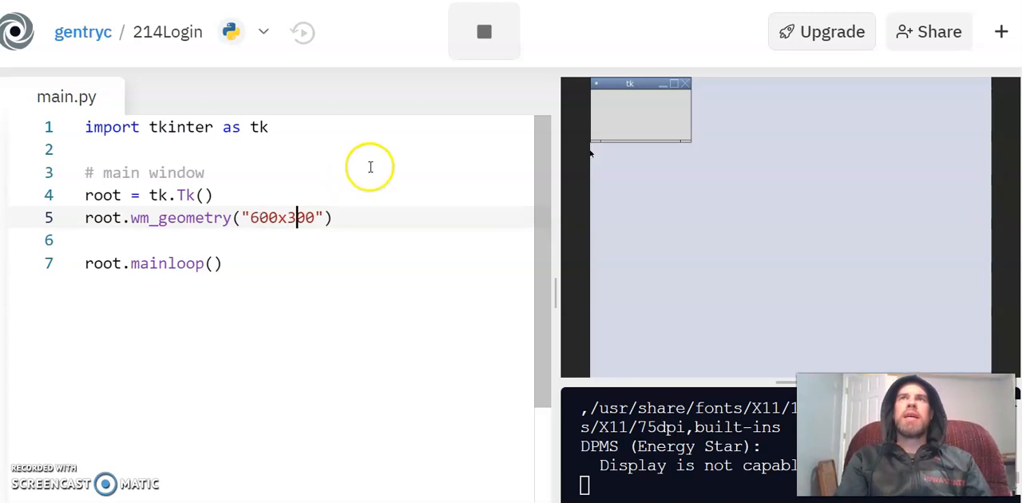
{"action": "left_click", "coordinate": [484, 32]}
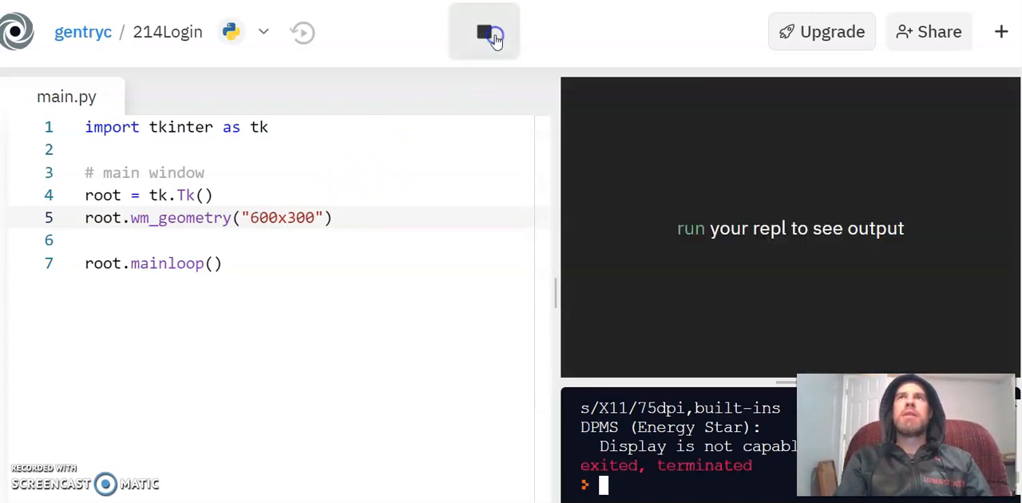
{"action": "left_click", "coordinate": [484, 32]}
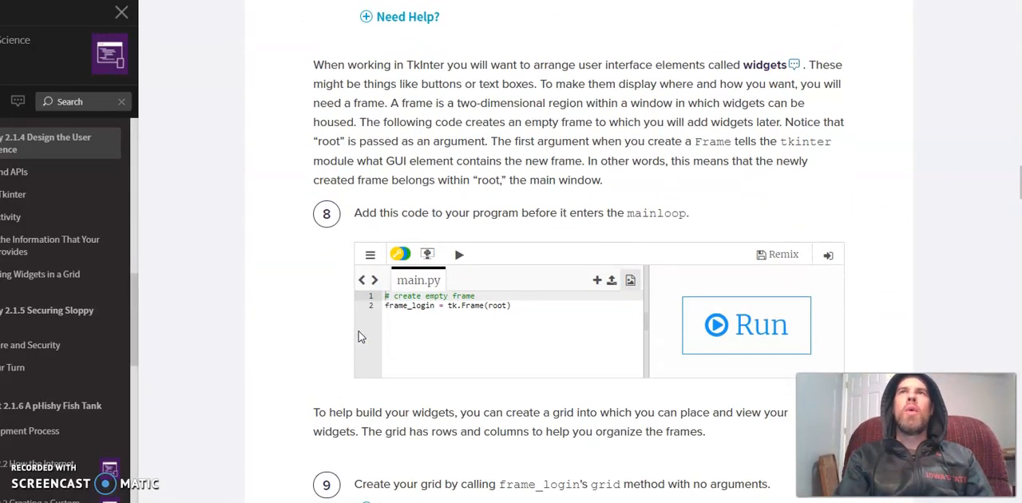
Step: Bring up step 8's frame_login code on the PLTW activity page
{"action": "left_click", "coordinate": [745, 325]}
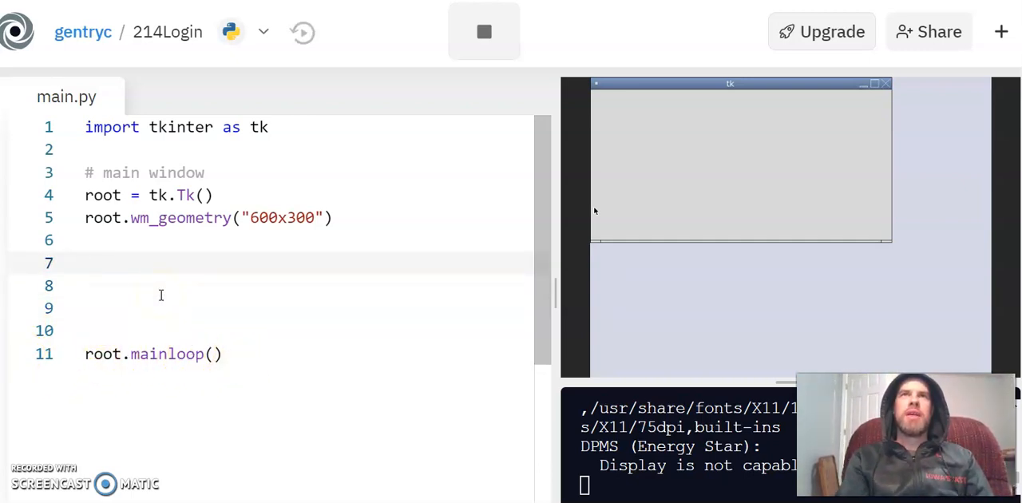
Step: Add frame_login = tk.Frame(root), rerun the program, and highlight root as the parent
{"action": "type", "text": "frame_login = tk.Frame(root)"}
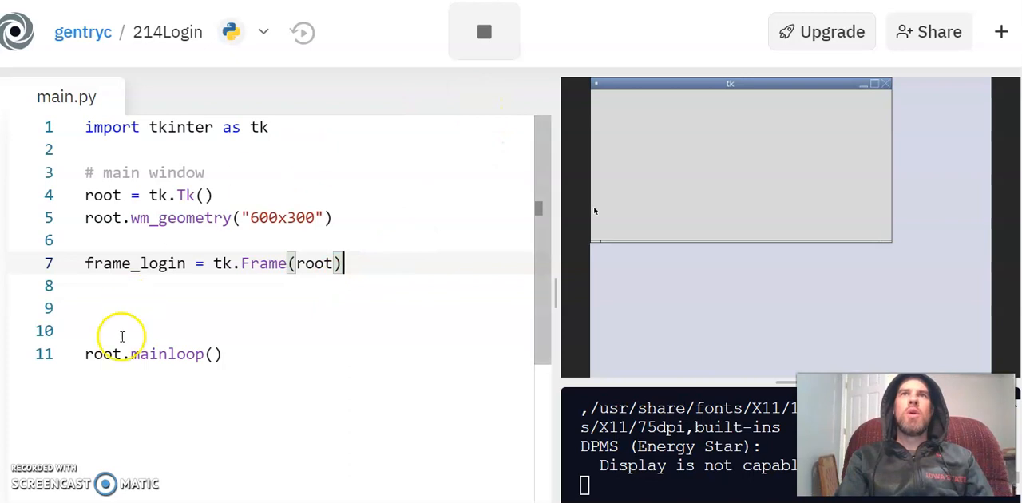
{"action": "mouse_move", "coordinate": [379, 102]}
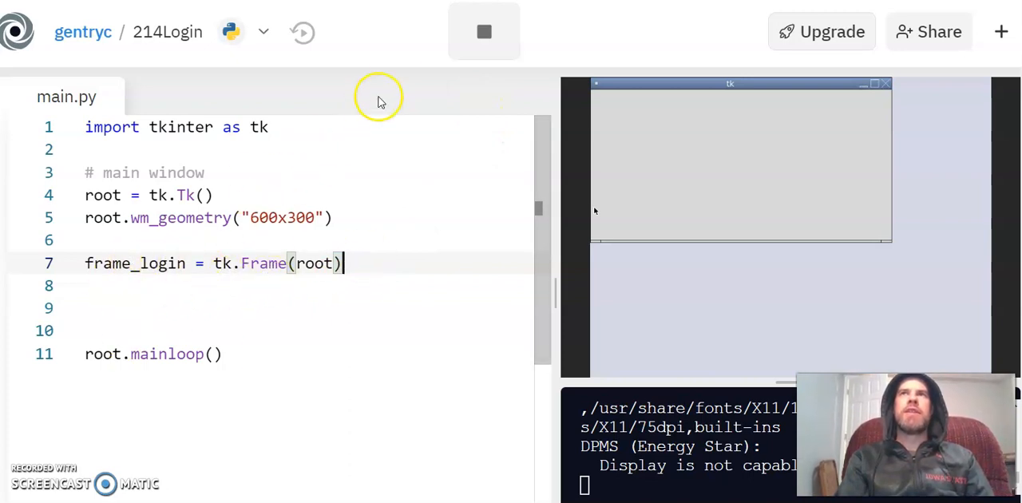
{"action": "left_click", "coordinate": [484, 32]}
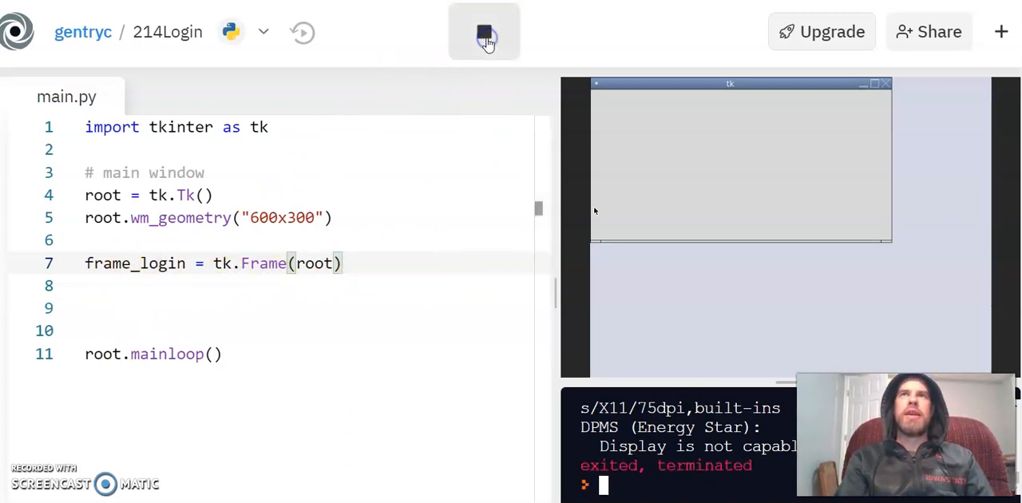
{"action": "left_click", "coordinate": [484, 32]}
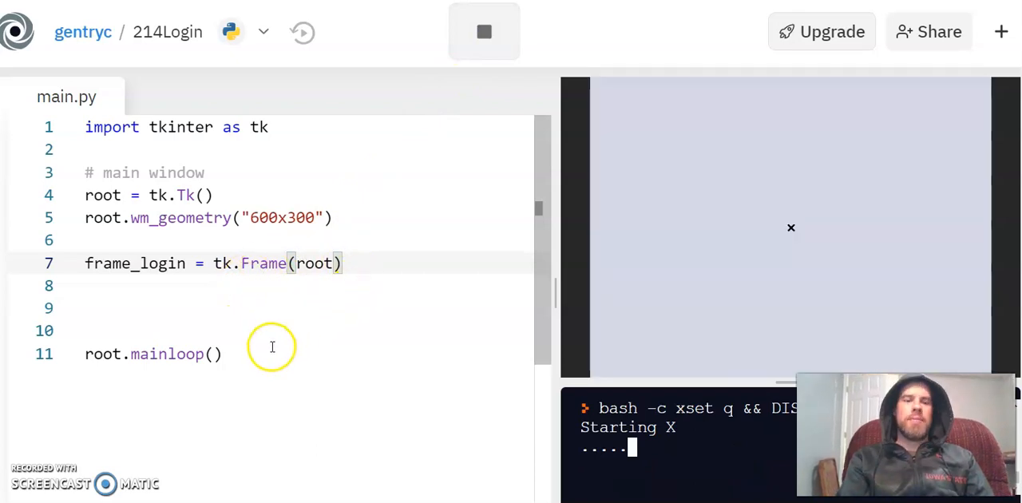
{"action": "mouse_move", "coordinate": [161, 285]}
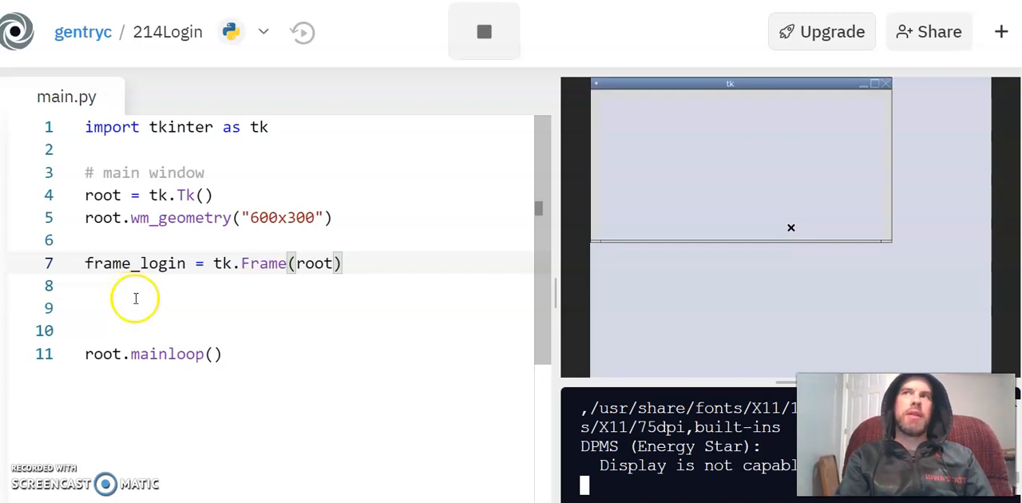
{"action": "mouse_move", "coordinate": [130, 311]}
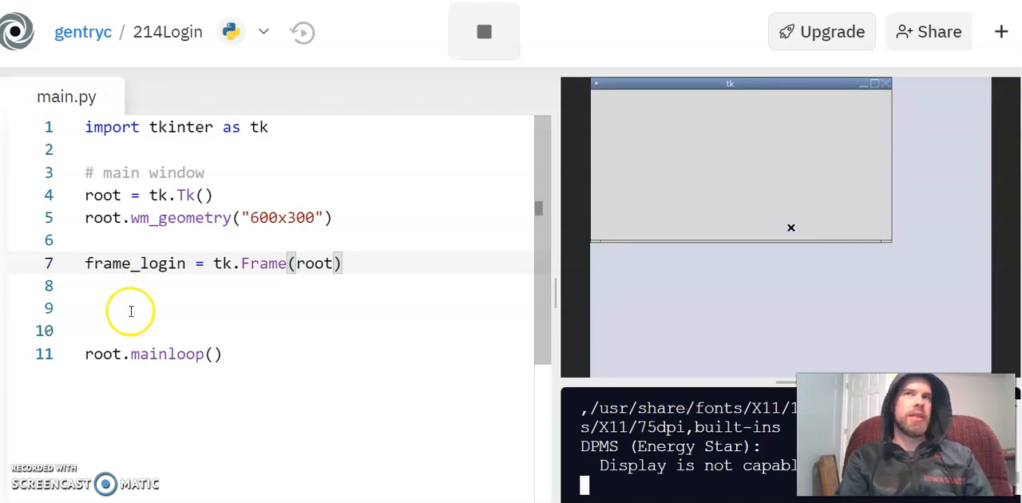
{"action": "mouse_move", "coordinate": [190, 290]}
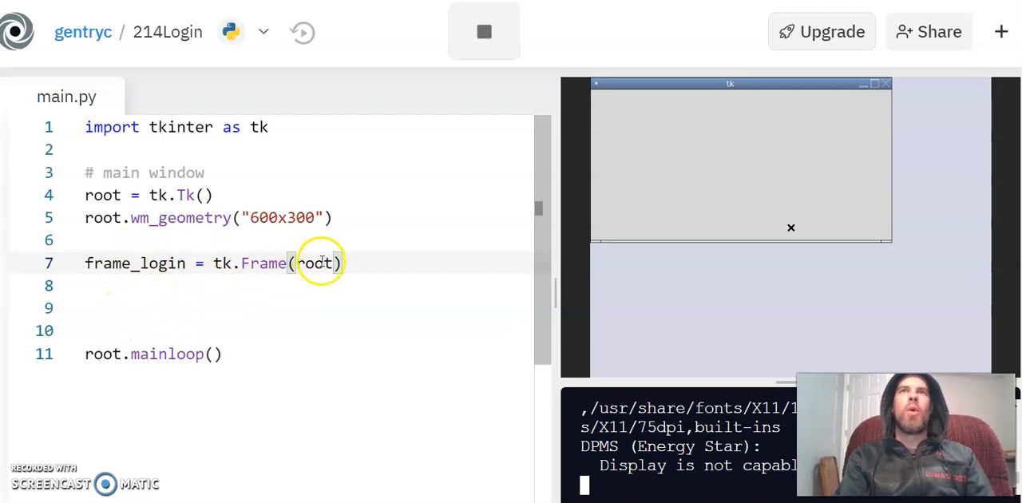
{"action": "double_click", "coordinate": [313, 263]}
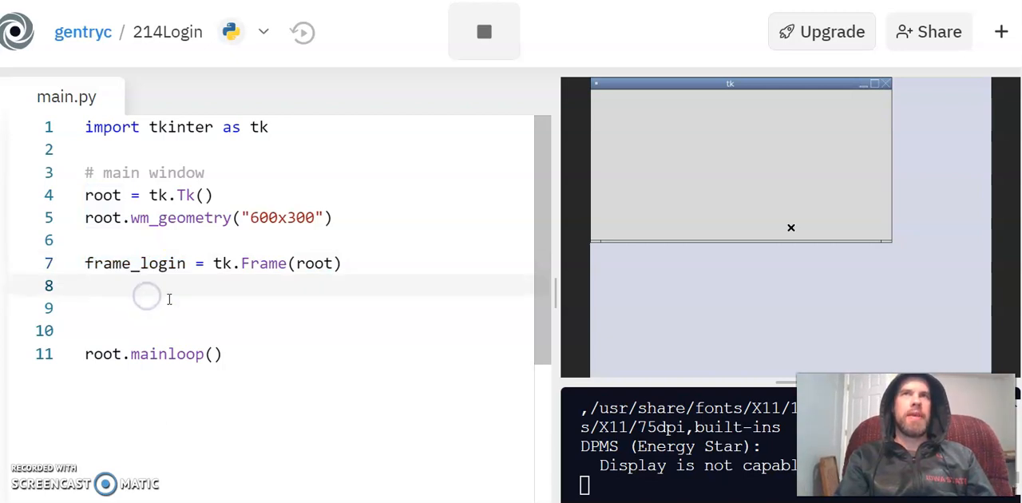
{"action": "mouse_move", "coordinate": [260, 304]}
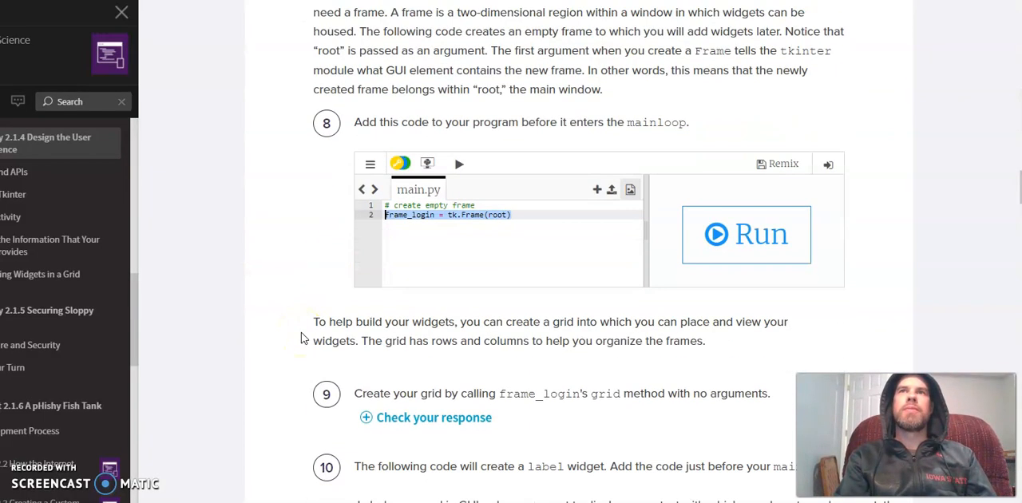
Step: Scroll the lesson to steps 9 and 10 on the grid method and username label
{"action": "scroll", "scroll_direction": "down", "scroll_amount": 3}
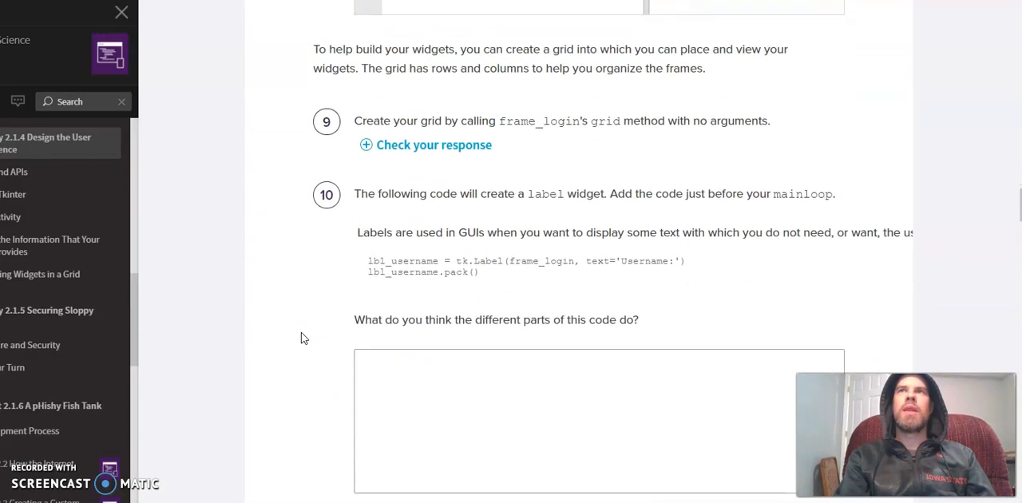
{"action": "mouse_move", "coordinate": [458, 119]}
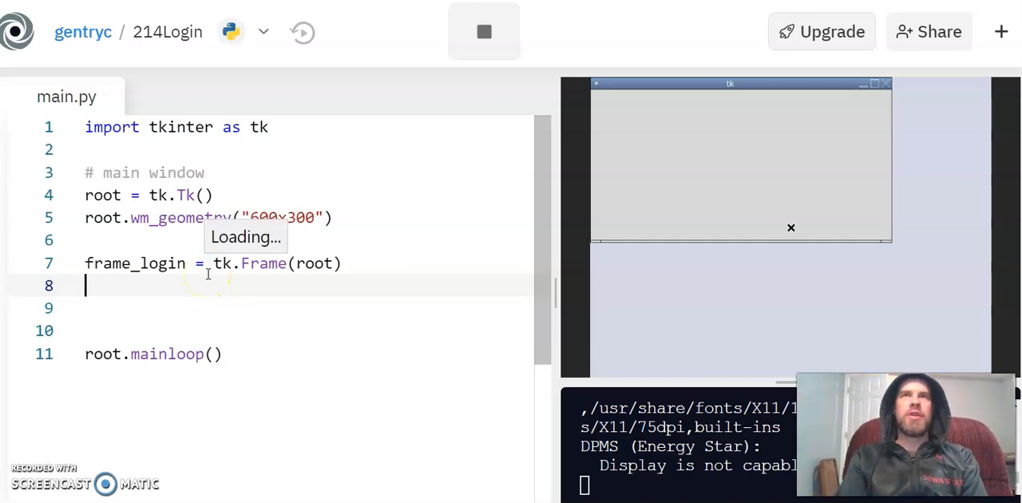
Step: Add frame_login.grid() on line 8 and restart the program
{"action": "type", "text": "fa"}
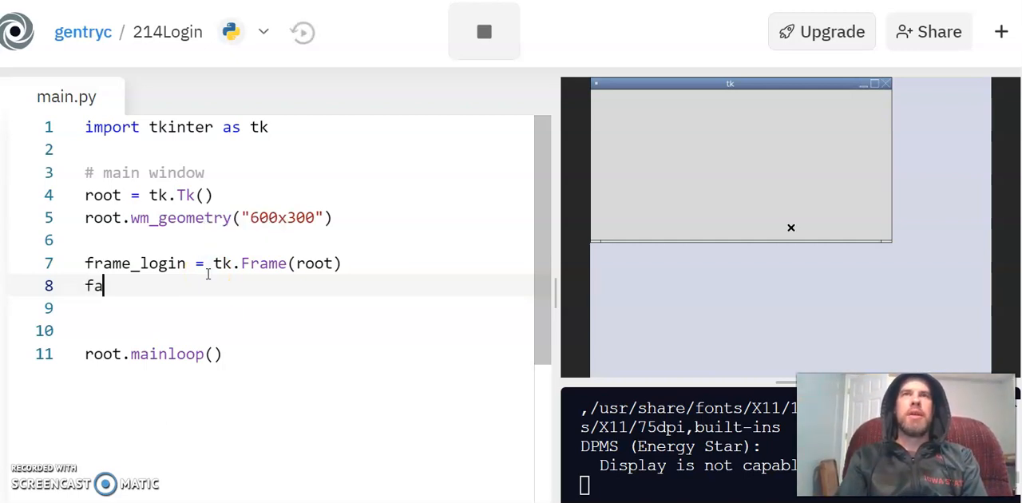
{"action": "type", "text": "rm"}
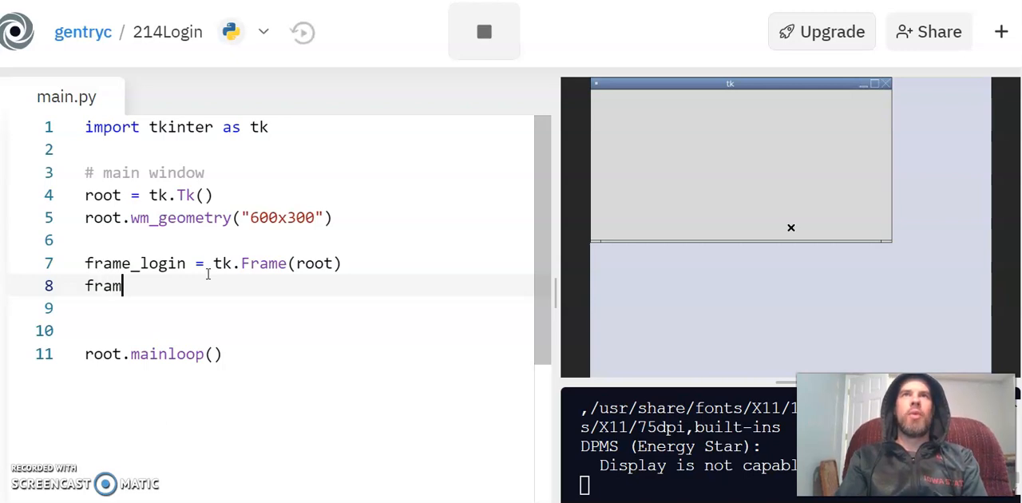
{"action": "type", "text": "e_login"}
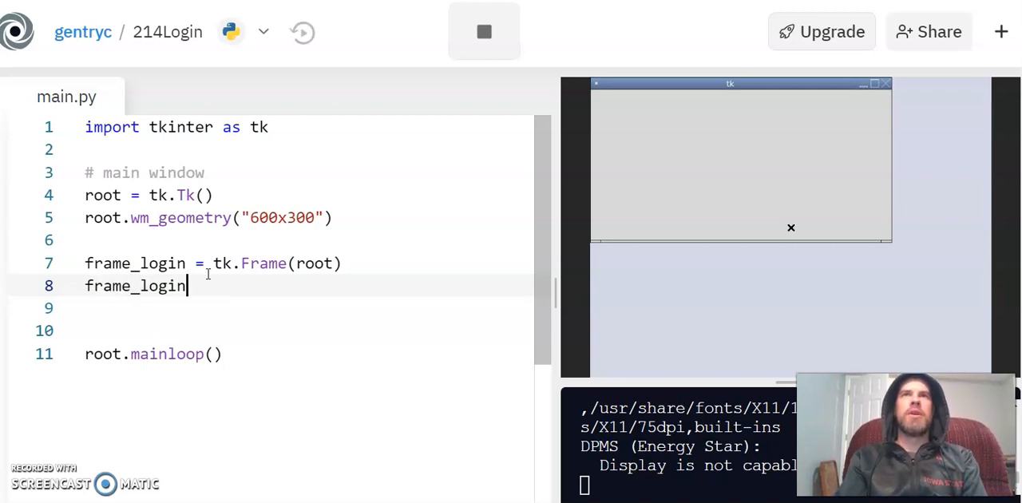
{"action": "type", "text": ".gr"}
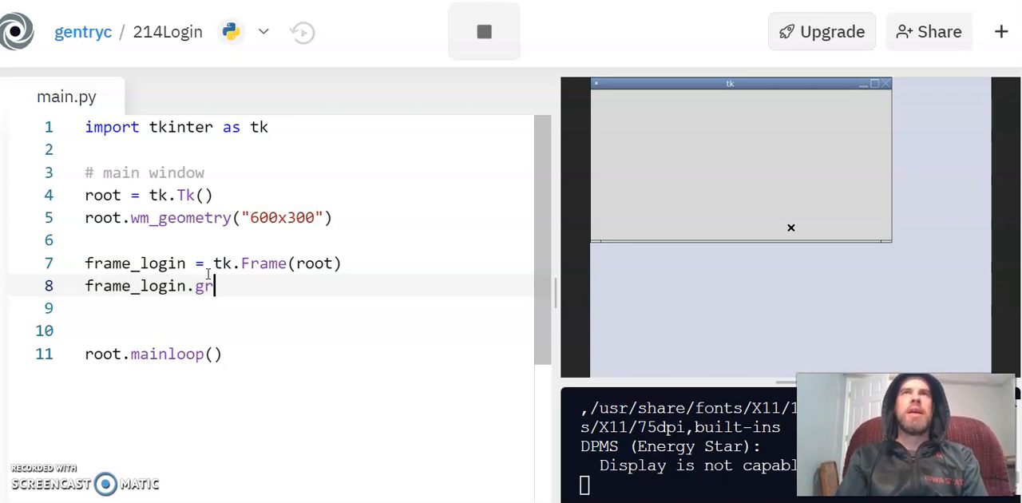
{"action": "type", "text": "id()"}
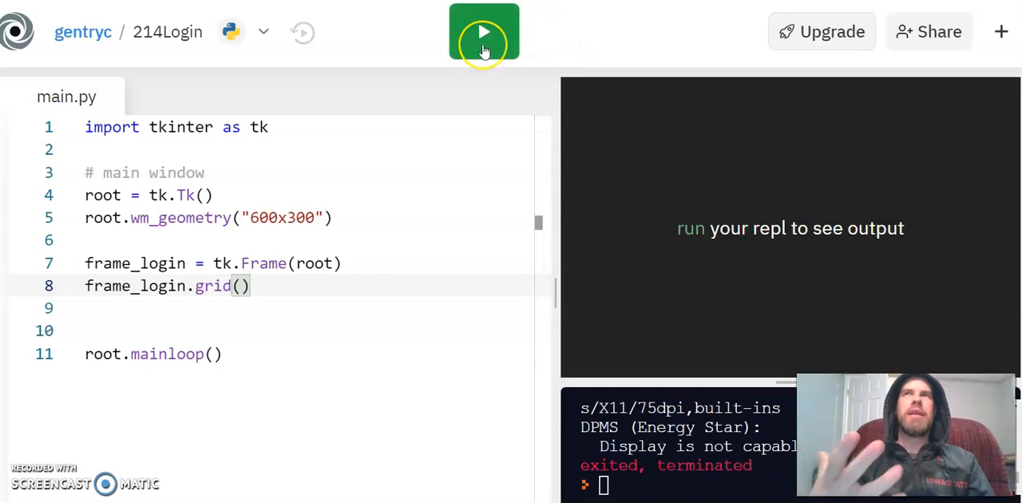
{"action": "left_click", "coordinate": [484, 32]}
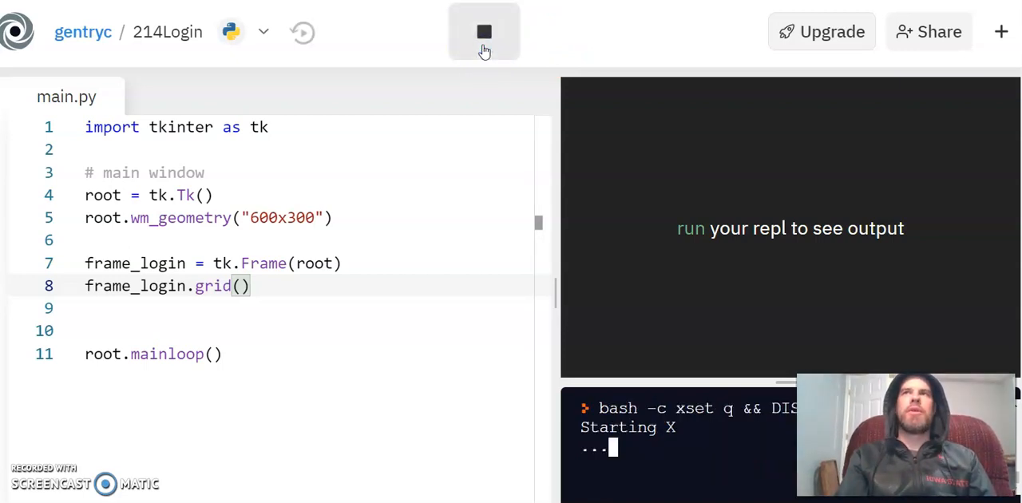
{"action": "left_click", "coordinate": [484, 32]}
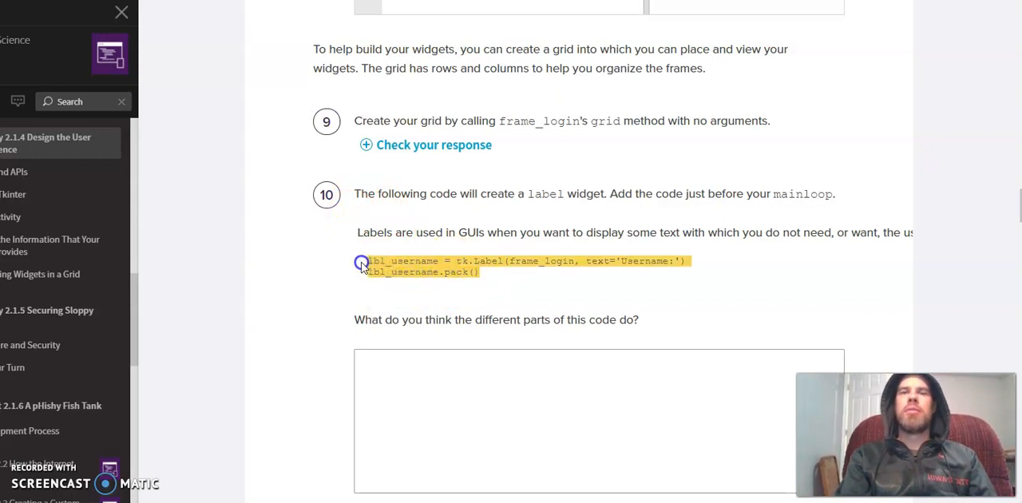
Step: Copy the lbl_username code from PLTW and rerun so the window shows Username:
{"action": "left_click", "coordinate": [361, 263]}
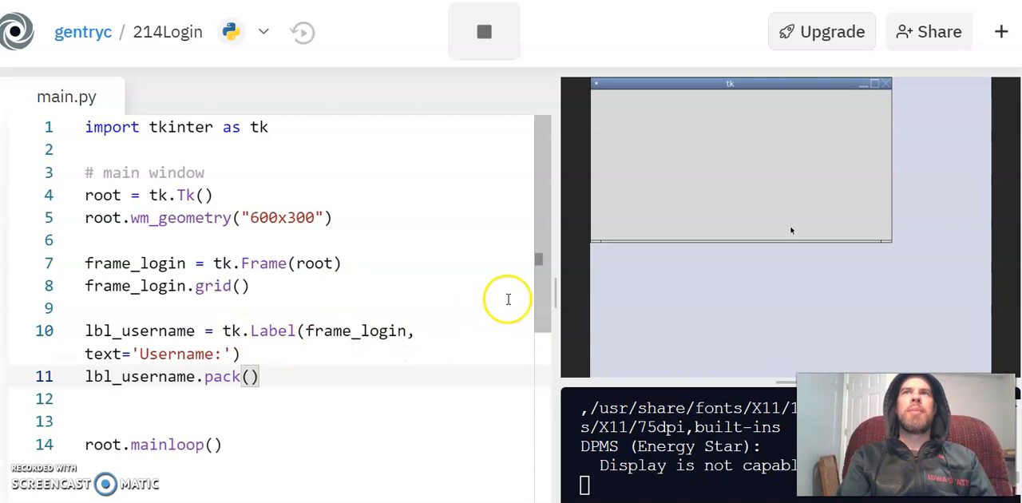
{"action": "left_click", "coordinate": [484, 32]}
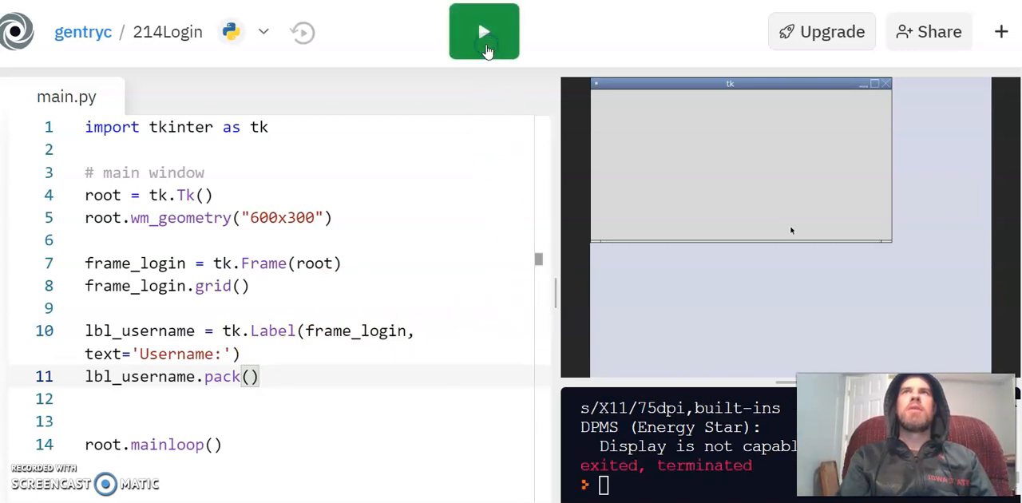
{"action": "left_click", "coordinate": [483, 32]}
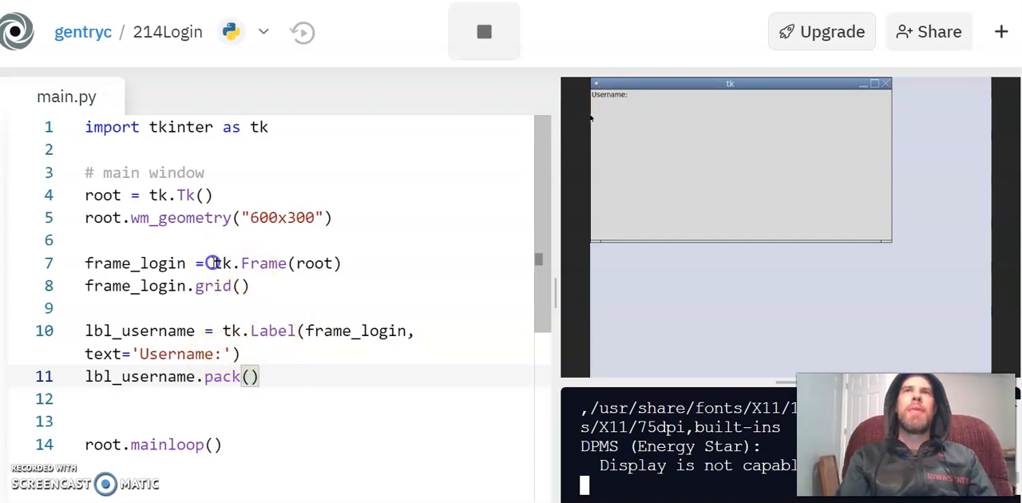
Step: Highlight tk.Label, Frame and frame_login while explaining the label's code
{"action": "double_click", "coordinate": [272, 330]}
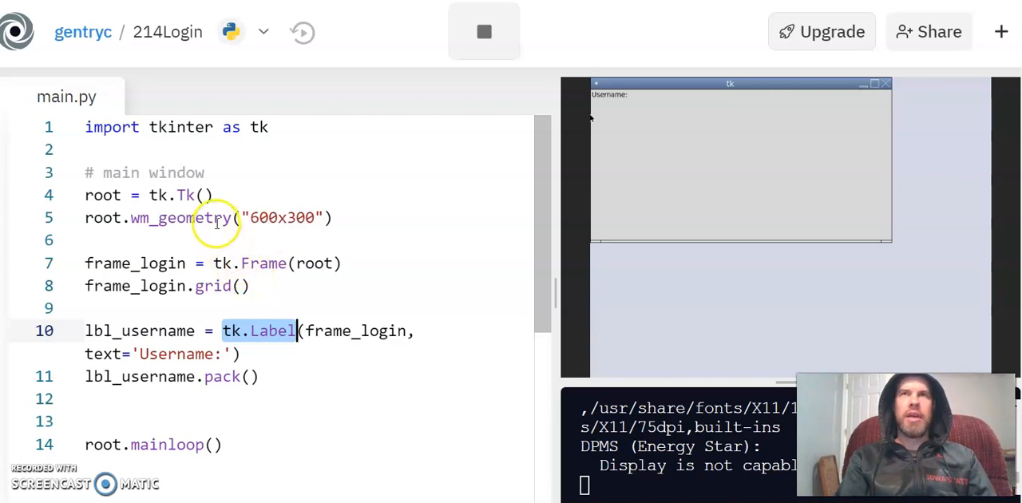
{"action": "mouse_move", "coordinate": [215, 269]}
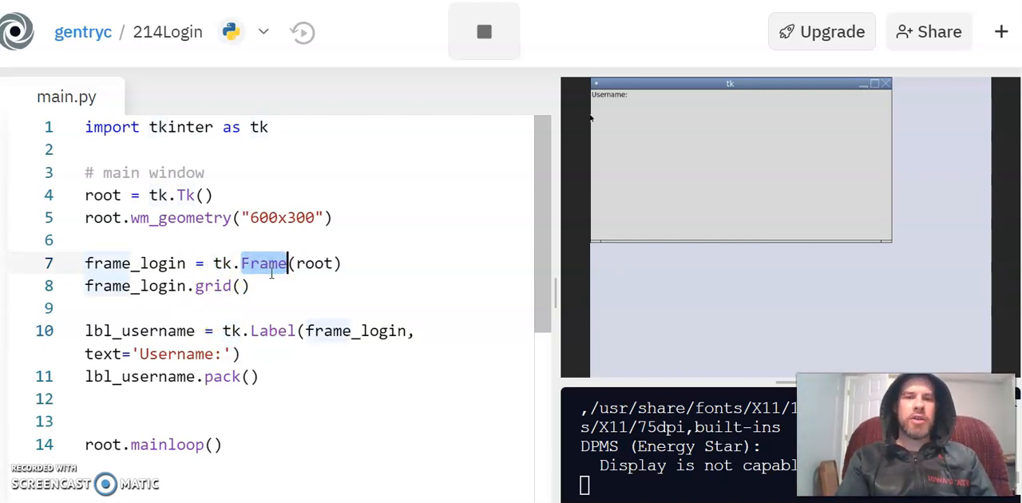
{"action": "double_click", "coordinate": [273, 330]}
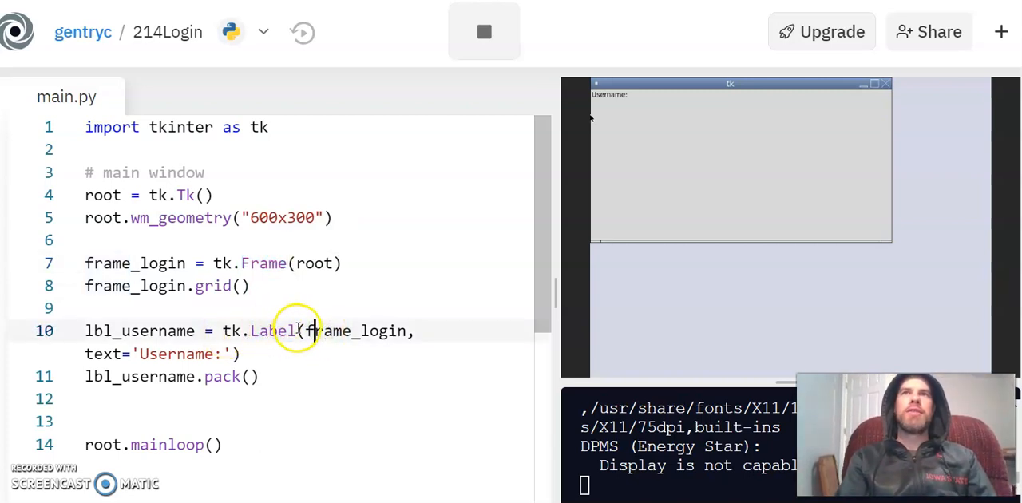
{"action": "double_click", "coordinate": [356, 330]}
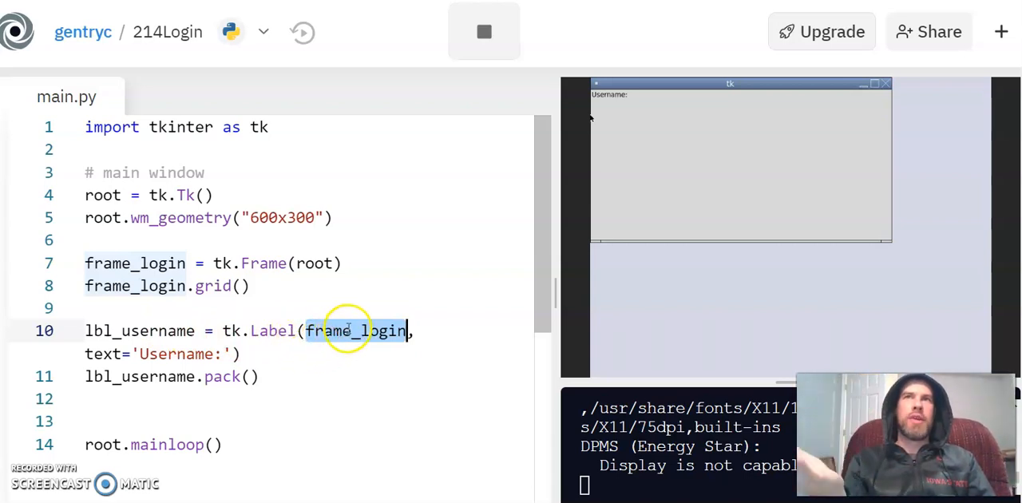
{"action": "mouse_move", "coordinate": [443, 309]}
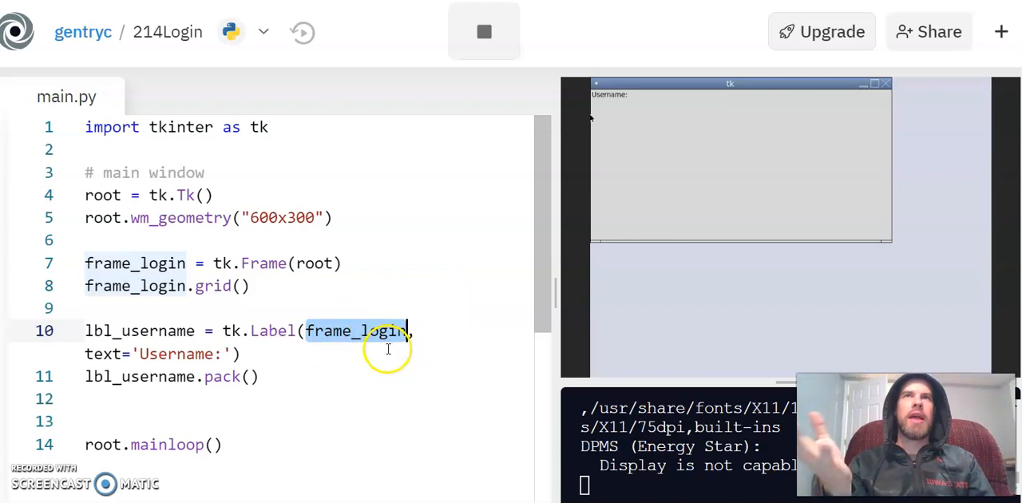
{"action": "mouse_move", "coordinate": [302, 368]}
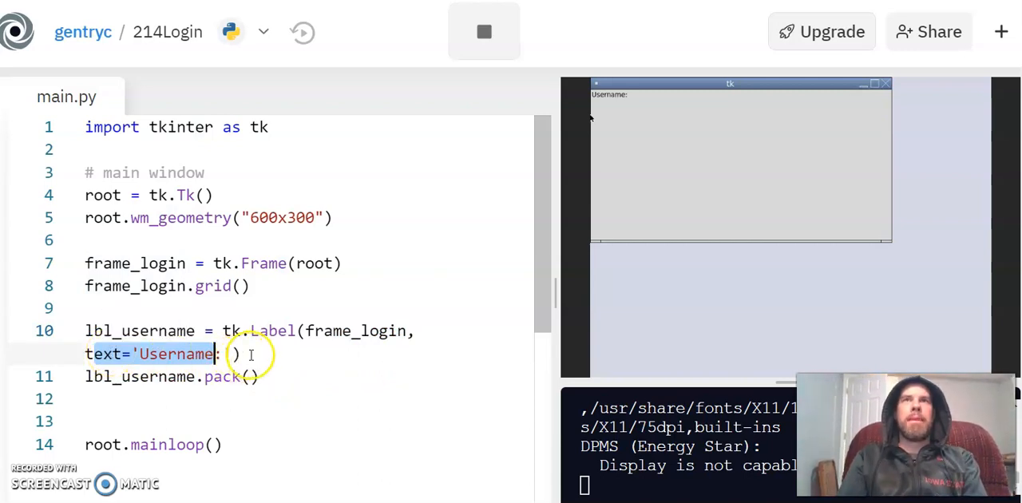
Step: Add the comment '#optional parameters require keywords' after text='Username:') on line 10
{"action": "type", "text": "optional param"}
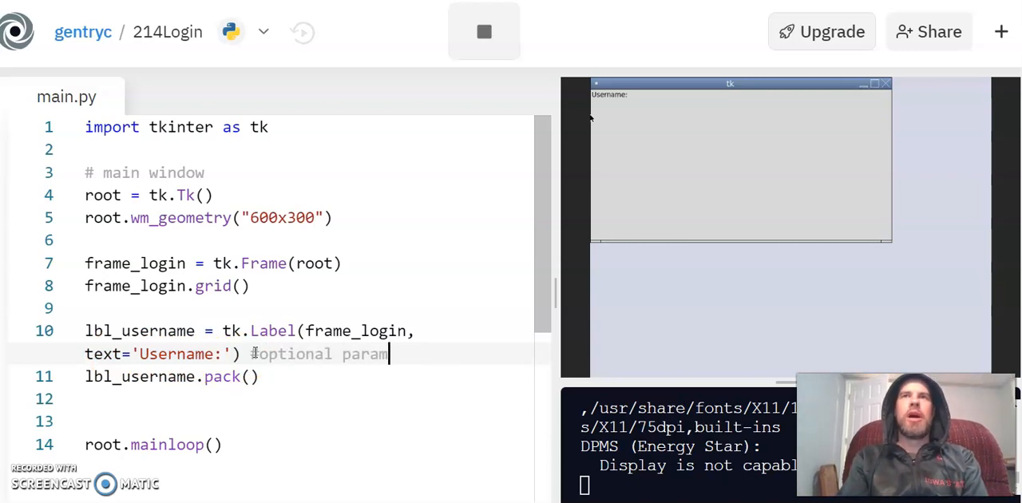
{"action": "type", "text": "eters require keywords"}
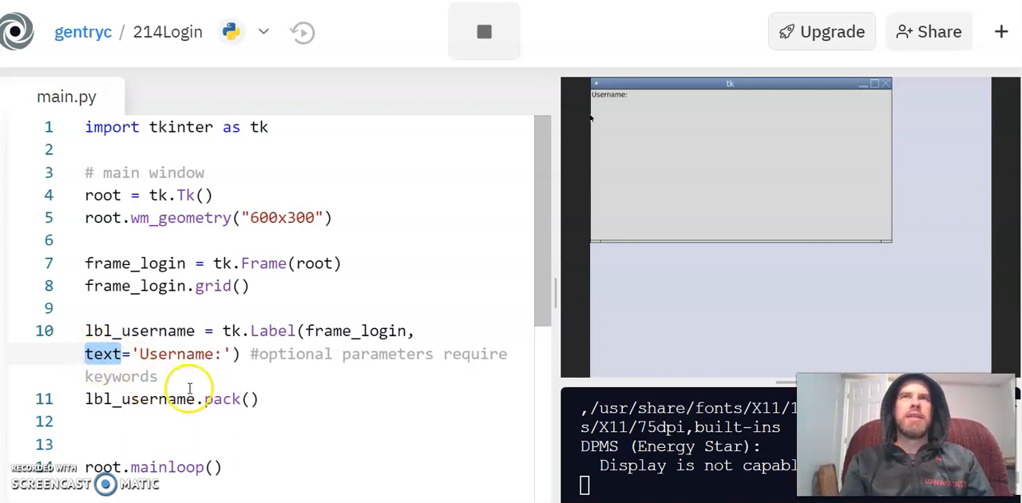
{"action": "mouse_move", "coordinate": [366, 377]}
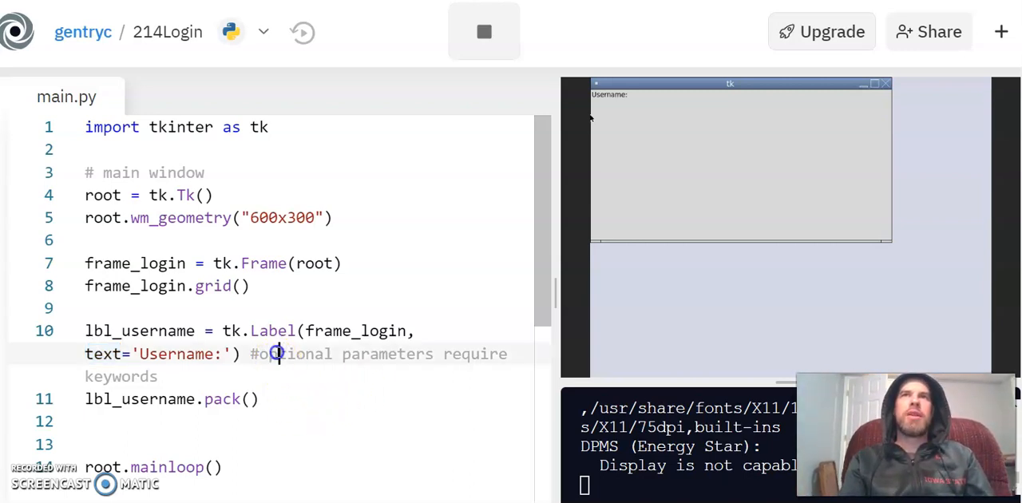
{"action": "double_click", "coordinate": [293, 354]}
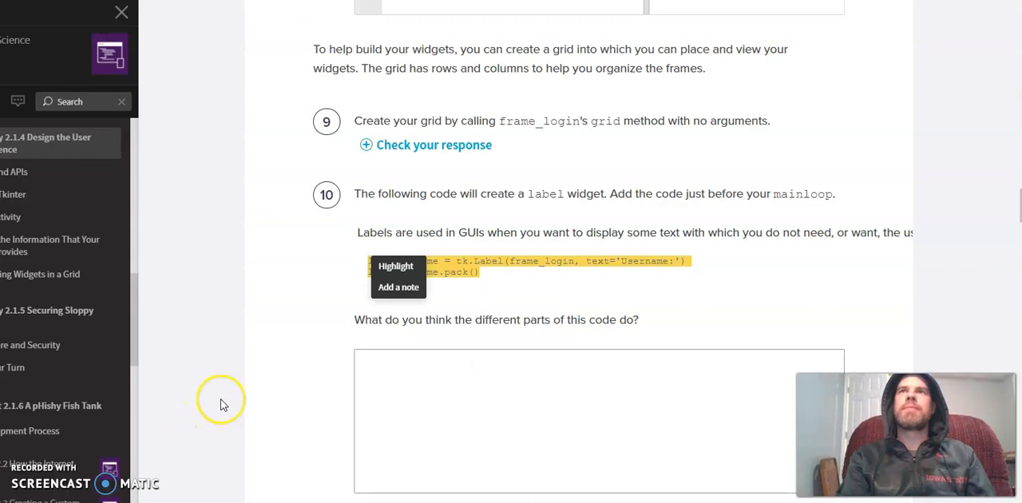
{"action": "scroll", "scroll_direction": "down", "scroll_amount": 3}
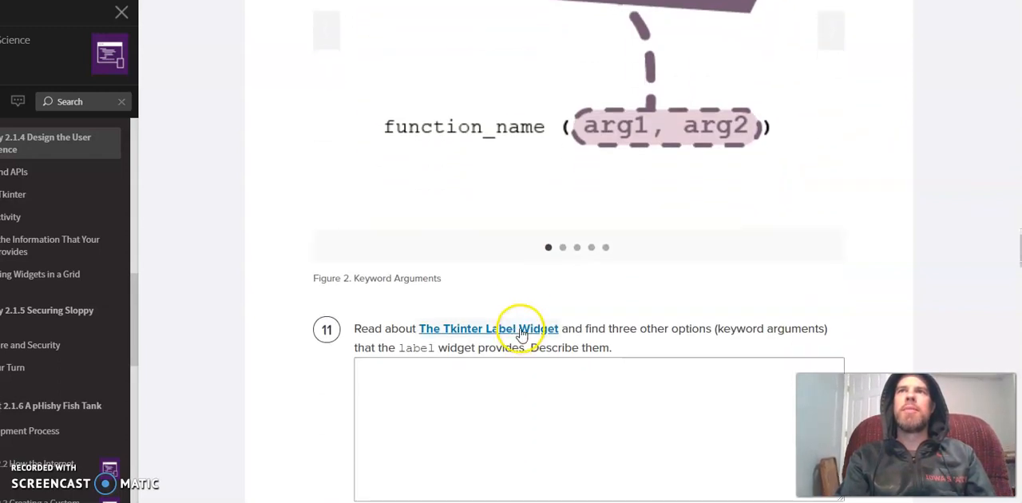
{"action": "scroll", "scroll_direction": "down", "scroll_amount": 3}
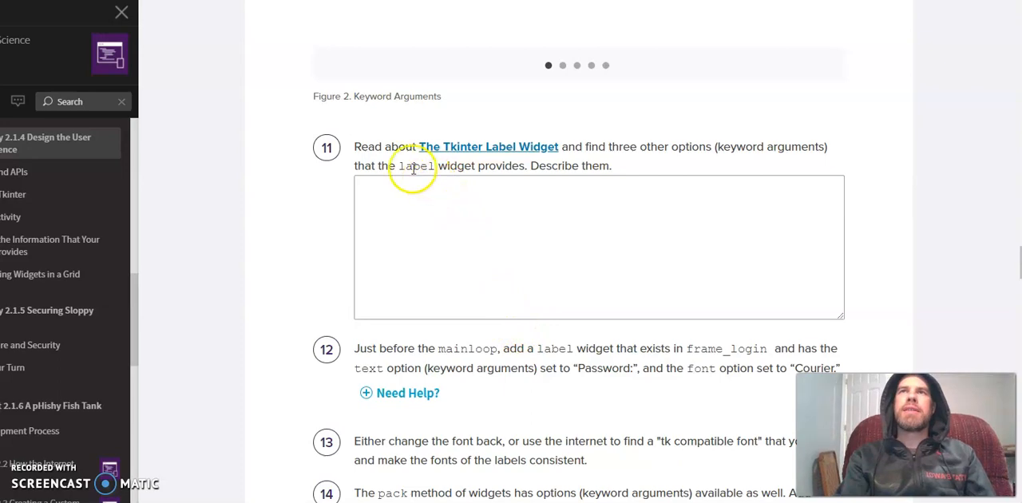
{"action": "scroll", "scroll_direction": "down", "scroll_amount": 3}
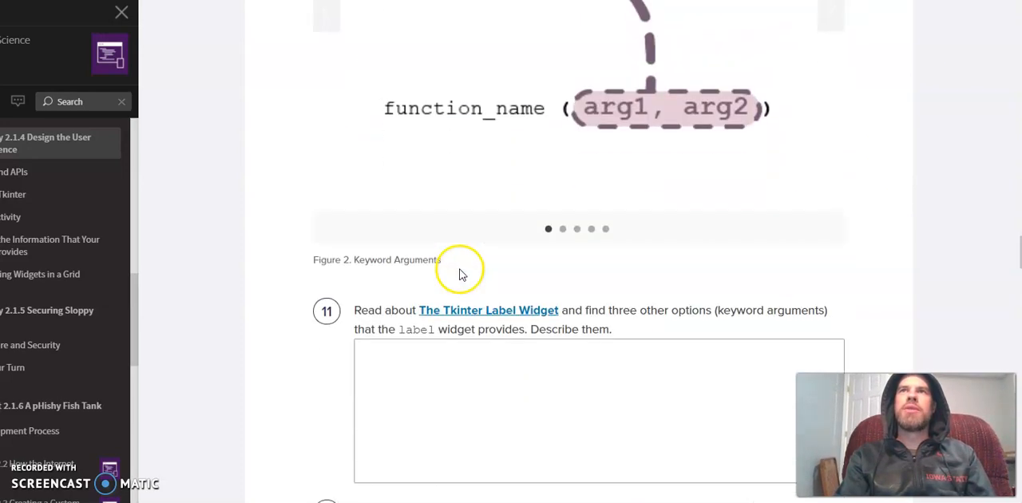
{"action": "scroll", "scroll_direction": "down", "scroll_amount": 3}
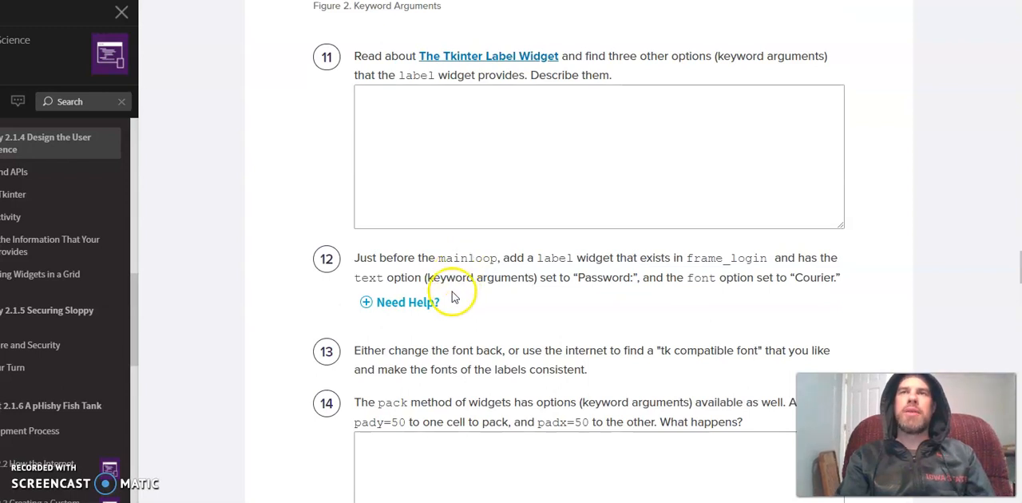
{"action": "mouse_move", "coordinate": [479, 67]}
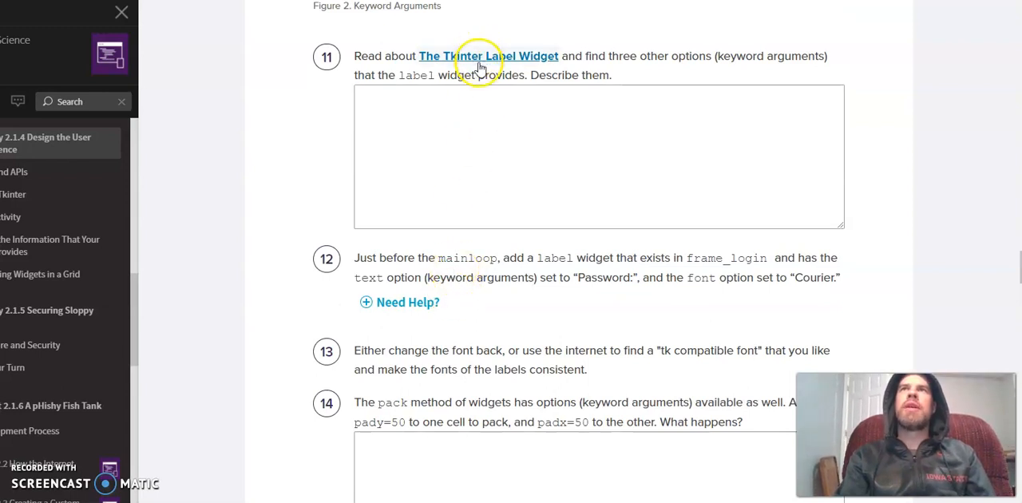
{"action": "left_click", "coordinate": [488, 56]}
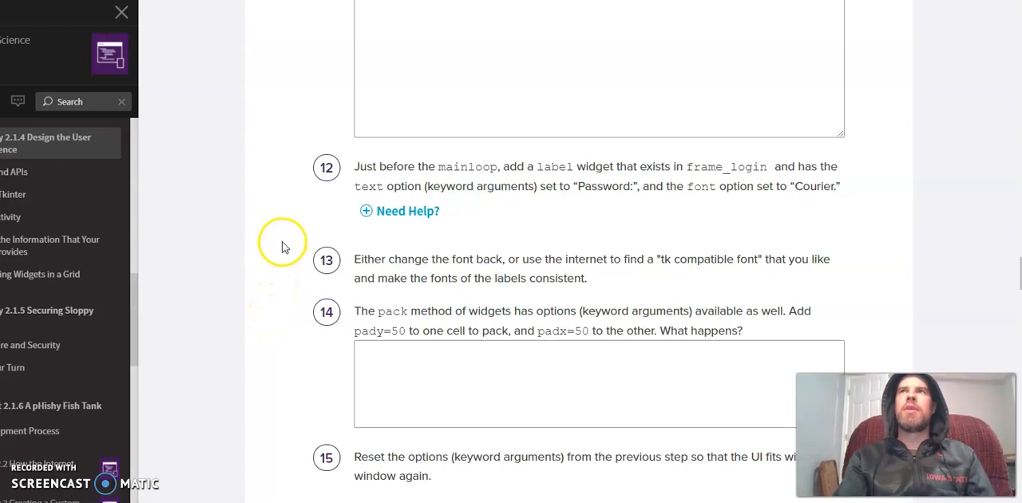
{"action": "mouse_move", "coordinate": [285, 233]}
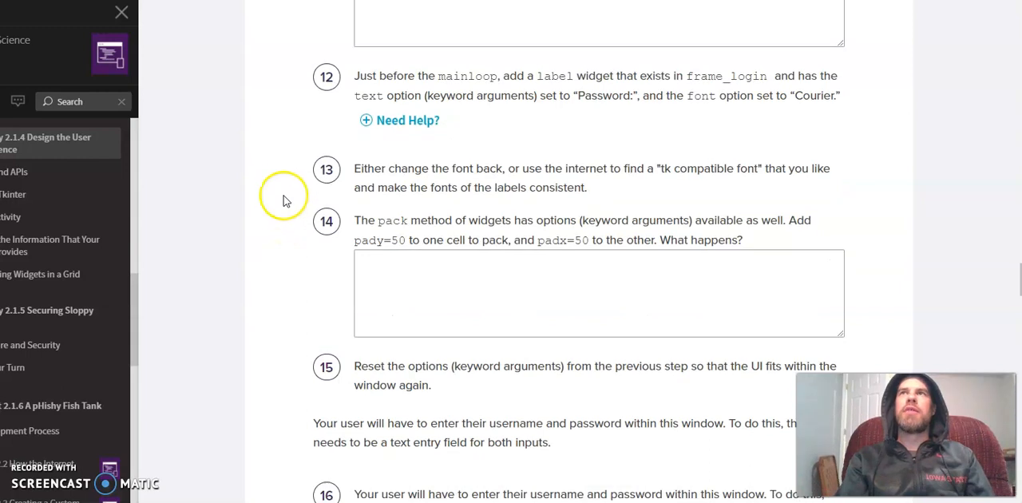
{"action": "scroll", "scroll_direction": "down", "scroll_amount": 3}
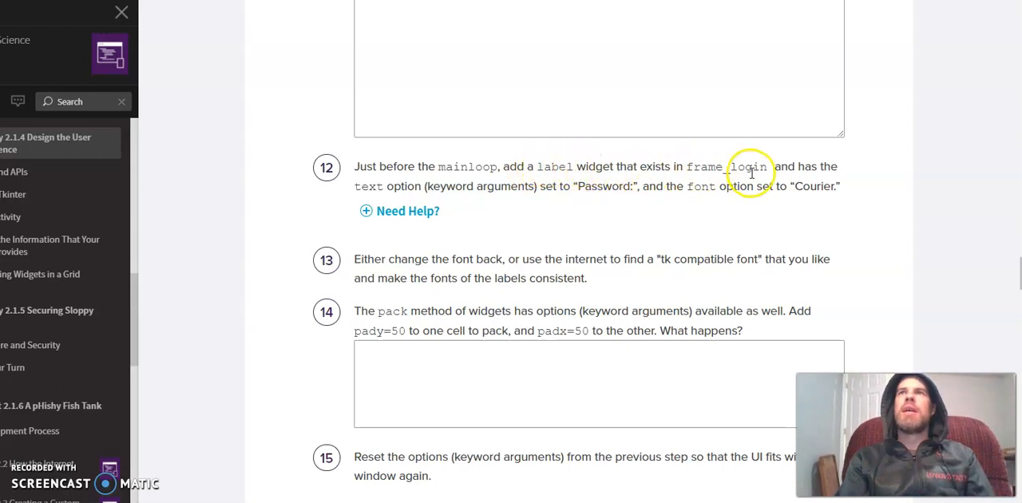
{"action": "mouse_move", "coordinate": [534, 178]}
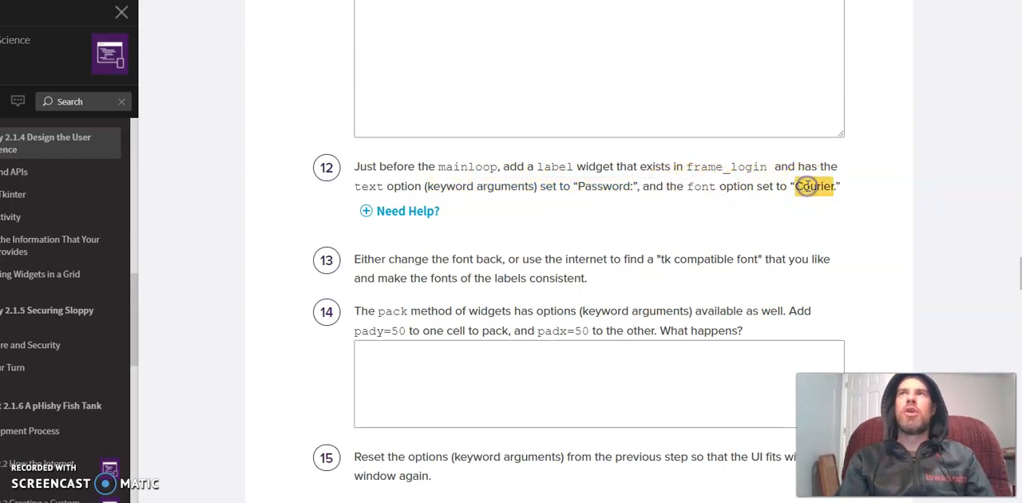
{"action": "left_click", "coordinate": [815, 186]}
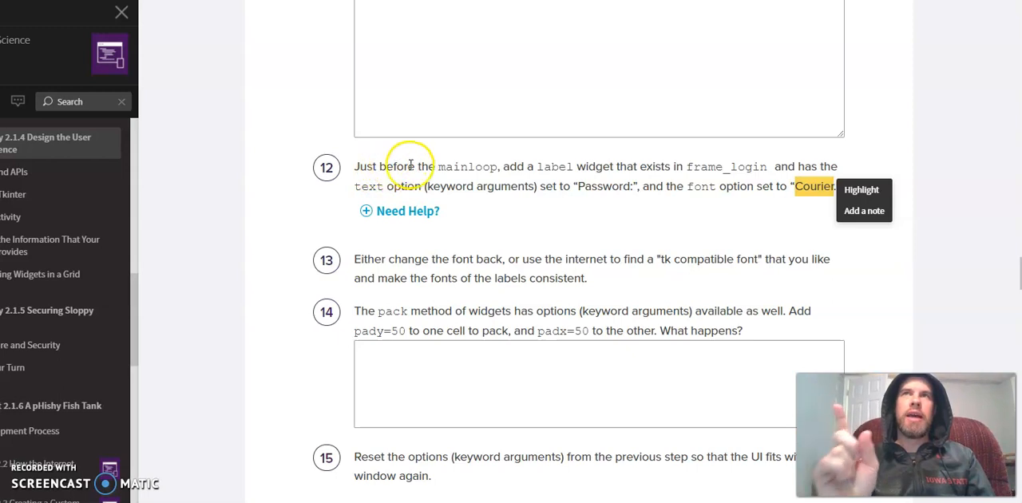
{"action": "mouse_move", "coordinate": [630, 199]}
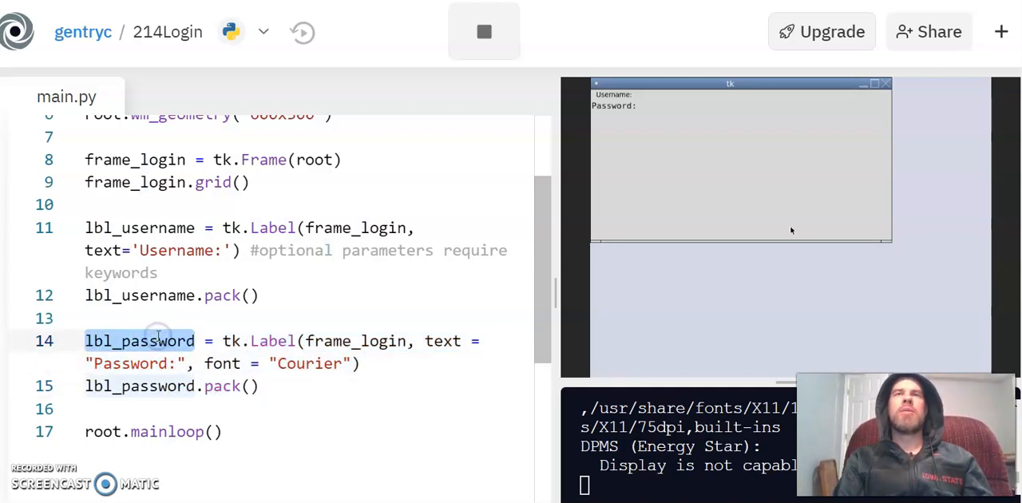
{"action": "mouse_move", "coordinate": [108, 228]}
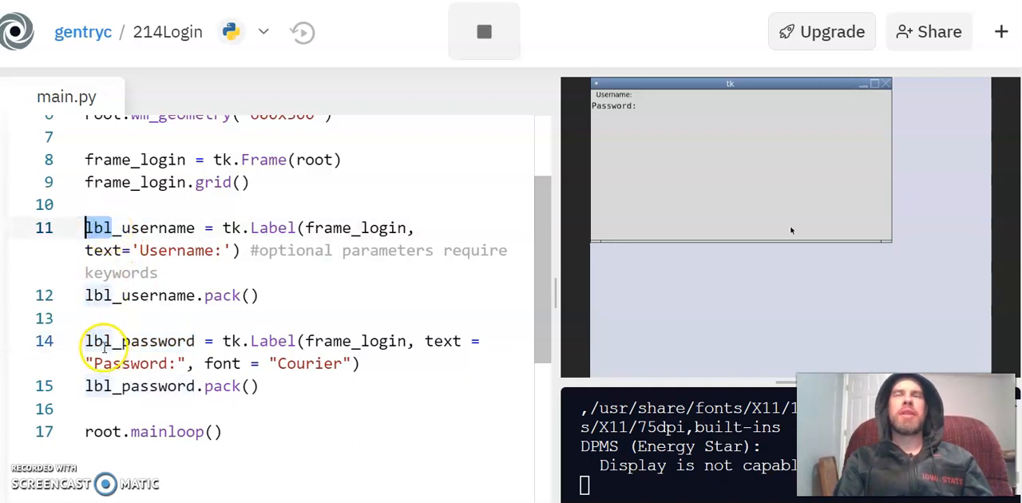
{"action": "mouse_move", "coordinate": [206, 232]}
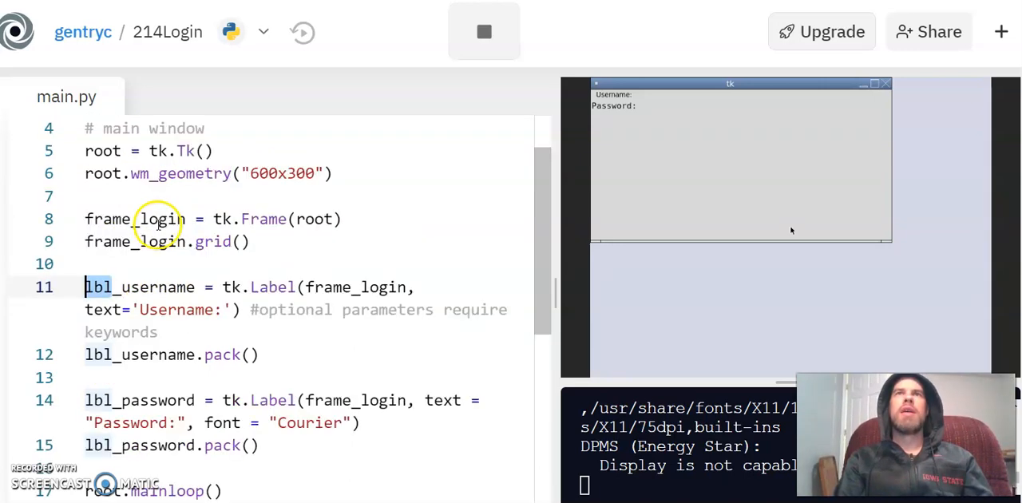
{"action": "double_click", "coordinate": [135, 219]}
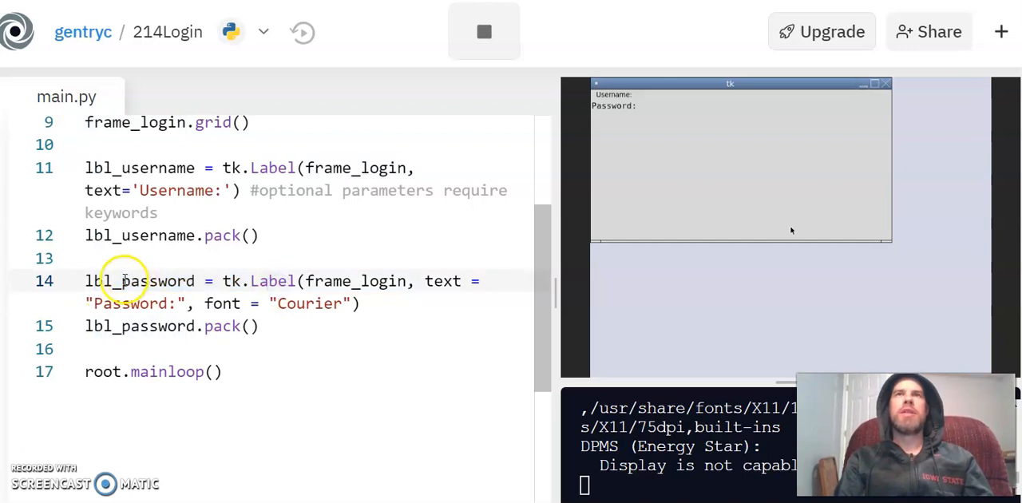
{"action": "double_click", "coordinate": [128, 304]}
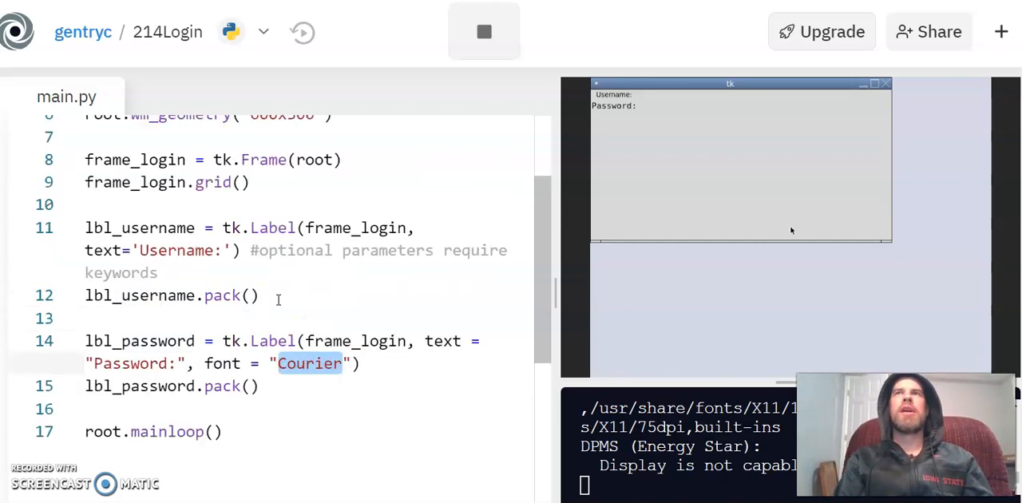
{"action": "mouse_move", "coordinate": [380, 216]}
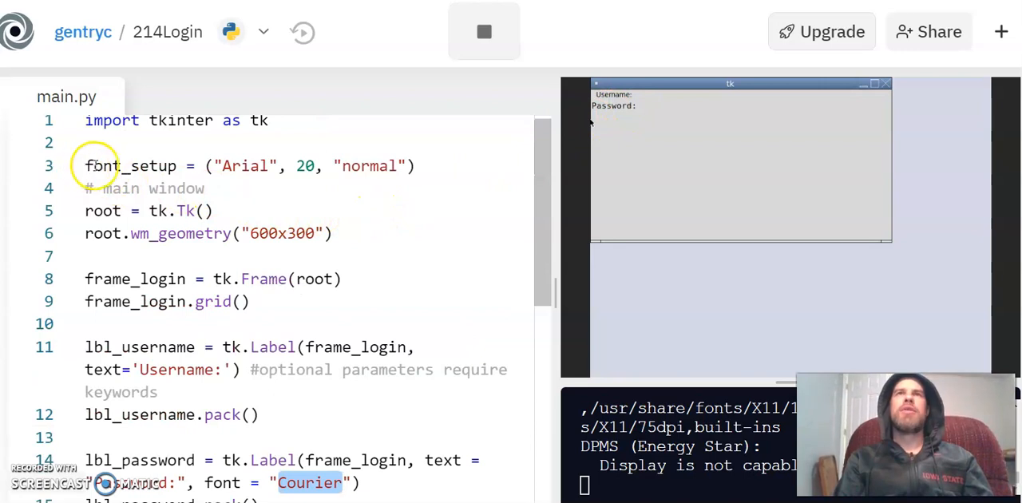
Step: Change the font_setup size from 20 to 28
{"action": "triple_click", "coordinate": [240, 165]}
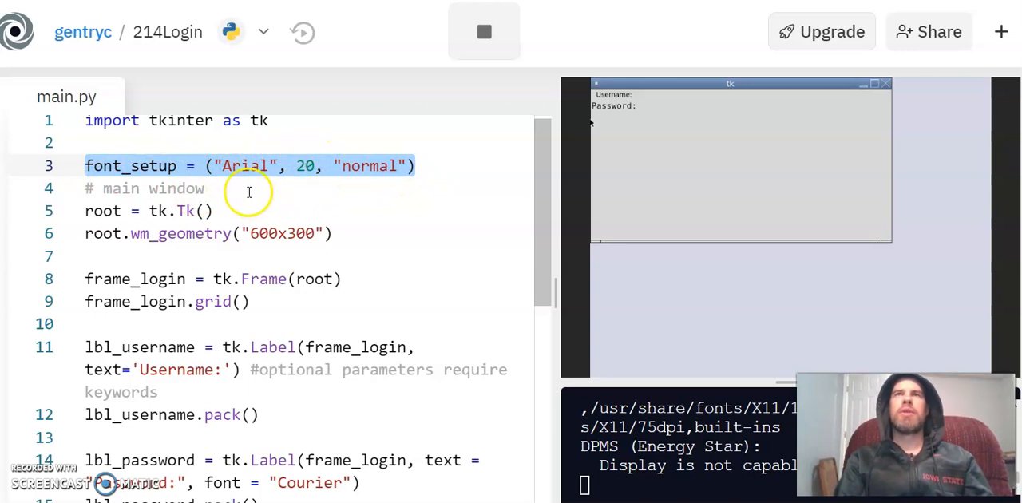
{"action": "left_click", "coordinate": [314, 166]}
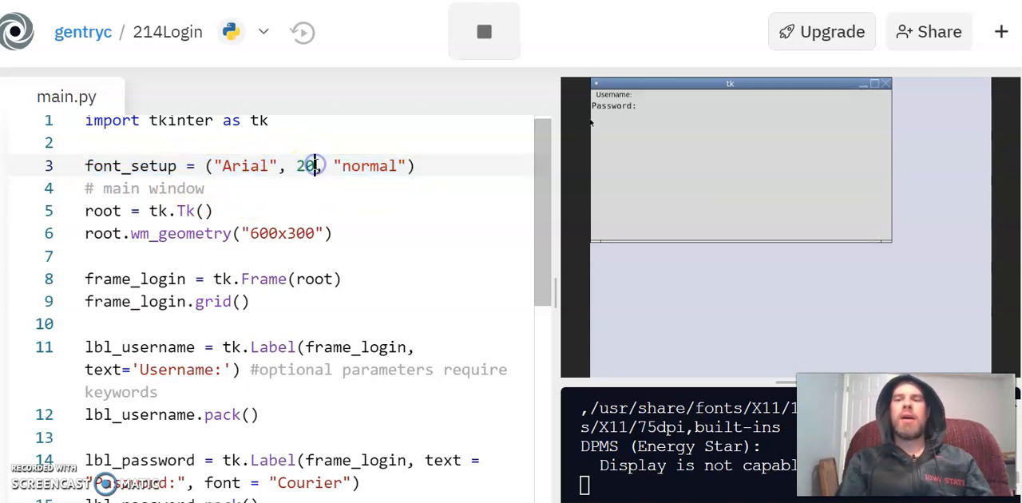
{"action": "type", "text": "8"}
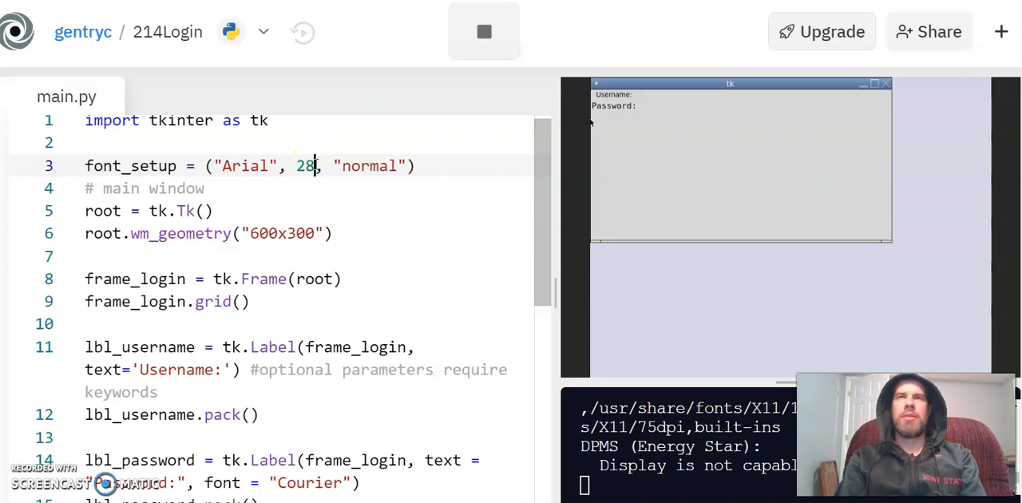
Step: Apply font=font_setup to the Username and Password labels, replacing Courier
{"action": "scroll", "scroll_direction": "down", "scroll_amount": 3}
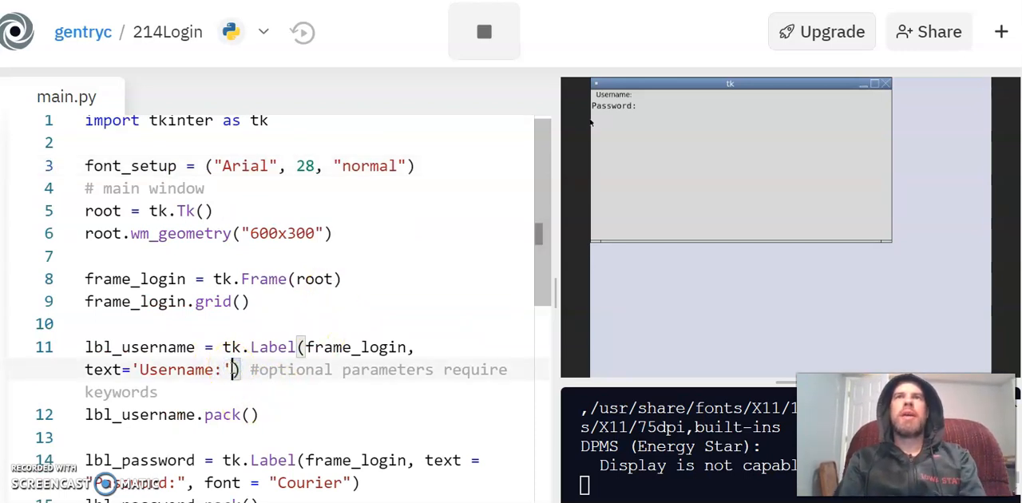
{"action": "type", "text": ", font ="}
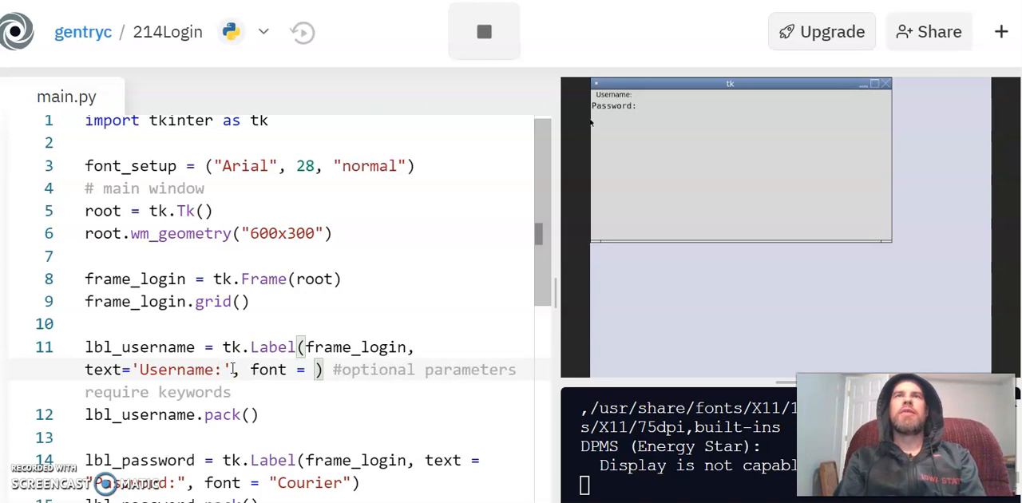
{"action": "type", "text": "font_setup"}
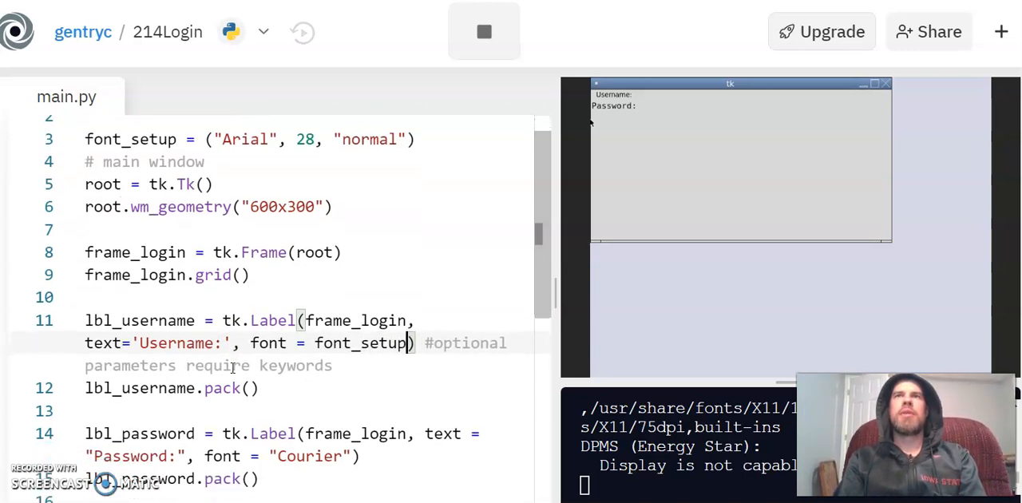
{"action": "scroll", "scroll_direction": "down", "scroll_amount": 3}
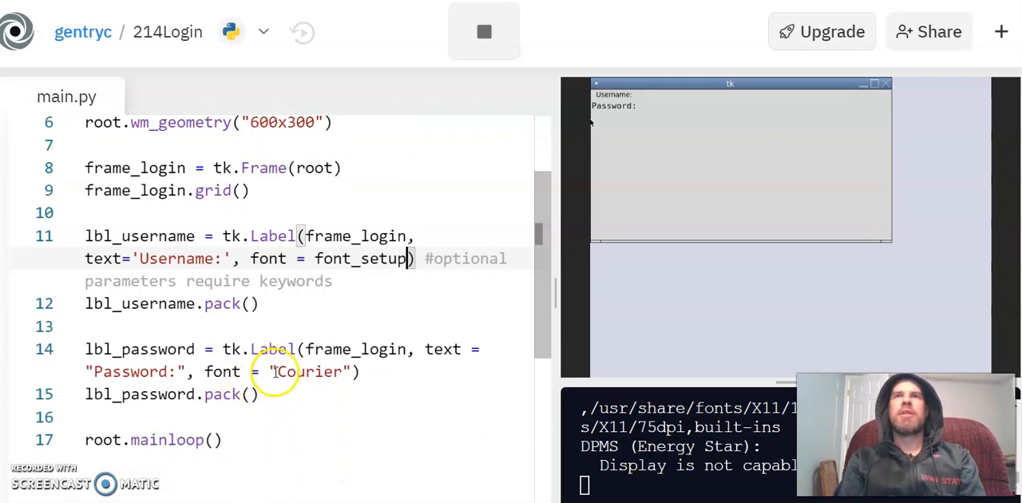
{"action": "double_click", "coordinate": [307, 372]}
{"action": "type", "text": "font"}
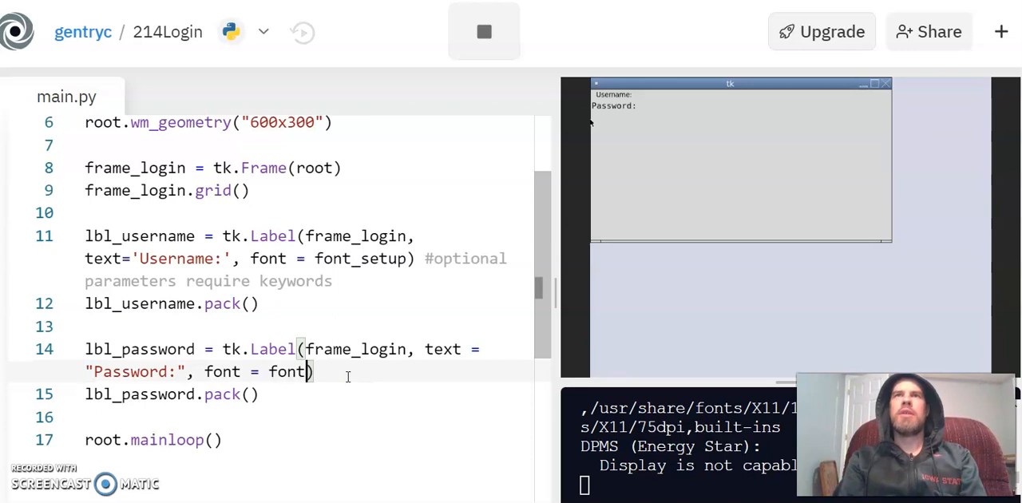
{"action": "type", "text": "_setup"}
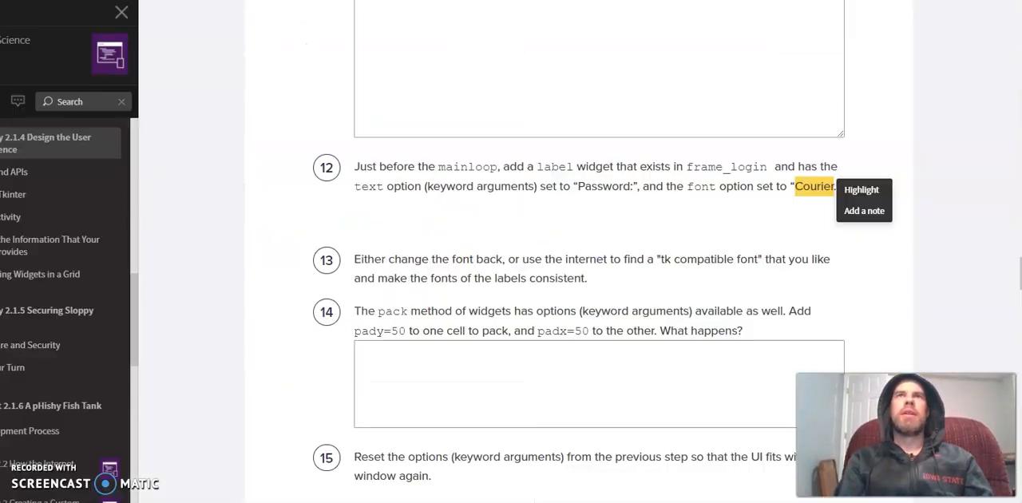
Step: Scroll the PLTW page to the step on padding pack with pady=50 and padx=50
{"action": "scroll", "scroll_direction": "down", "scroll_amount": 3}
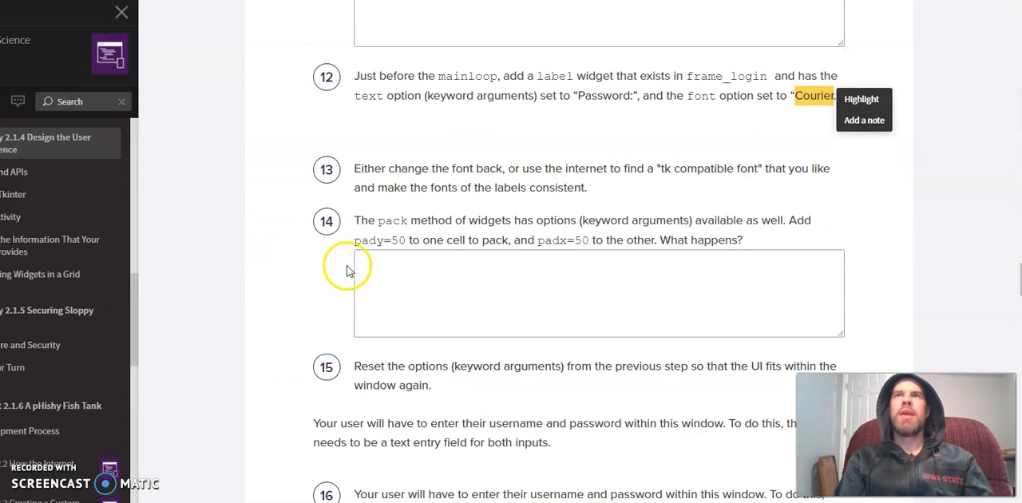
{"action": "mouse_move", "coordinate": [482, 220]}
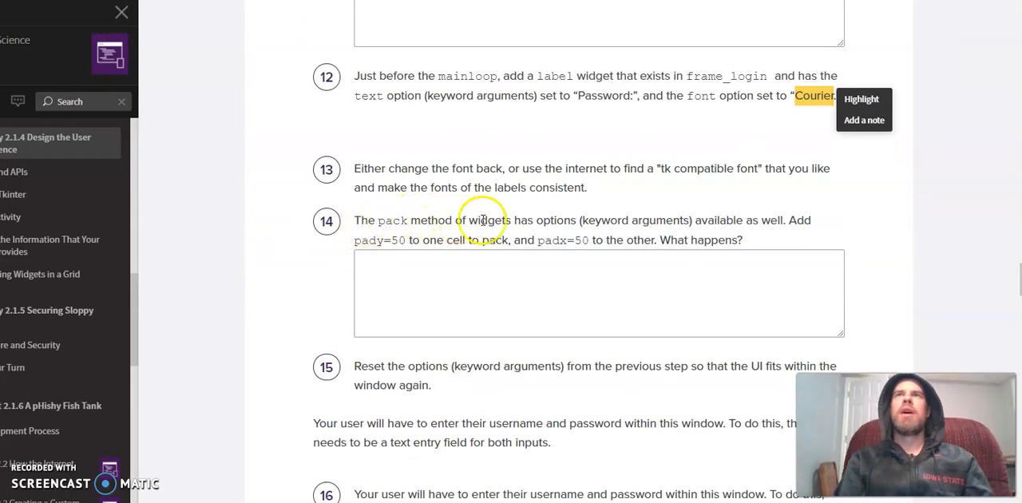
{"action": "mouse_move", "coordinate": [583, 219]}
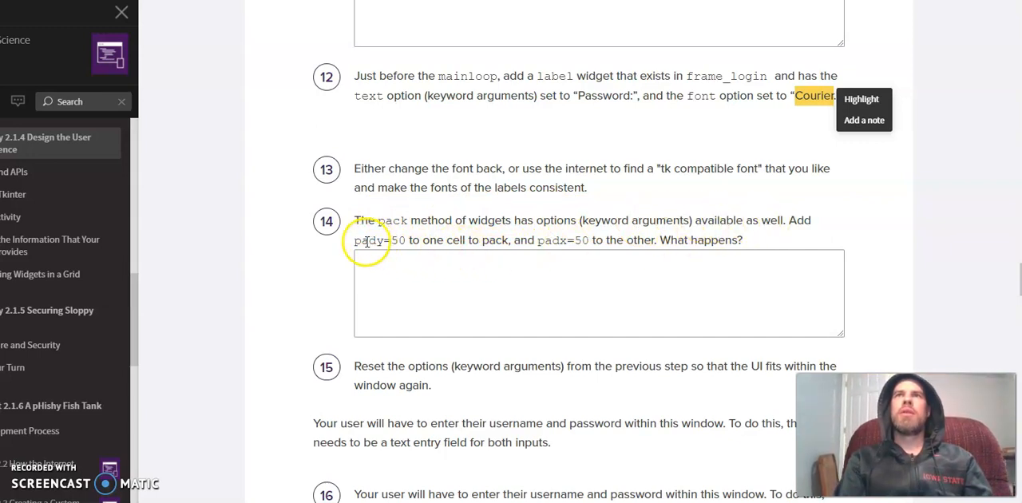
{"action": "mouse_move", "coordinate": [421, 242]}
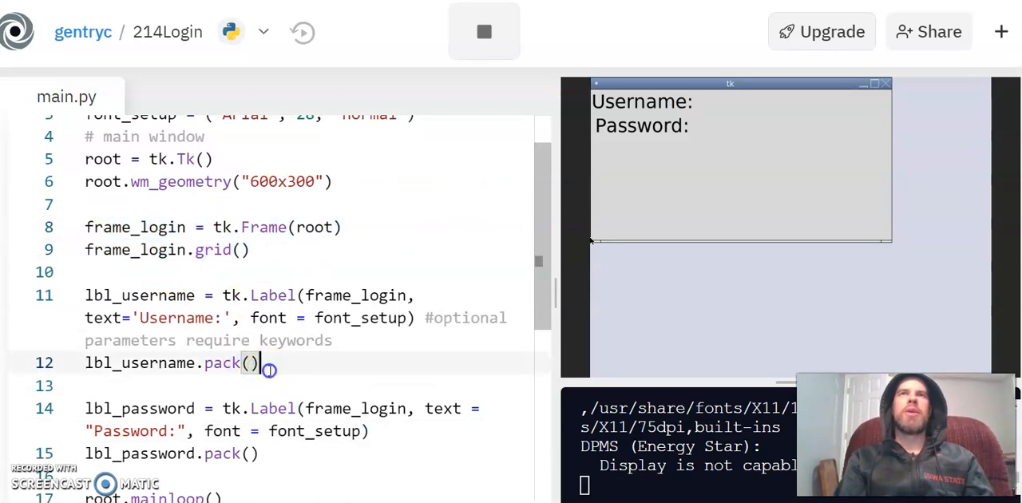
Step: Give lbl_username.pack pady=50 and lbl_password.pack padx=50, then restart the program
{"action": "scroll", "scroll_direction": "down", "scroll_amount": 3}
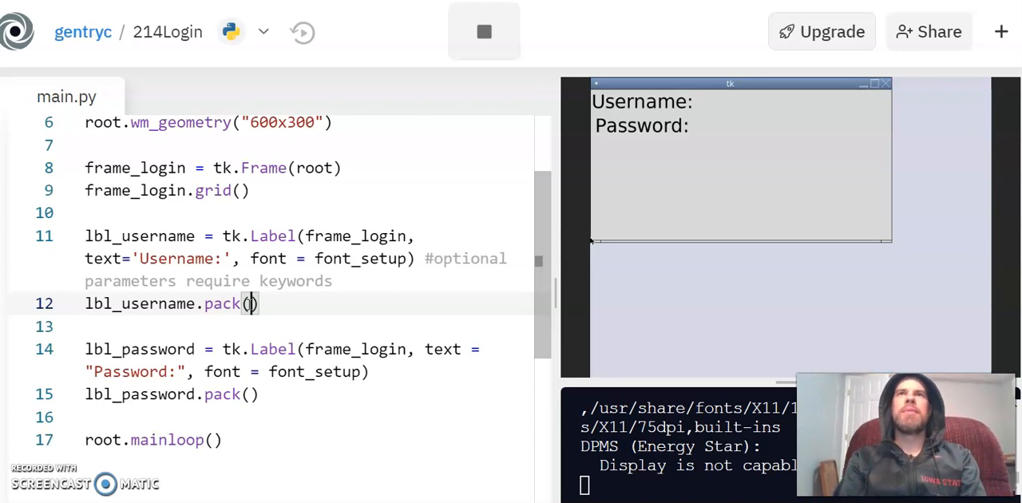
{"action": "type", "text": "pady"}
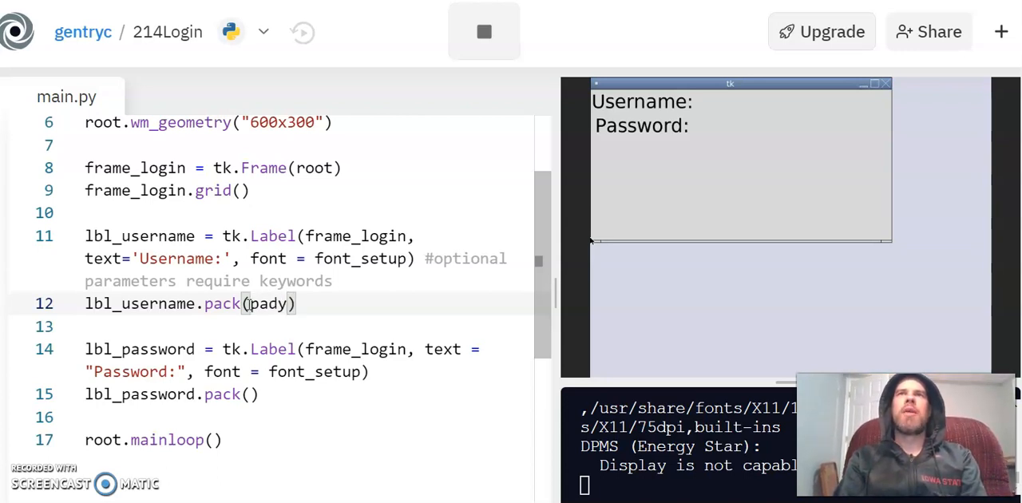
{"action": "type", "text": "=50"}
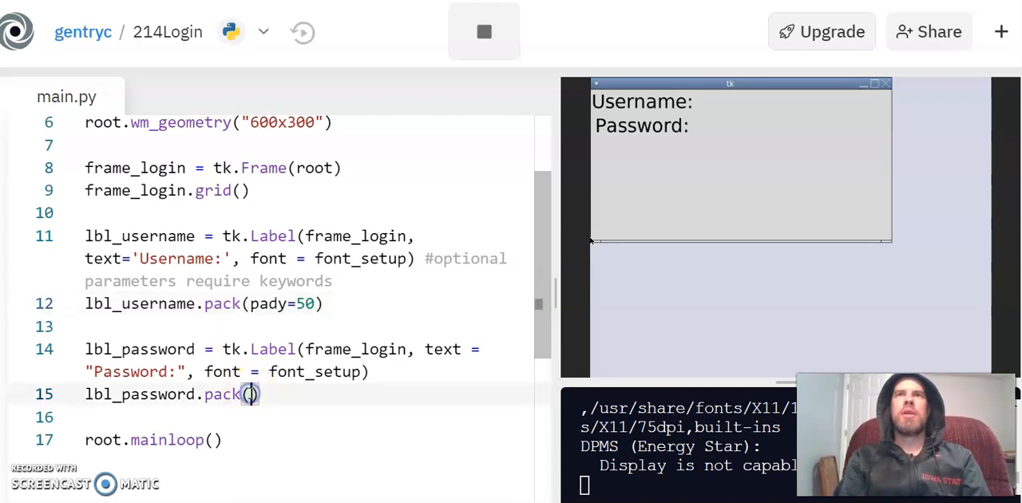
{"action": "type", "text": "padx="}
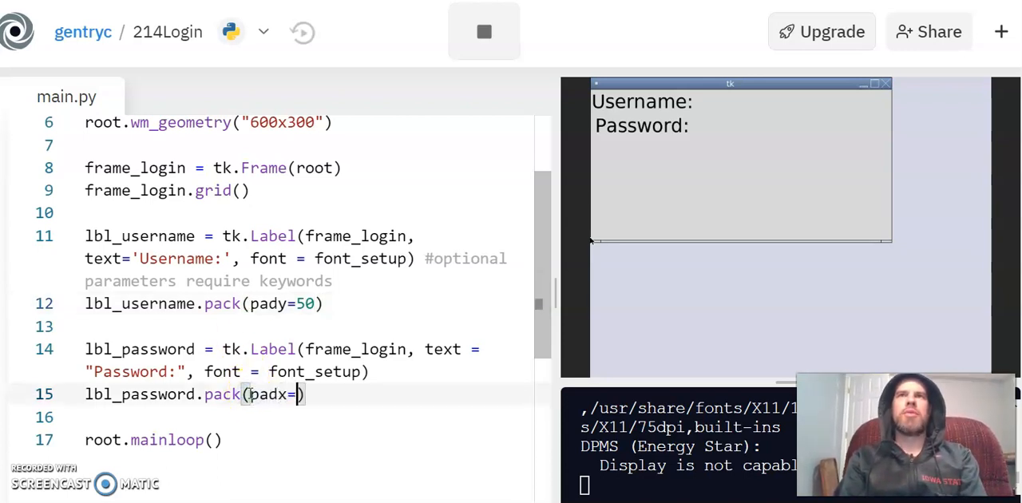
{"action": "type", "text": "50"}
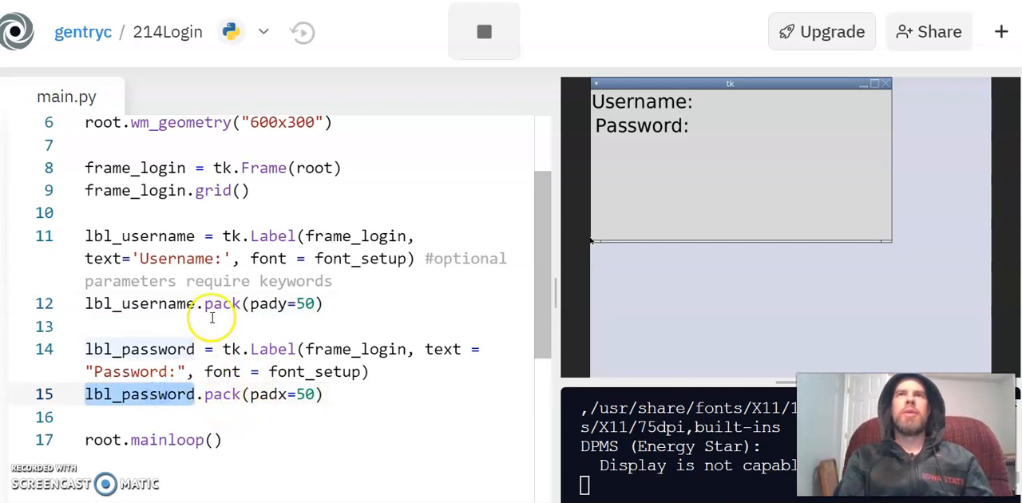
{"action": "left_click", "coordinate": [483, 32]}
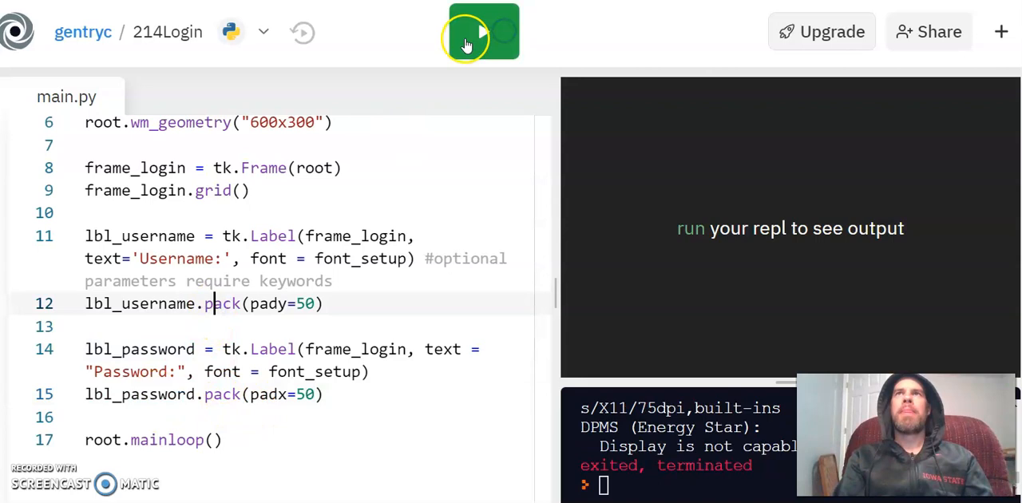
{"action": "left_click", "coordinate": [483, 32]}
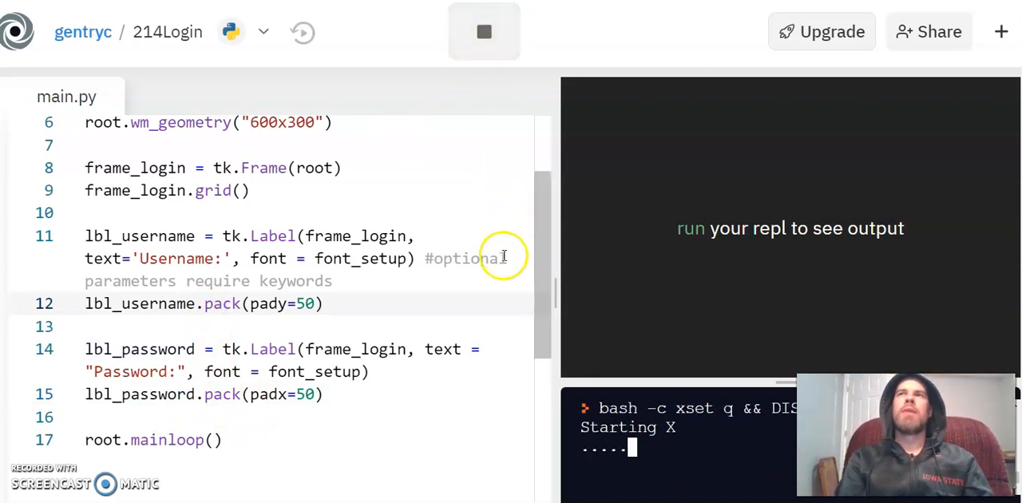
{"action": "mouse_move", "coordinate": [403, 306]}
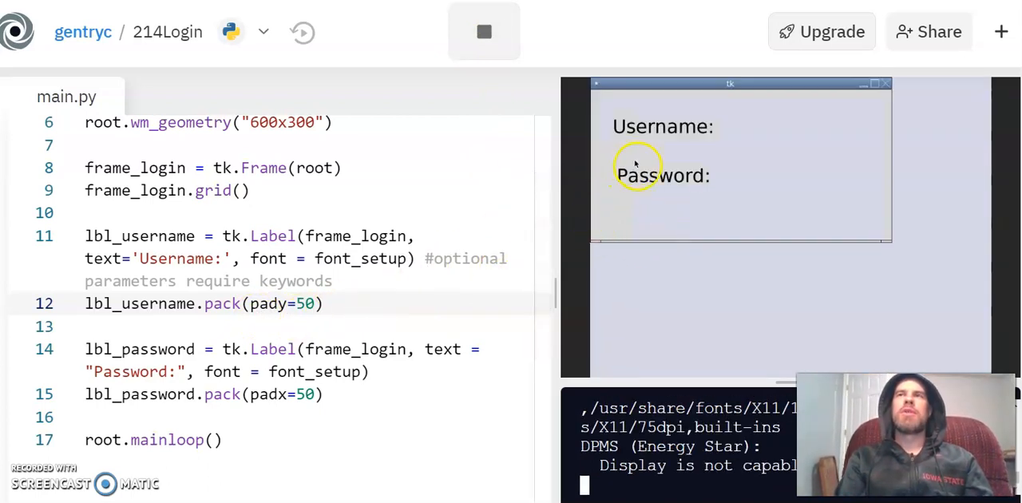
{"action": "mouse_move", "coordinate": [658, 152]}
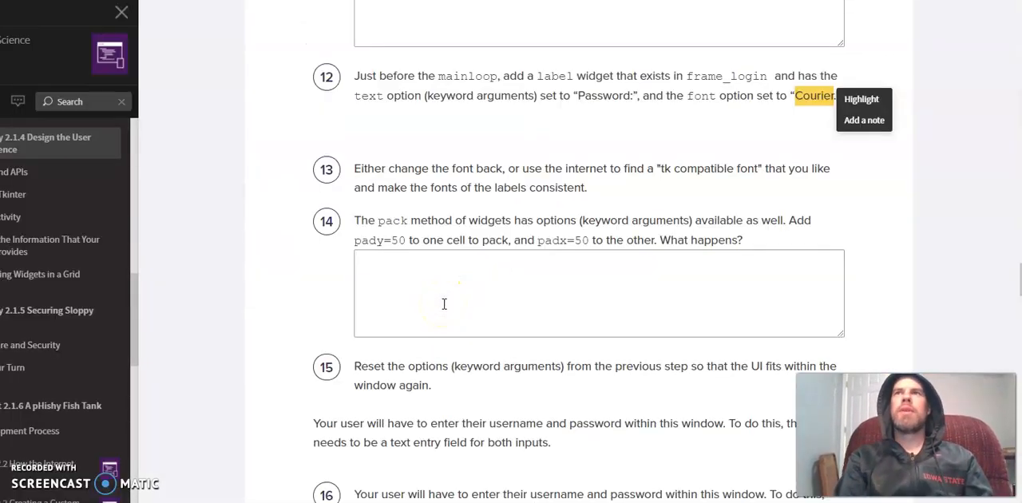
Step: Read through PLTW steps 15–18 on text entry fields and the login button
{"action": "scroll", "scroll_direction": "down", "scroll_amount": 3}
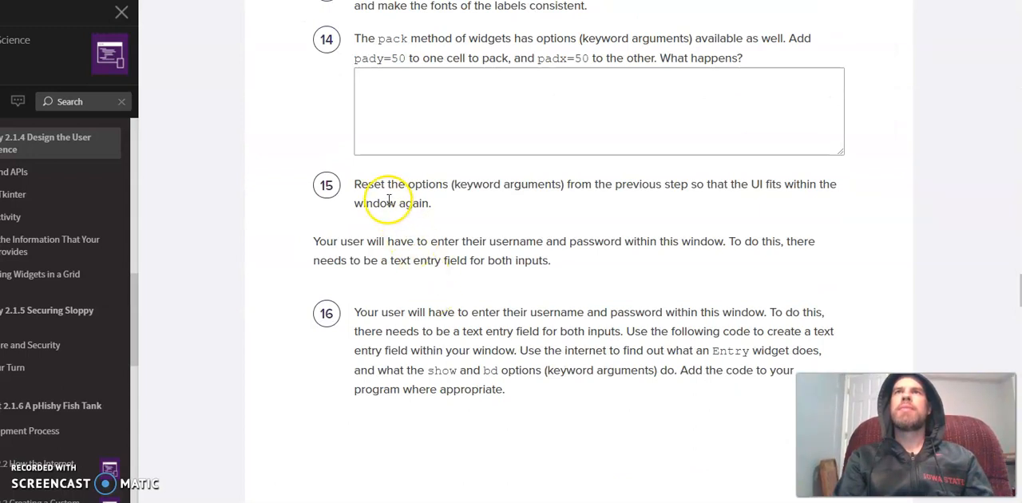
{"action": "mouse_move", "coordinate": [427, 222]}
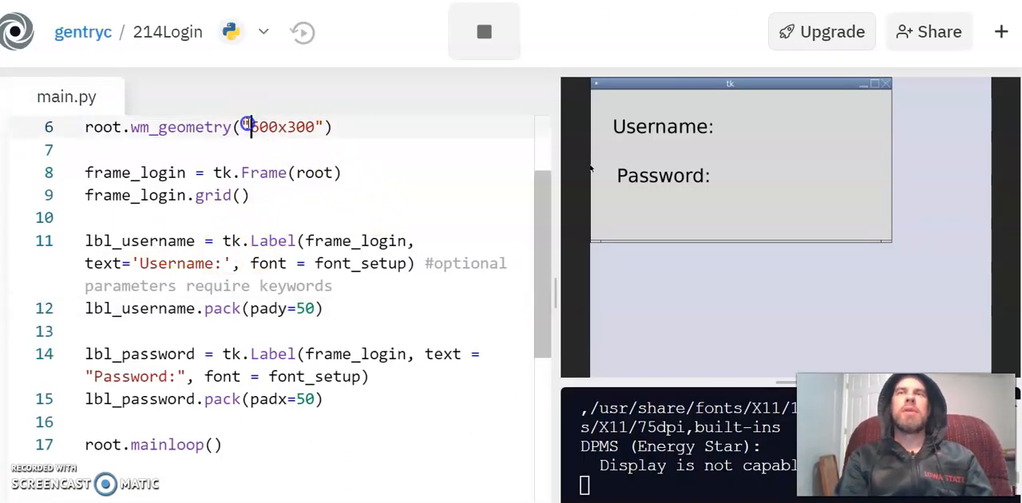
{"action": "double_click", "coordinate": [281, 127]}
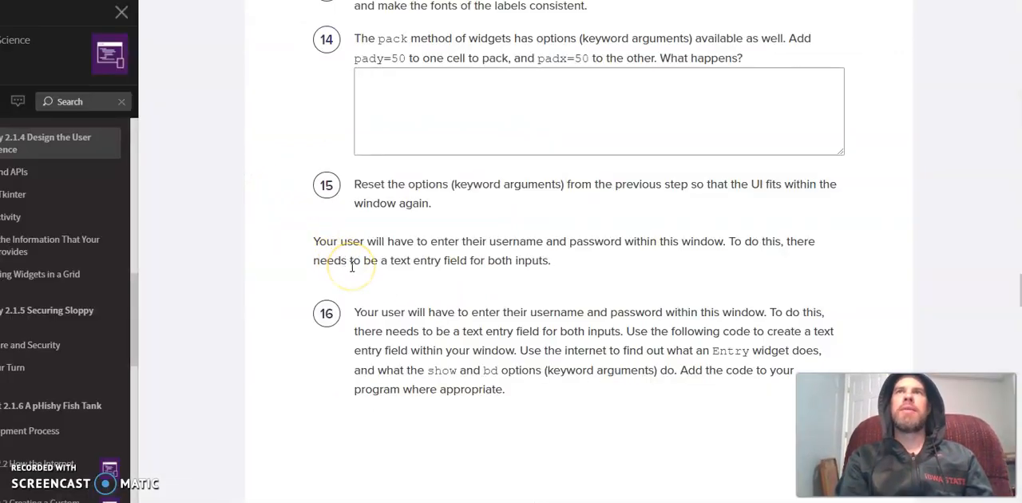
{"action": "scroll", "scroll_direction": "down", "scroll_amount": 3}
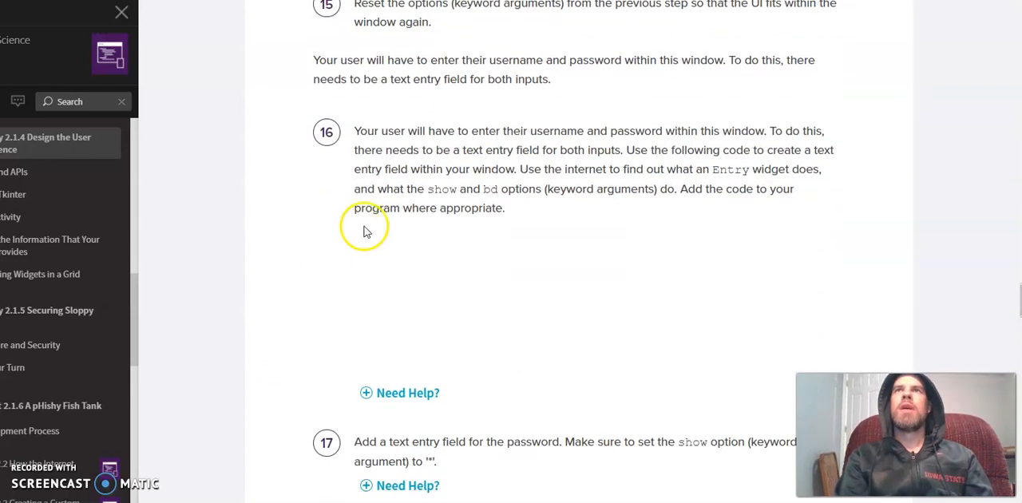
{"action": "mouse_move", "coordinate": [679, 136]}
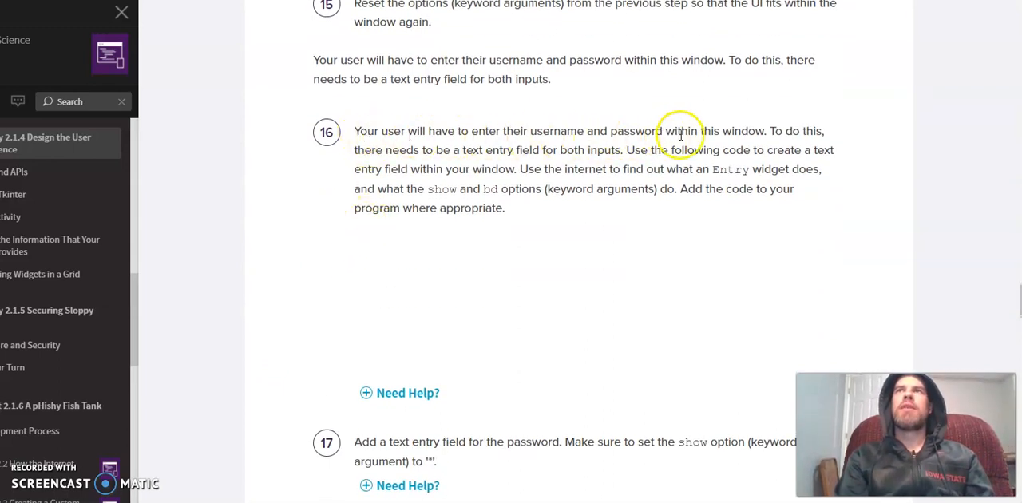
{"action": "mouse_move", "coordinate": [519, 170]}
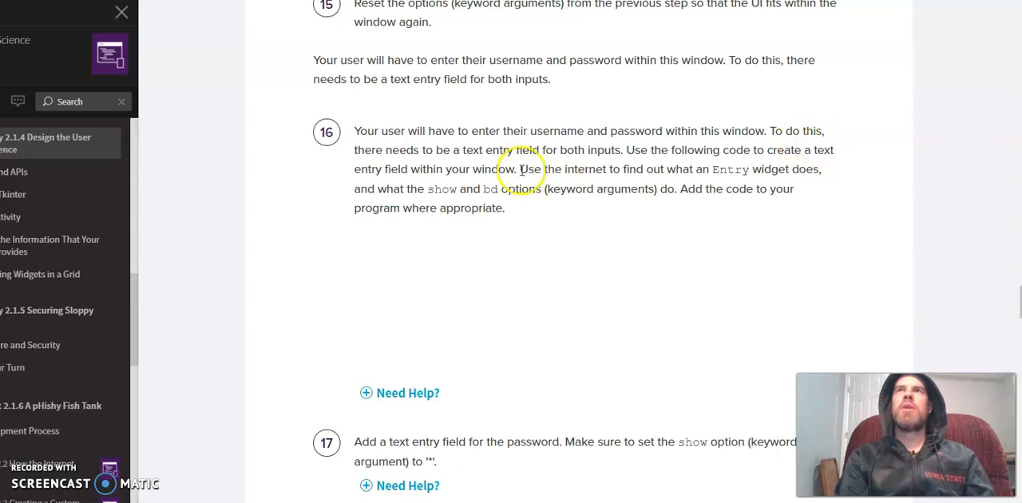
{"action": "mouse_move", "coordinate": [553, 166]}
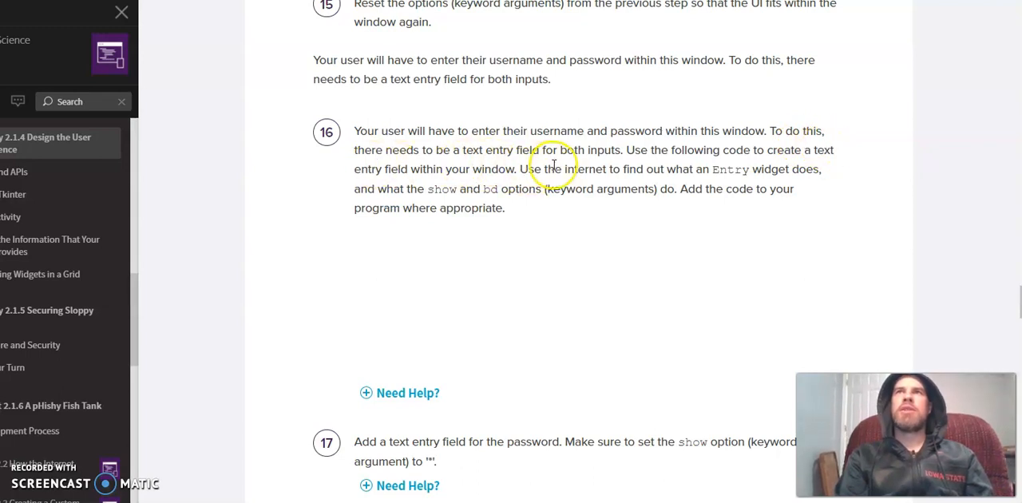
{"action": "scroll", "scroll_direction": "down", "scroll_amount": 3}
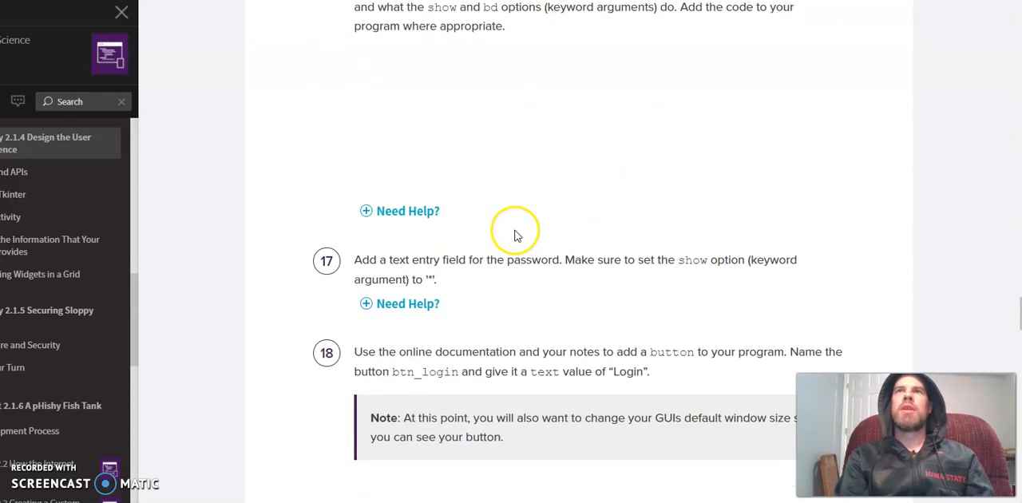
{"action": "scroll", "scroll_direction": "down", "scroll_amount": 3}
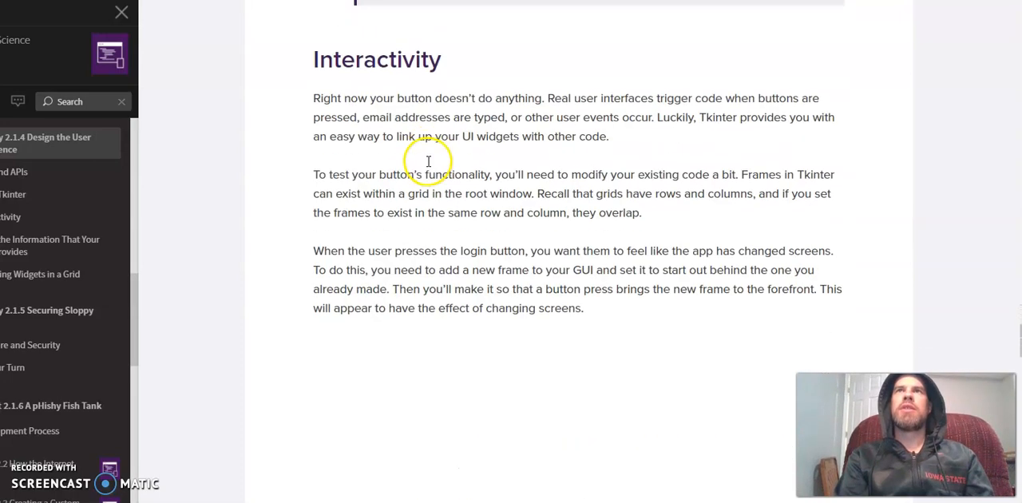
{"action": "scroll", "scroll_direction": "down", "scroll_amount": 3}
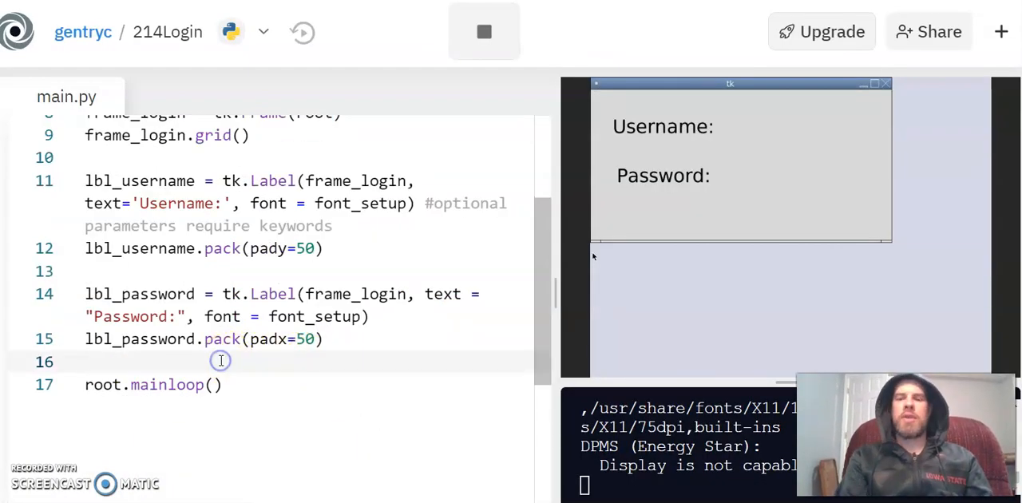
Step: Add ent_username = tk.Entry(frame_login, bd=3) packed with pady=5
{"action": "key", "text": "Enter"}
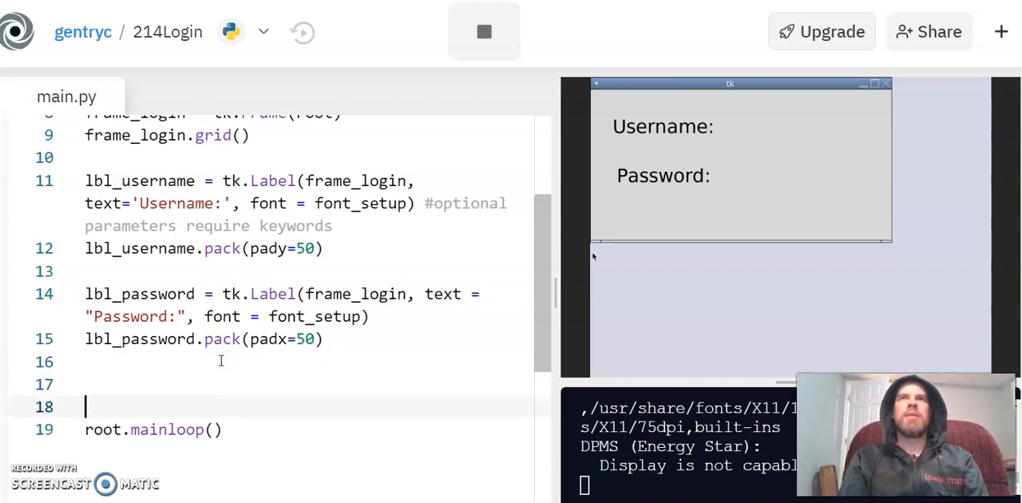
{"action": "type", "text": "ent_username = tk.Entry(frame_login, bd=3)"}
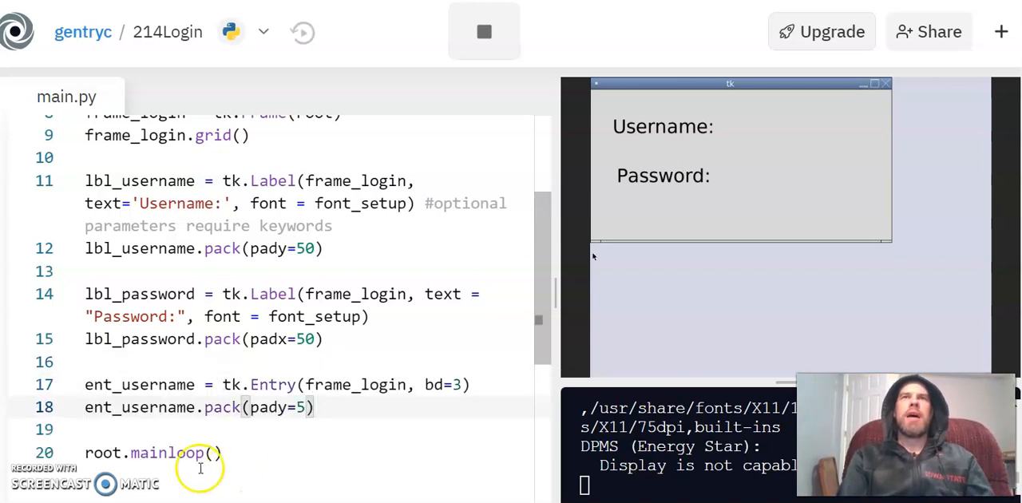
{"action": "double_click", "coordinate": [140, 384]}
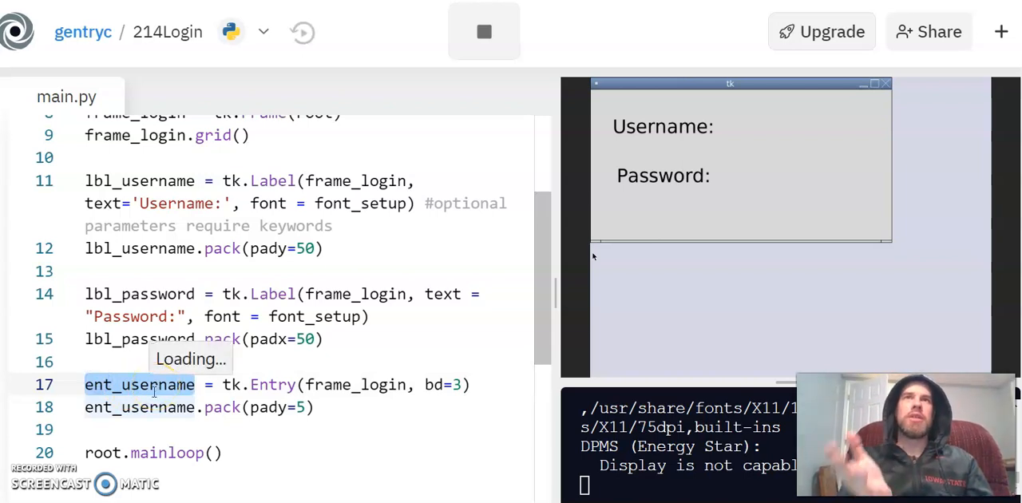
{"action": "double_click", "coordinate": [272, 384]}
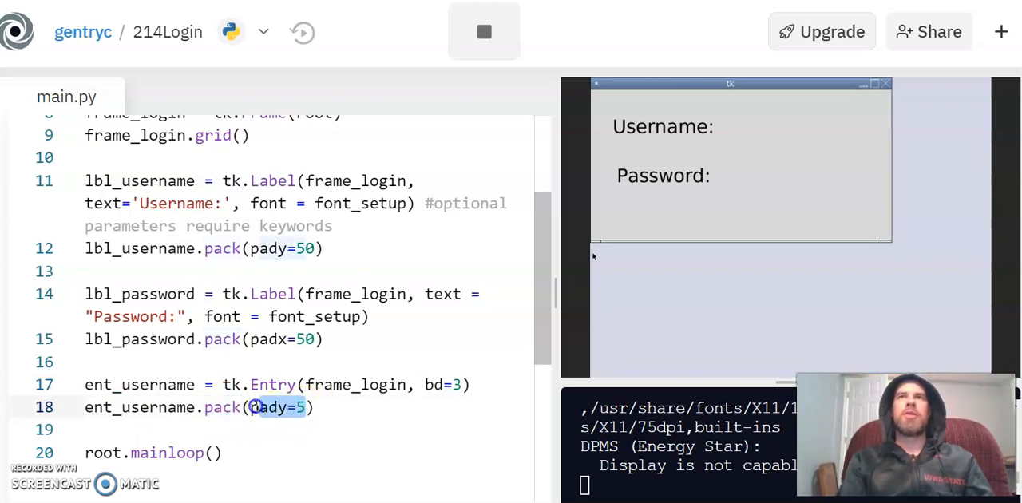
{"action": "left_click", "coordinate": [484, 32]}
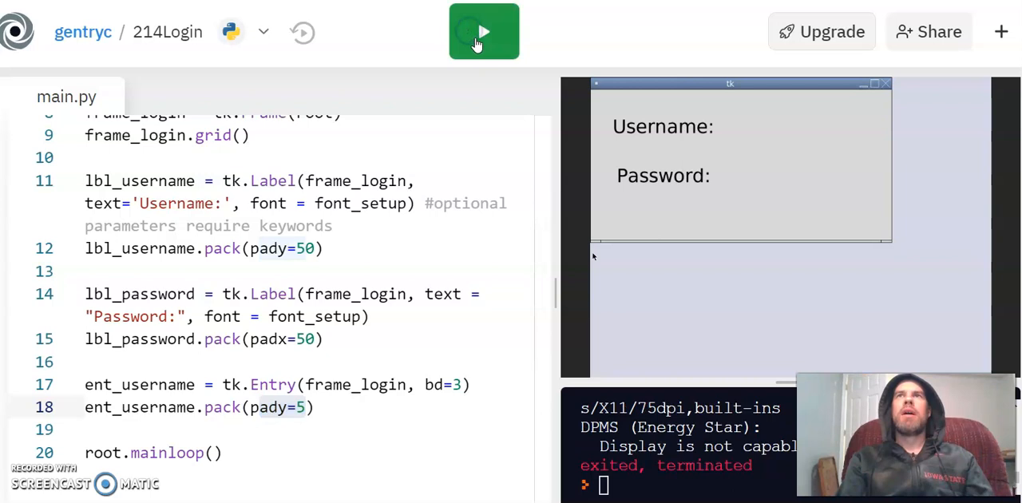
Step: Rerun the login window and type test text into the new username entry
{"action": "left_click", "coordinate": [484, 32]}
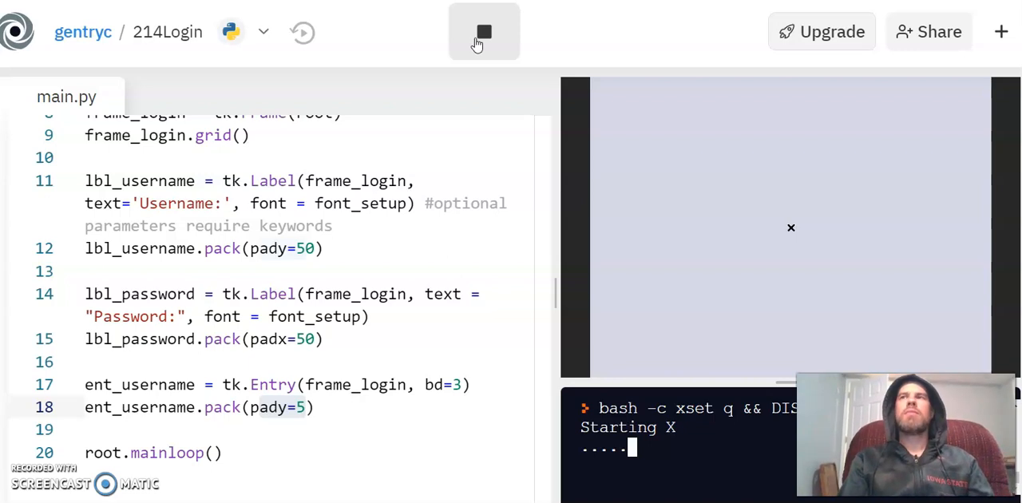
{"action": "left_click", "coordinate": [484, 32]}
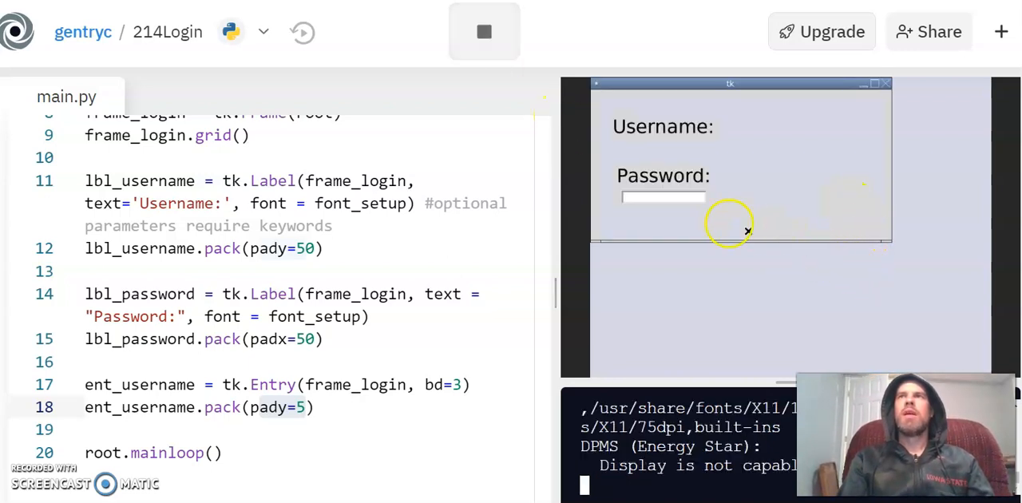
{"action": "mouse_move", "coordinate": [677, 190]}
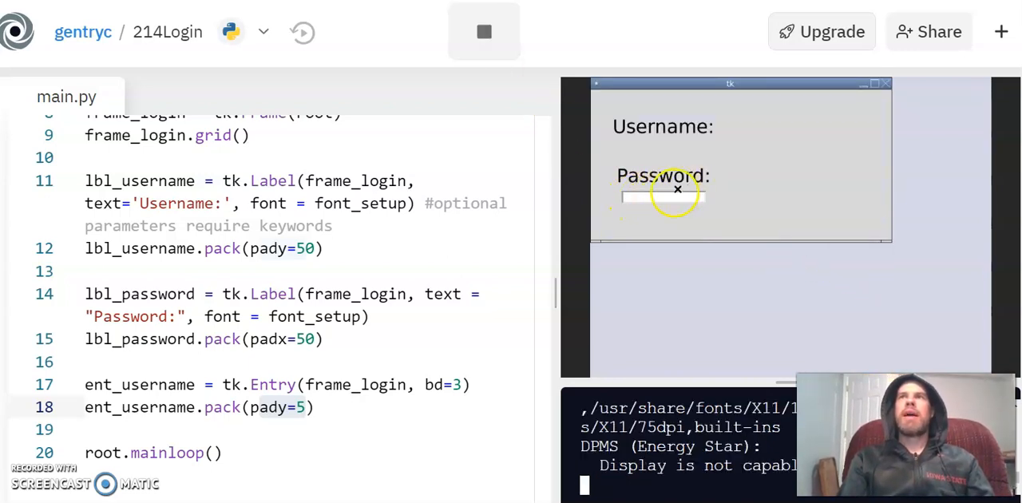
{"action": "type", "text": "kbnjkbhkb"}
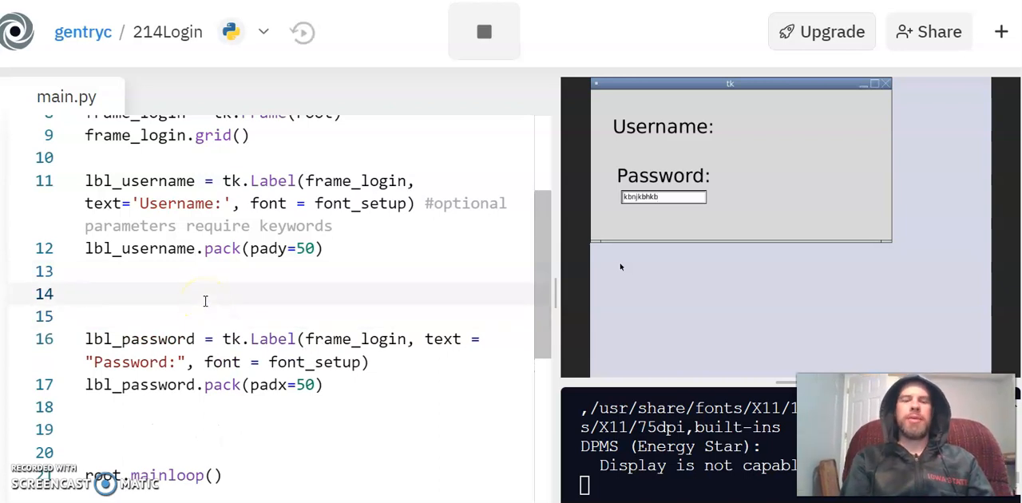
Step: Move the username entry below lbl_username.pack, change its pady from 50 to 10, and rerun
{"action": "left_click", "coordinate": [483, 32]}
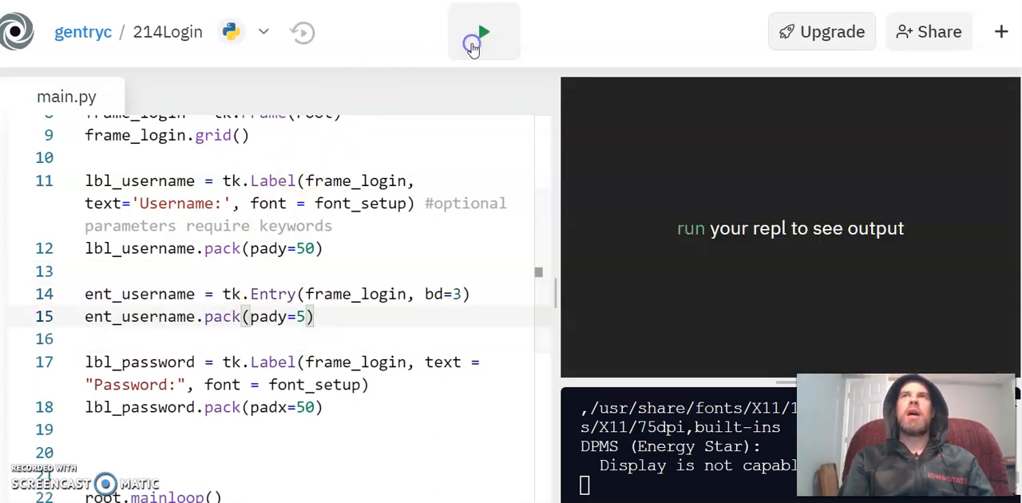
{"action": "left_click", "coordinate": [483, 32]}
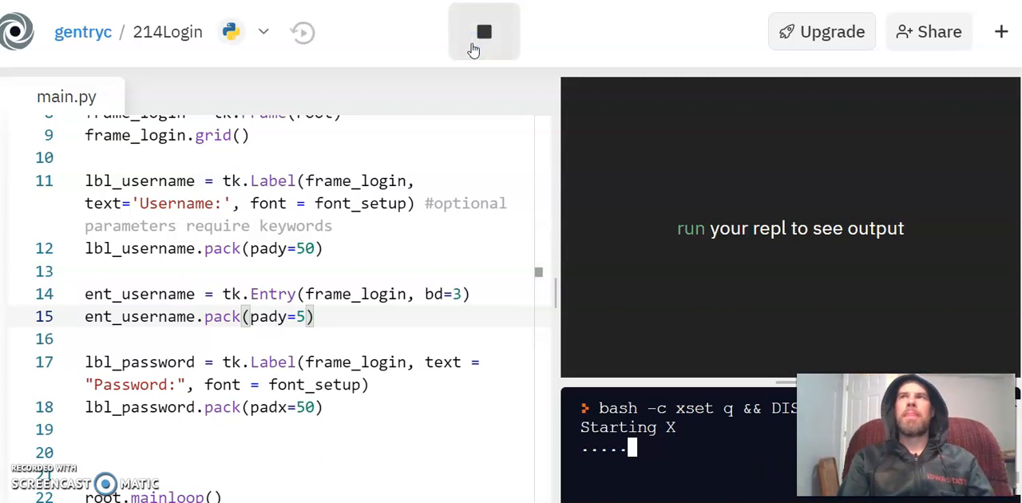
{"action": "left_click", "coordinate": [484, 32]}
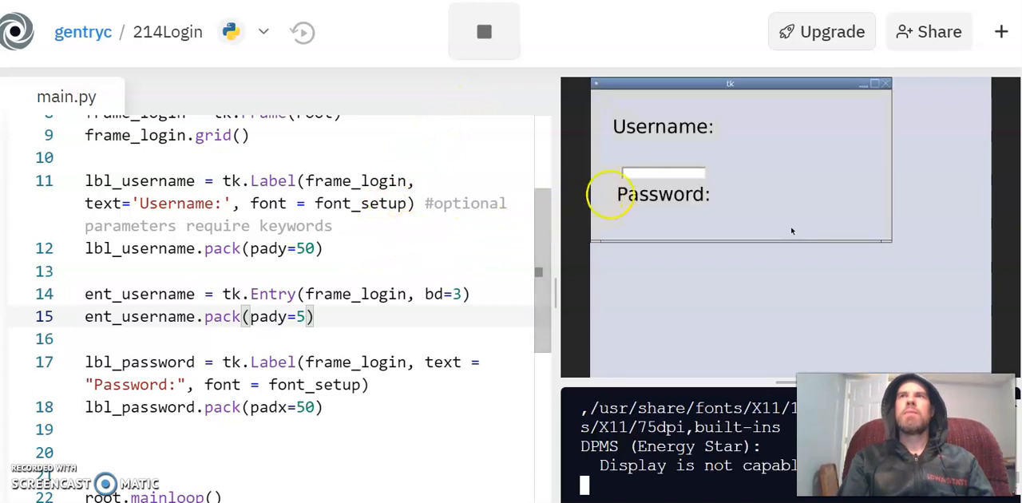
{"action": "mouse_move", "coordinate": [614, 170]}
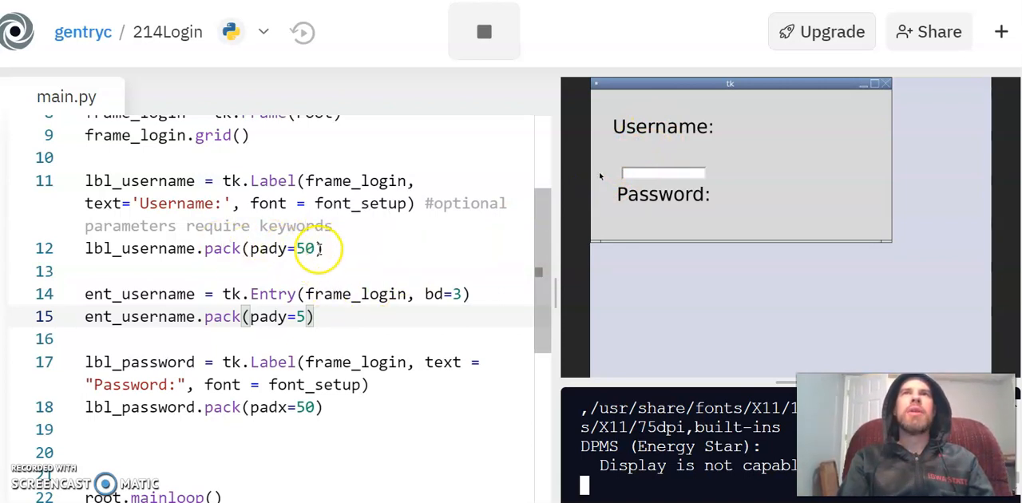
{"action": "key", "text": "Backspace"}
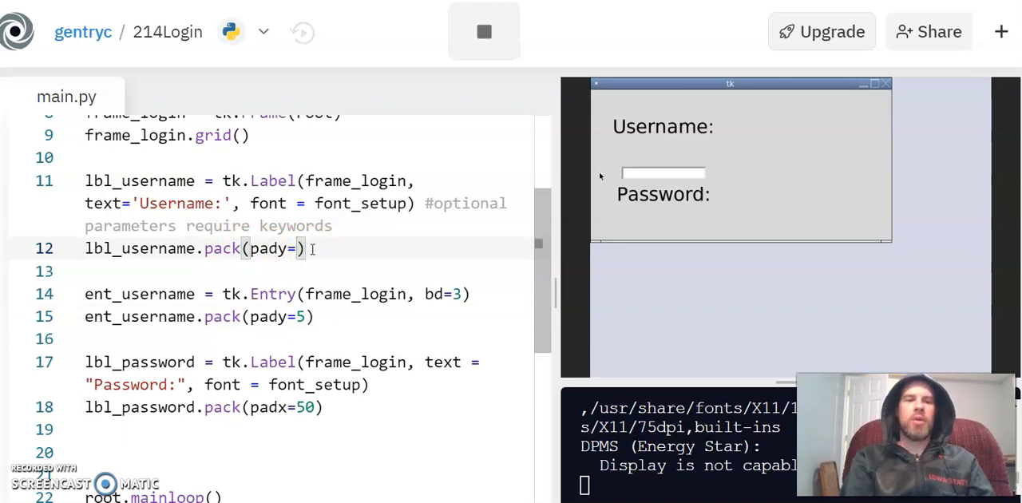
{"action": "type", "text": "10"}
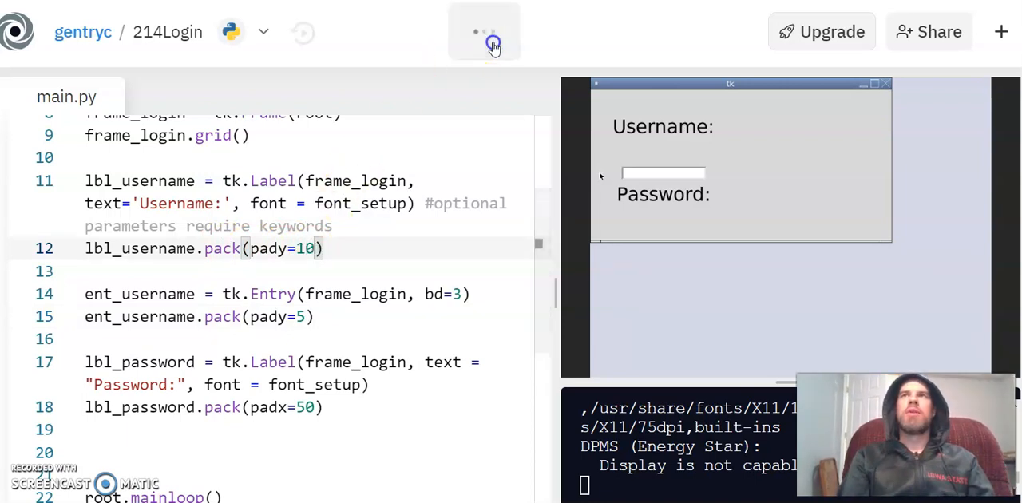
{"action": "left_click", "coordinate": [484, 32]}
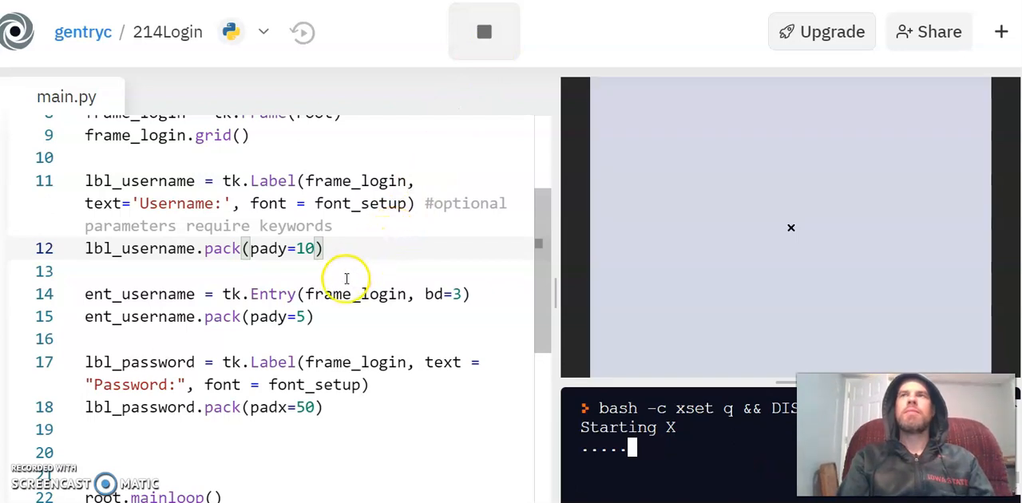
{"action": "mouse_move", "coordinate": [282, 308]}
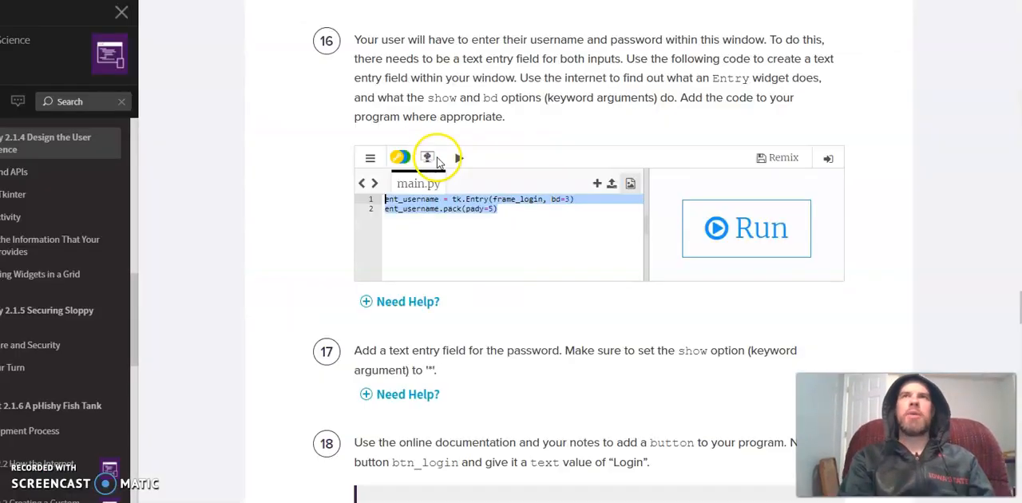
Step: Scroll the PLTW page to step 17 on a password Entry with the show option
{"action": "scroll", "scroll_direction": "down", "scroll_amount": 3}
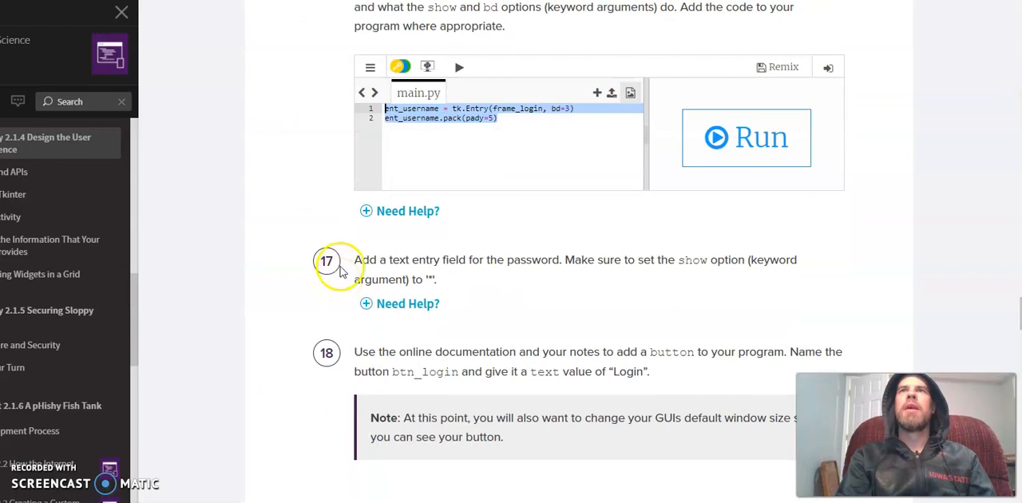
{"action": "scroll", "scroll_direction": "down", "scroll_amount": 3}
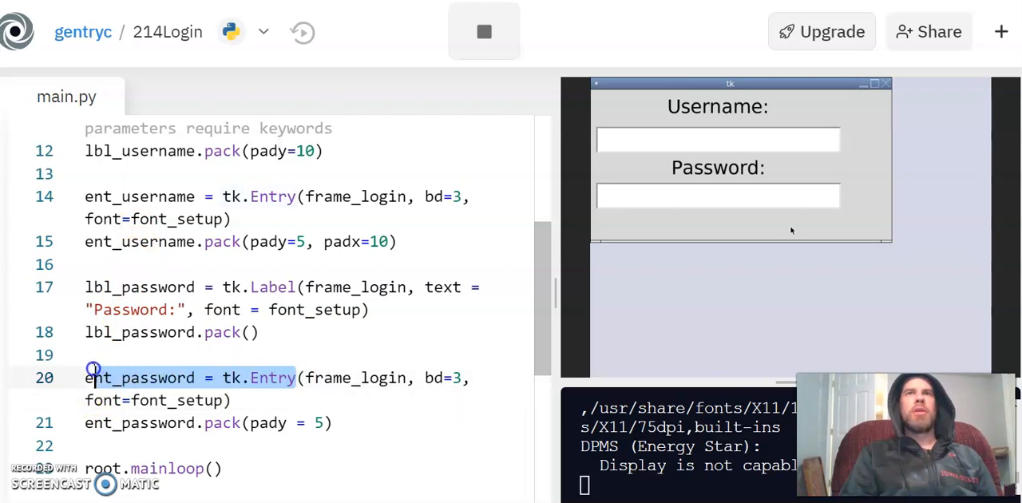
{"action": "double_click", "coordinate": [139, 378]}
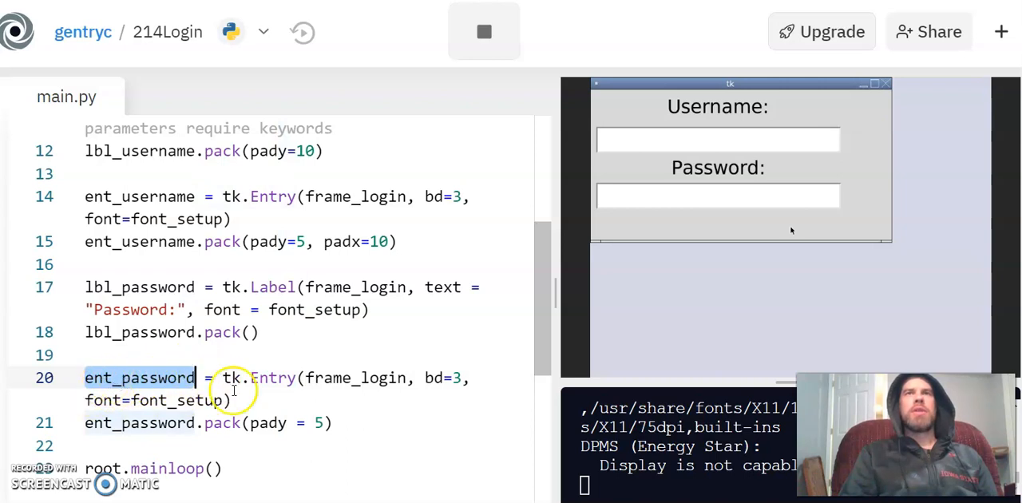
{"action": "scroll", "scroll_direction": "down", "scroll_amount": 3}
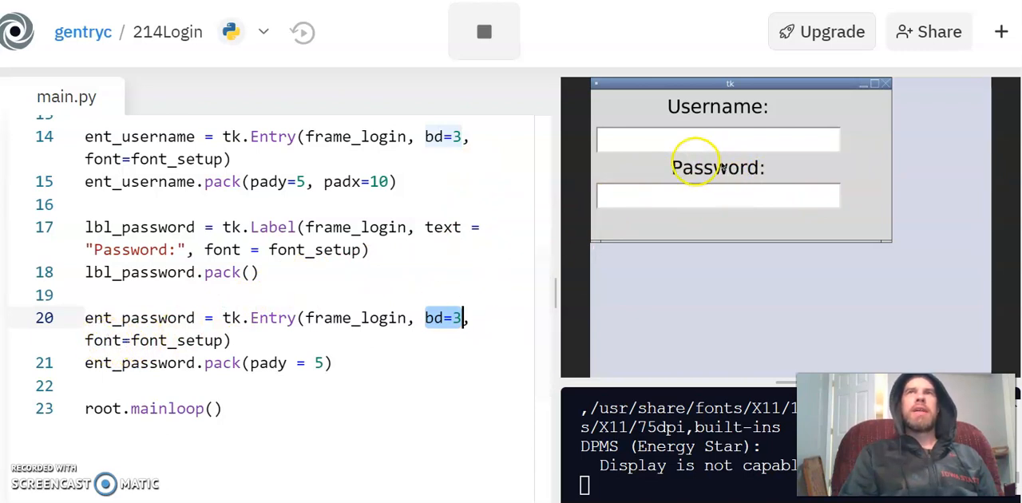
{"action": "mouse_move", "coordinate": [359, 276]}
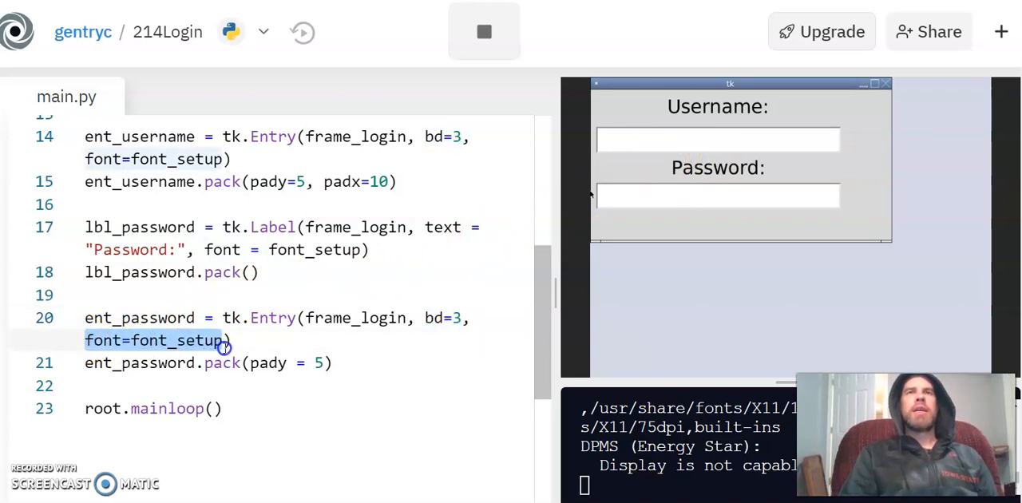
{"action": "mouse_move", "coordinate": [280, 227]}
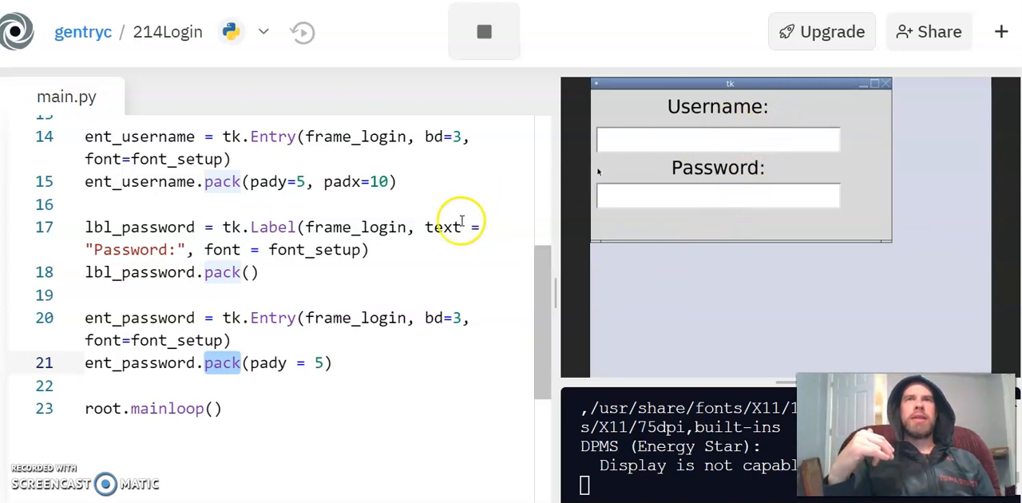
{"action": "mouse_move", "coordinate": [504, 314]}
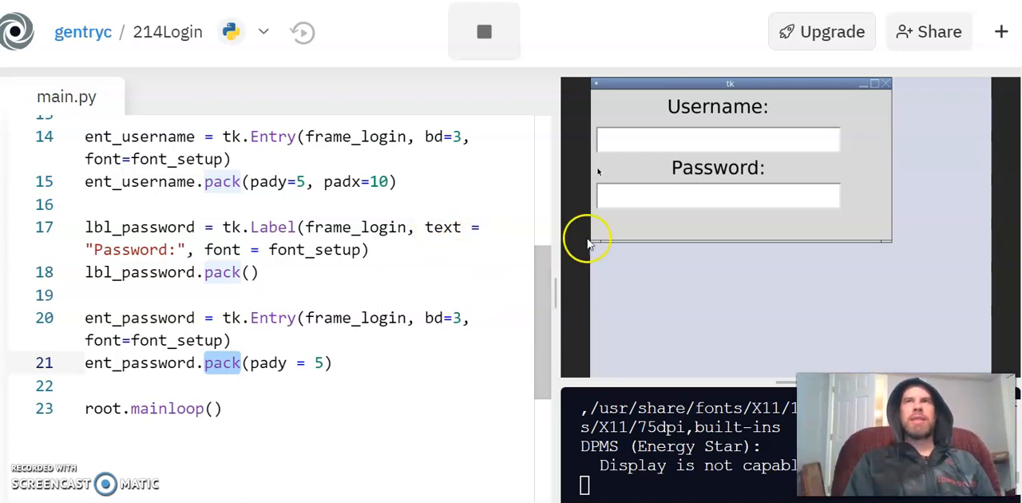
{"action": "left_click", "coordinate": [717, 196]}
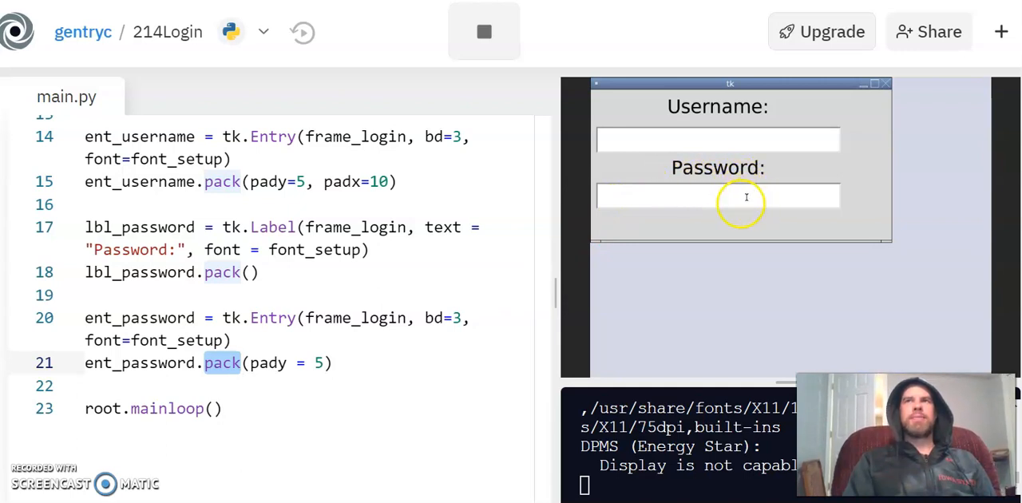
{"action": "mouse_move", "coordinate": [267, 337]}
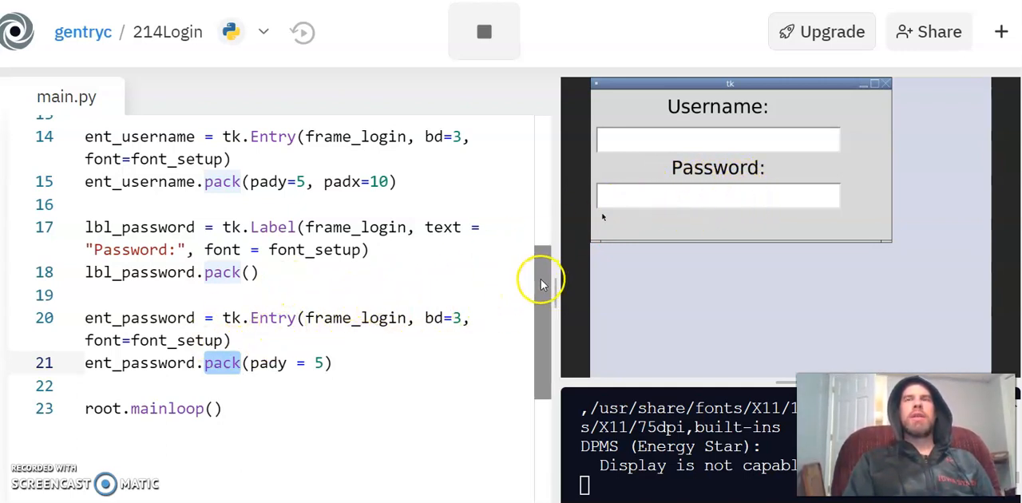
{"action": "scroll", "scroll_direction": "down", "scroll_amount": 3}
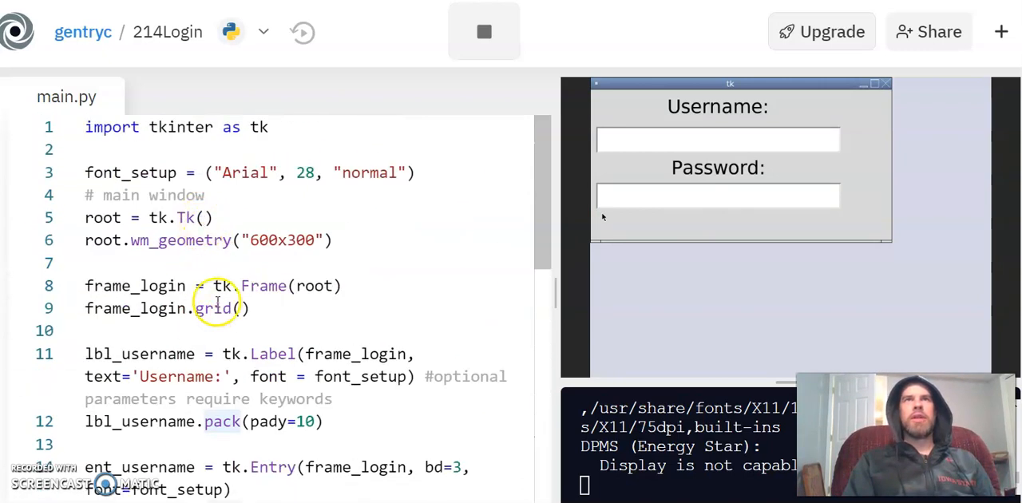
{"action": "scroll", "scroll_direction": "down", "scroll_amount": 3}
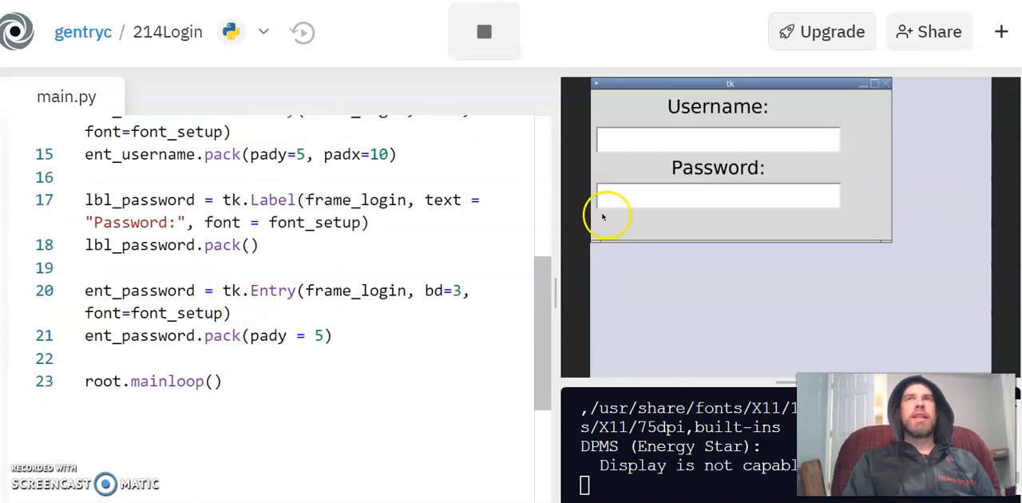
{"action": "mouse_move", "coordinate": [639, 176]}
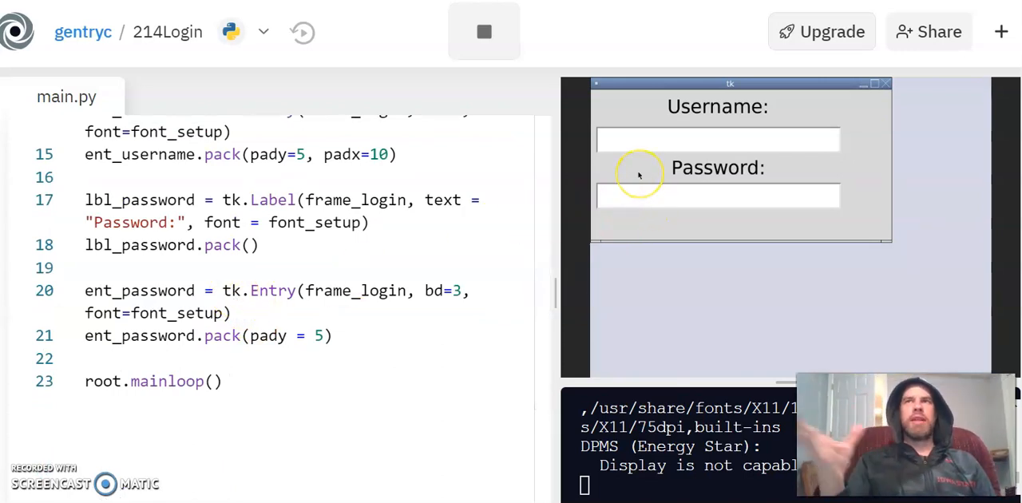
{"action": "mouse_move", "coordinate": [623, 200]}
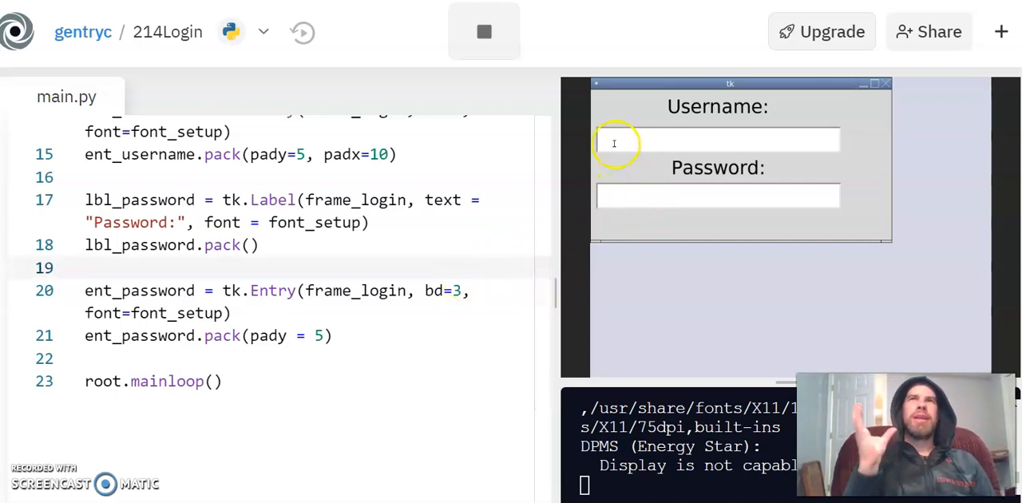
{"action": "mouse_move", "coordinate": [605, 178]}
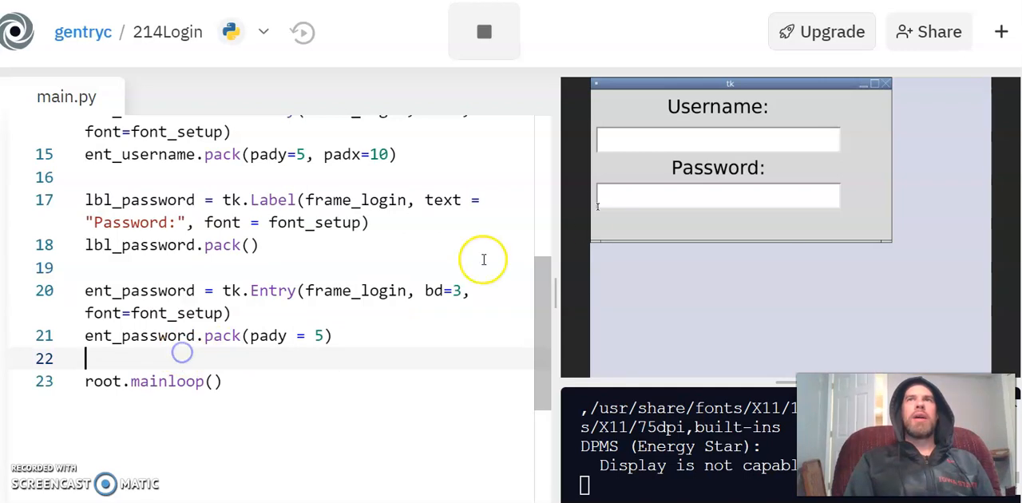
{"action": "mouse_move", "coordinate": [463, 104]}
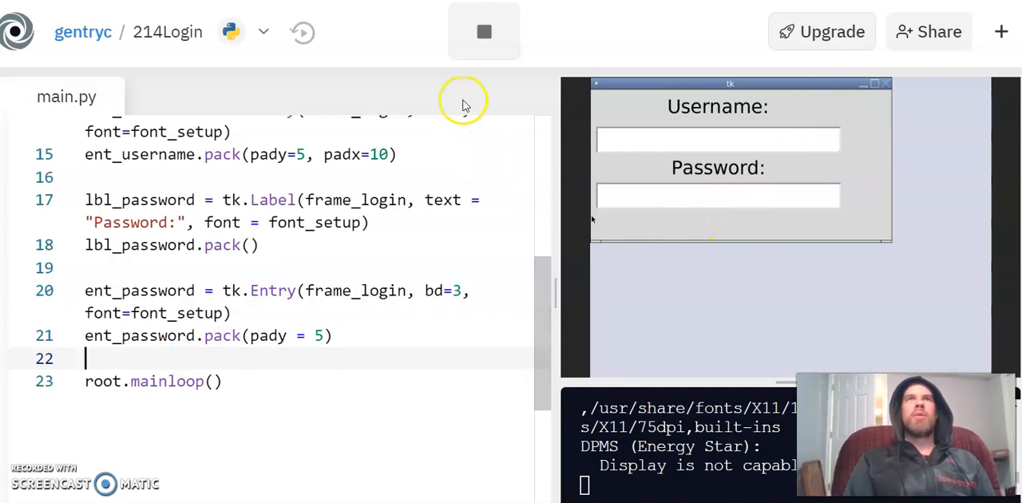